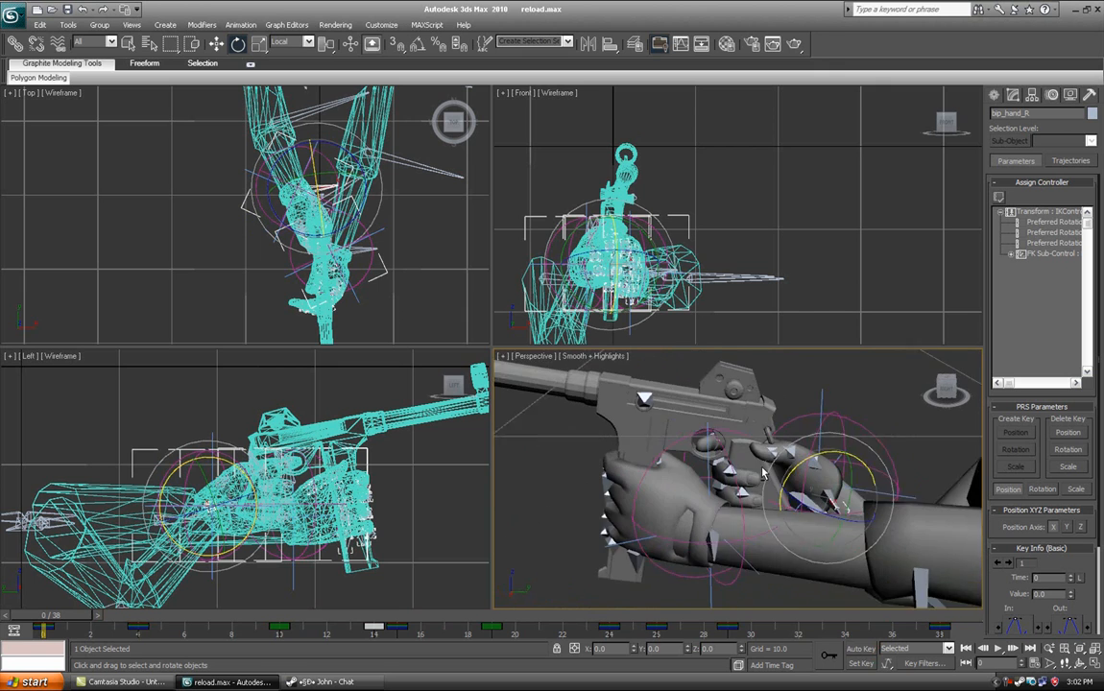
Step: Start a Source SMD export and browse to the scenes/smg folder as destination
left_click(12, 10)
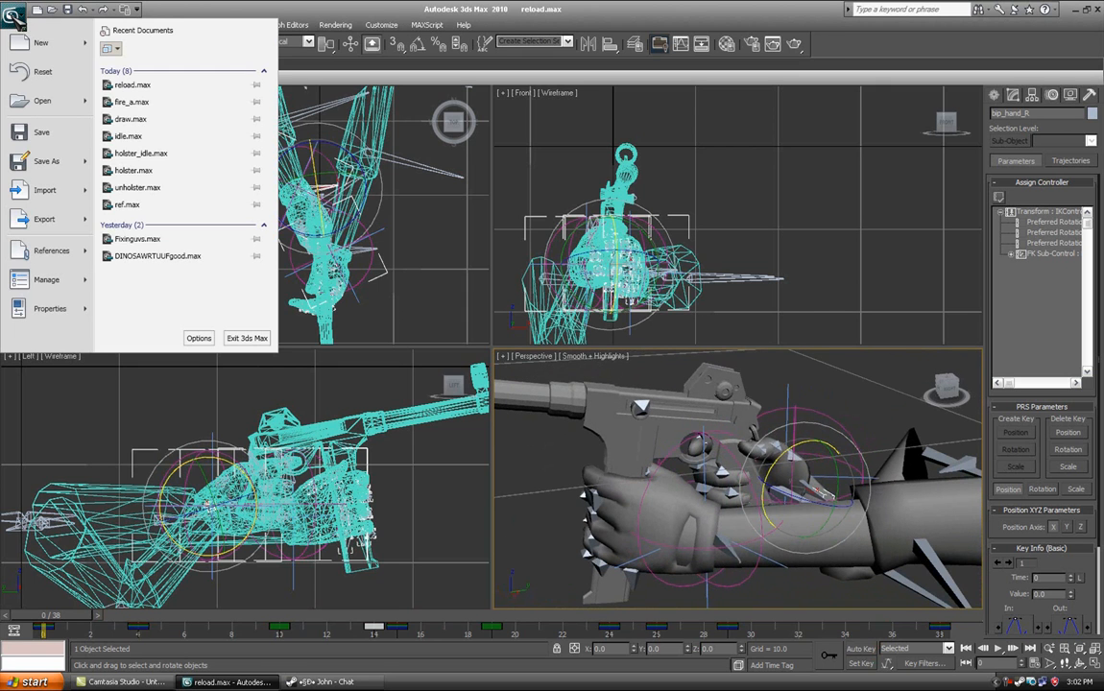
left_click(44, 219)
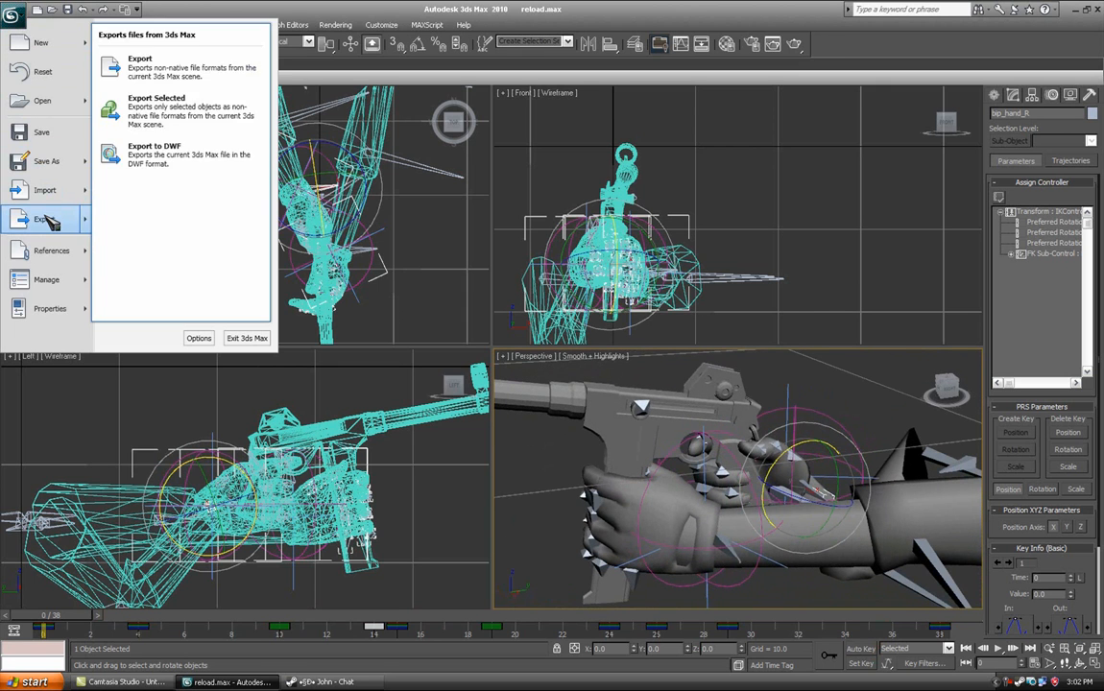
left_click(140, 68)
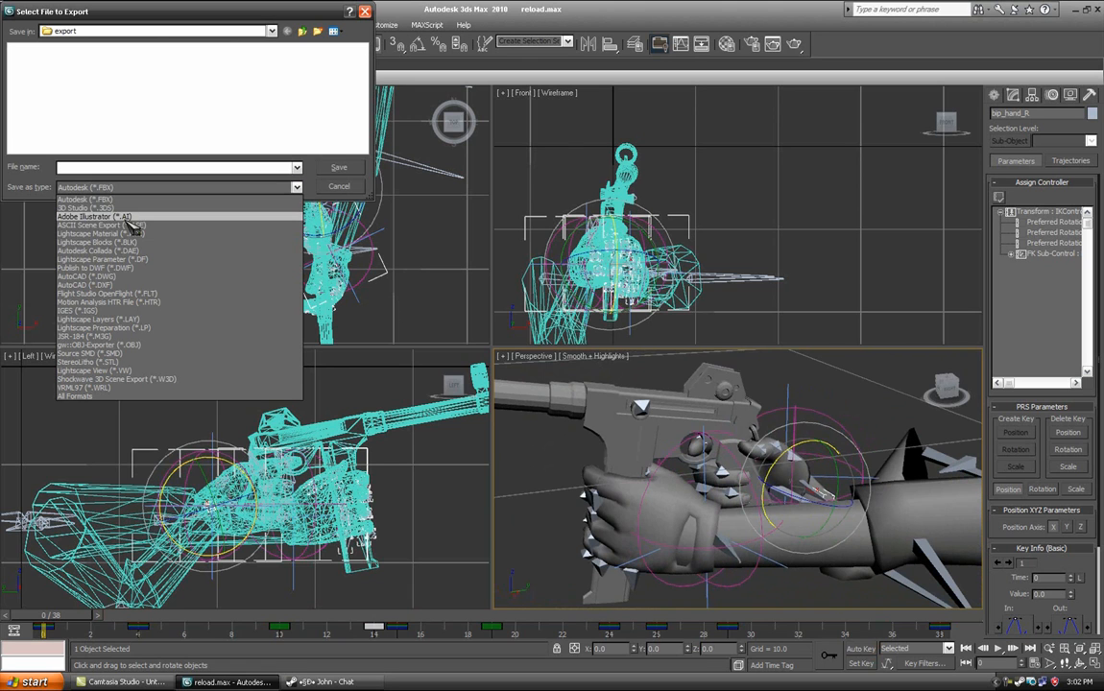
mouse_move(171, 328)
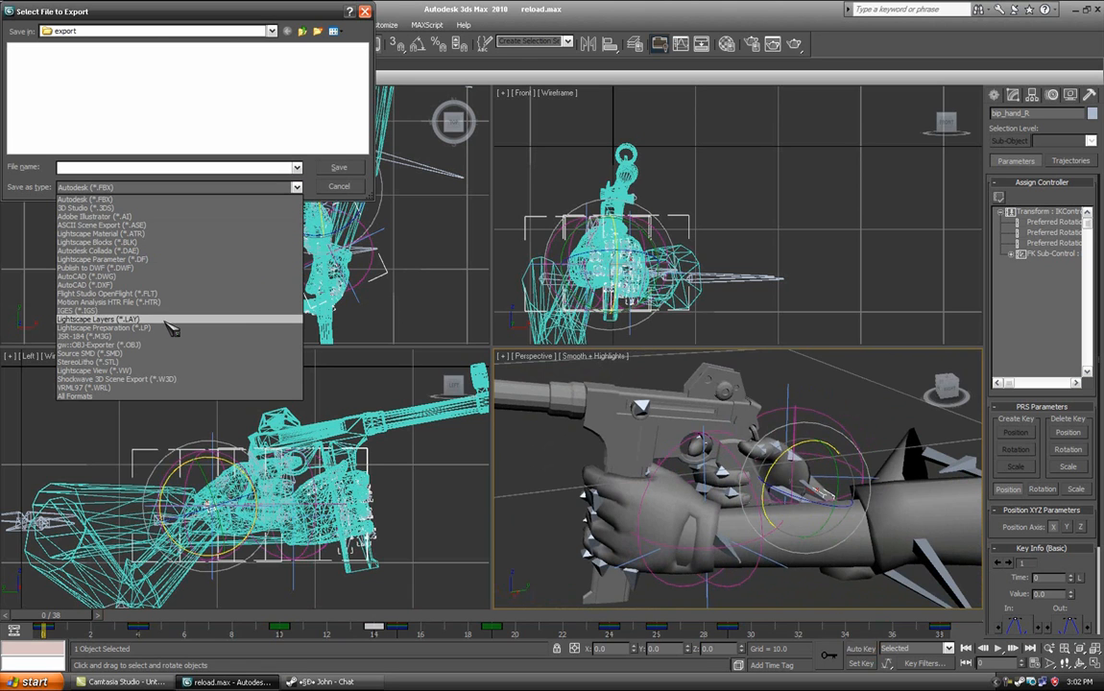
mouse_move(192, 362)
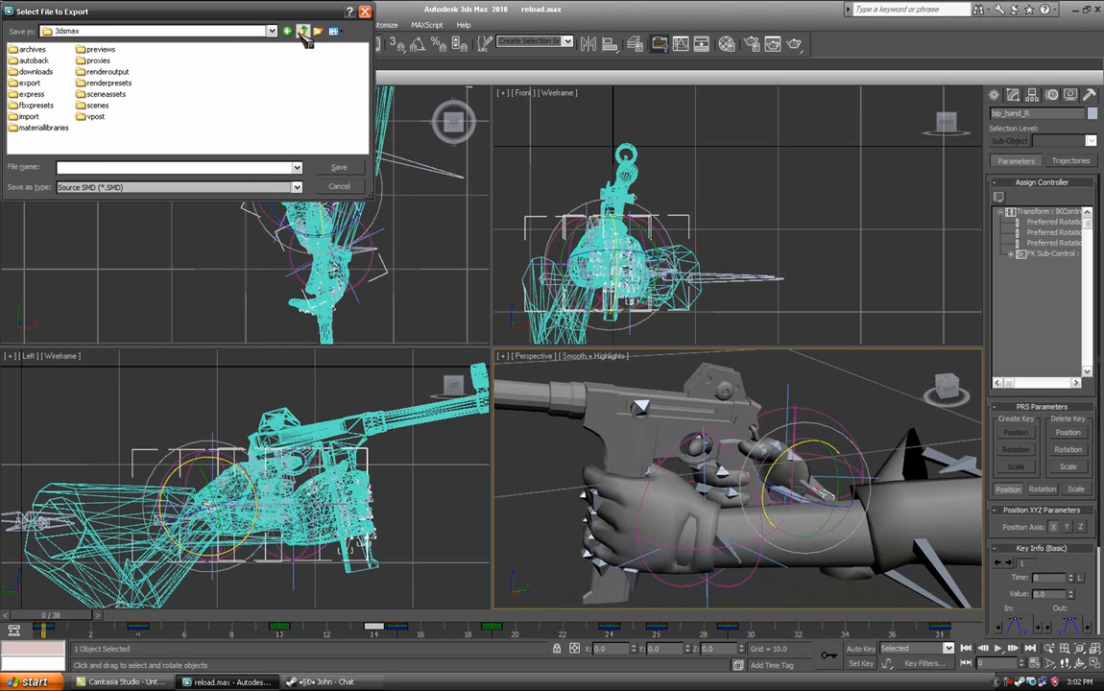
left_click(302, 31)
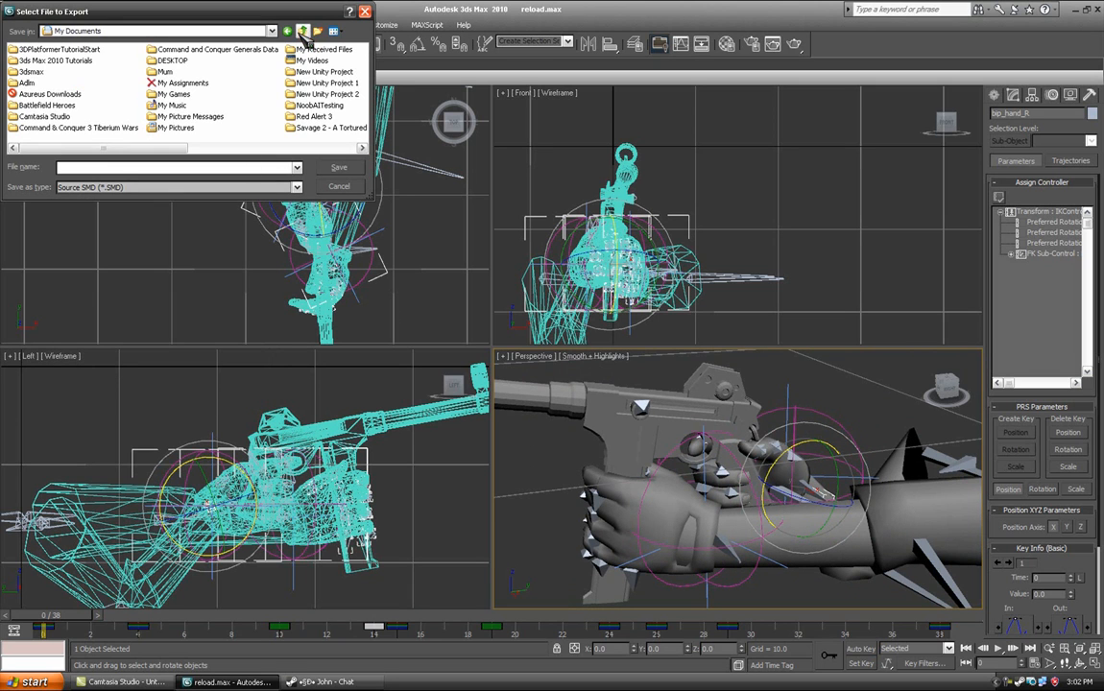
left_click(303, 31)
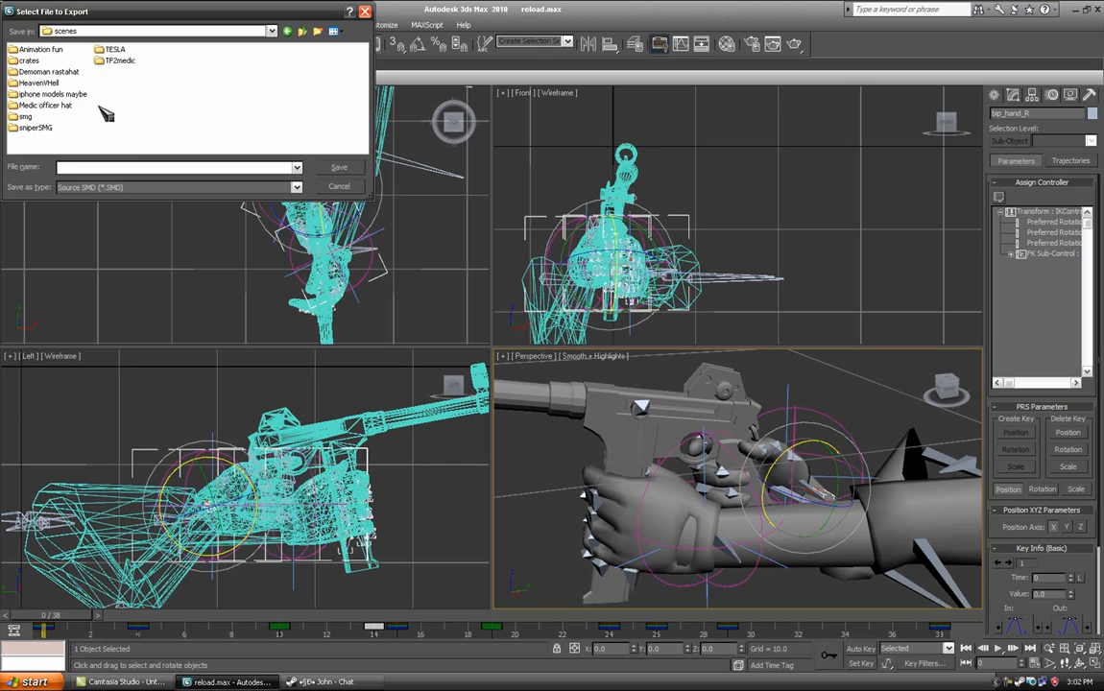
mouse_move(76, 125)
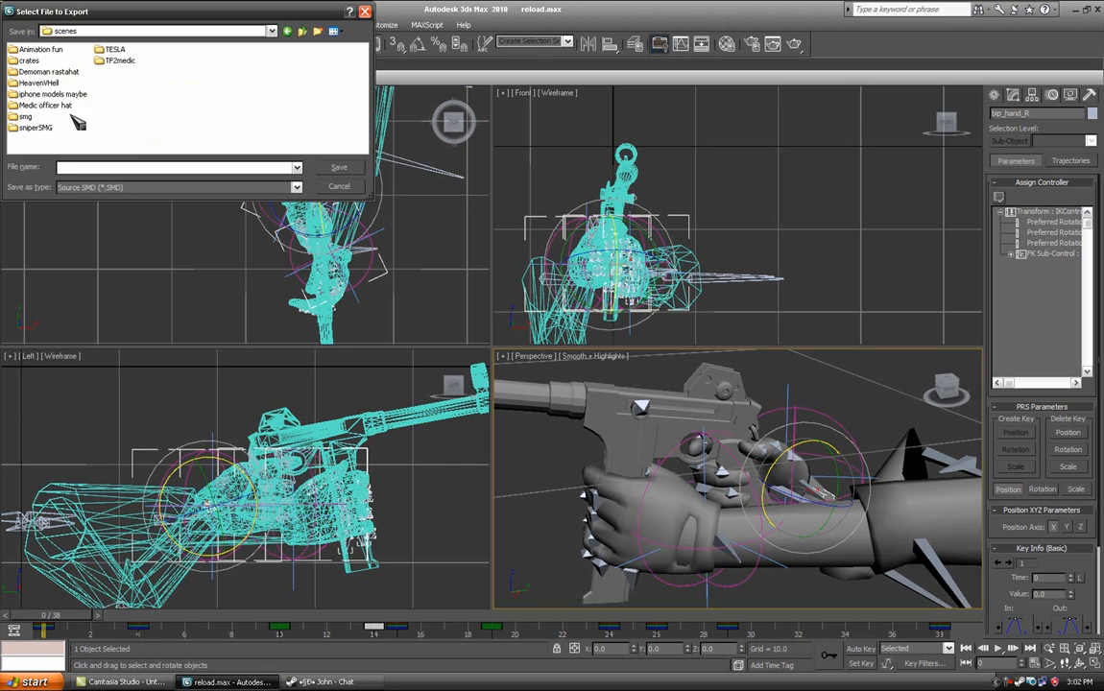
double_click(25, 117)
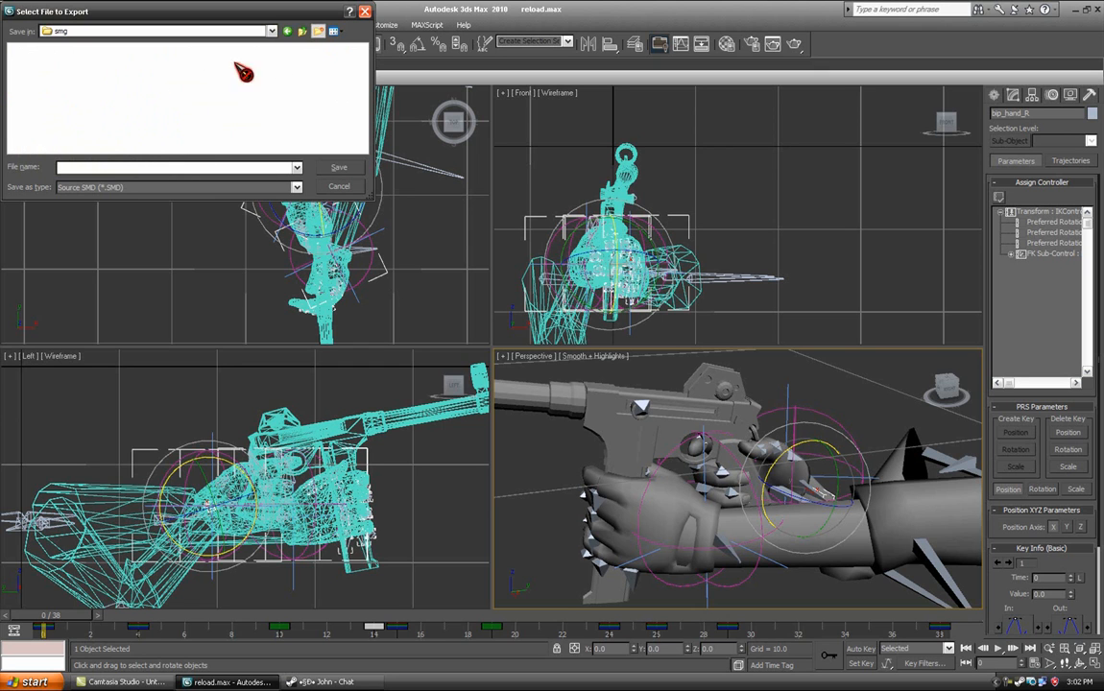
mouse_move(72, 108)
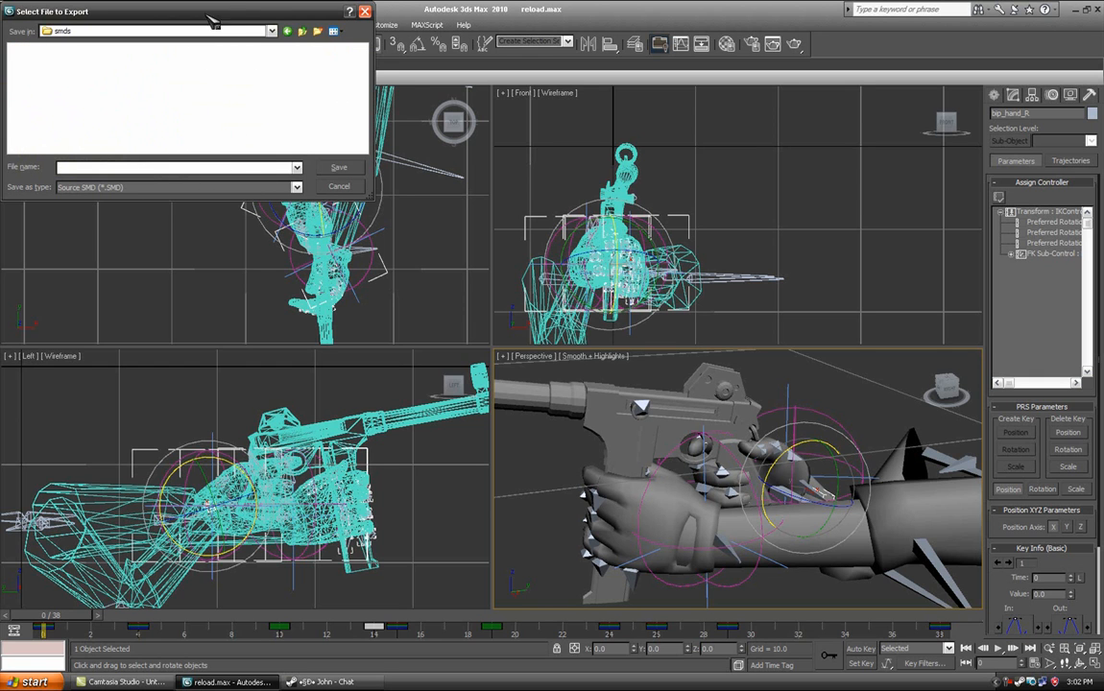
Step: Export the animation as a sequence SMD named 'reload' and dismiss the export log
left_click_drag(172, 11, 413, 206)
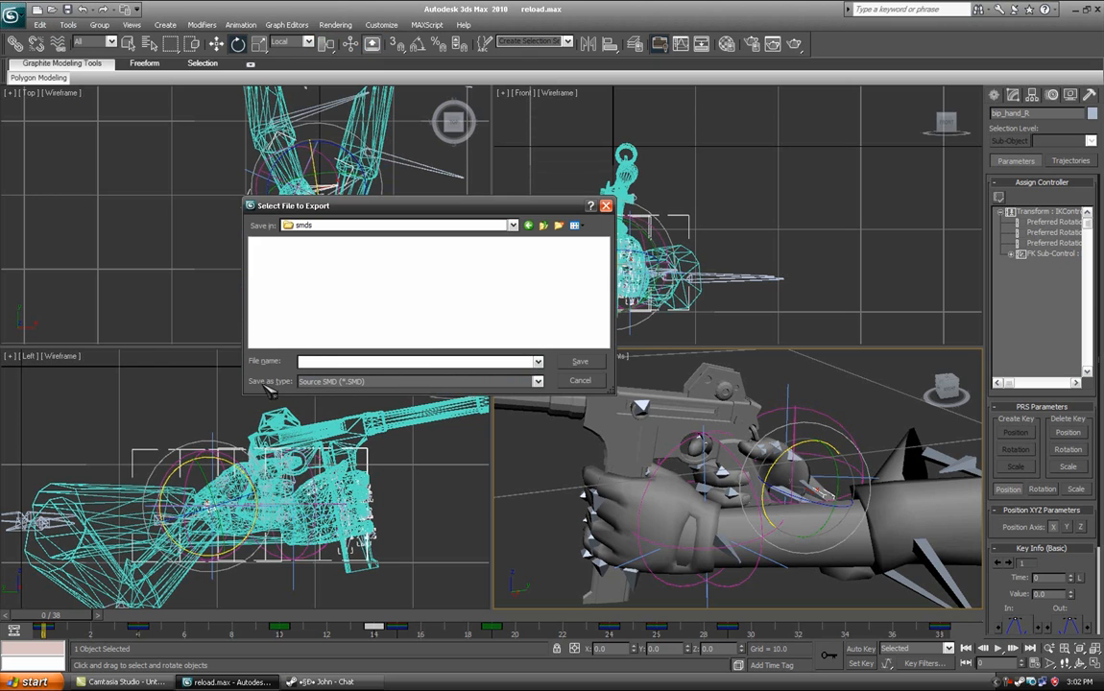
left_click(418, 361)
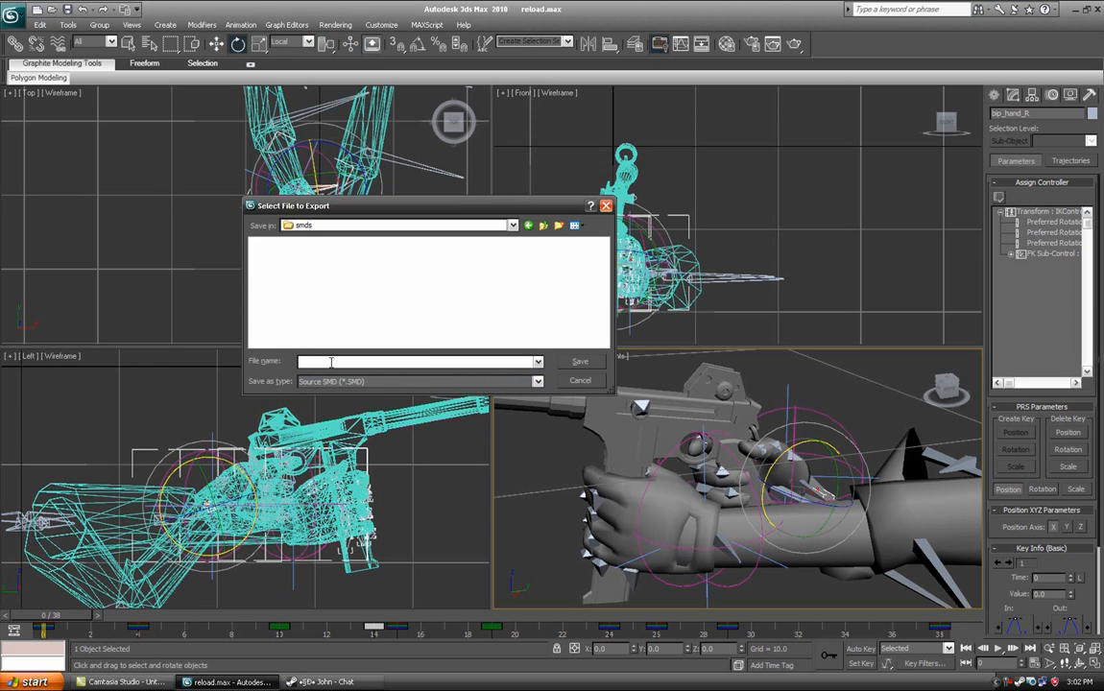
type("reload")
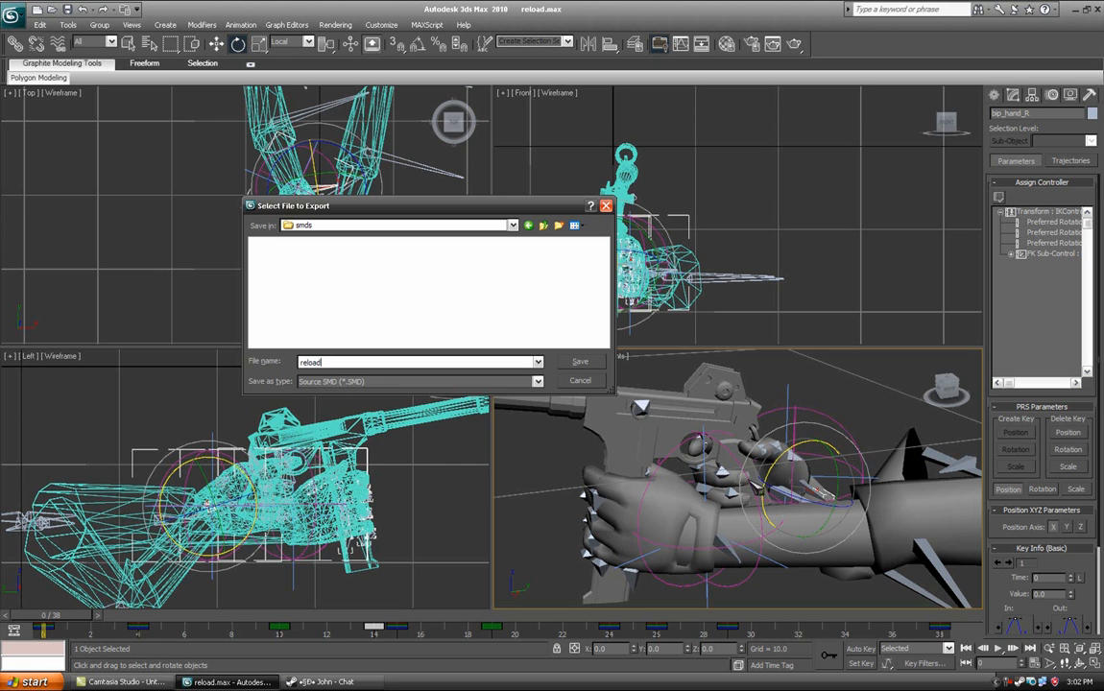
left_click(580, 362)
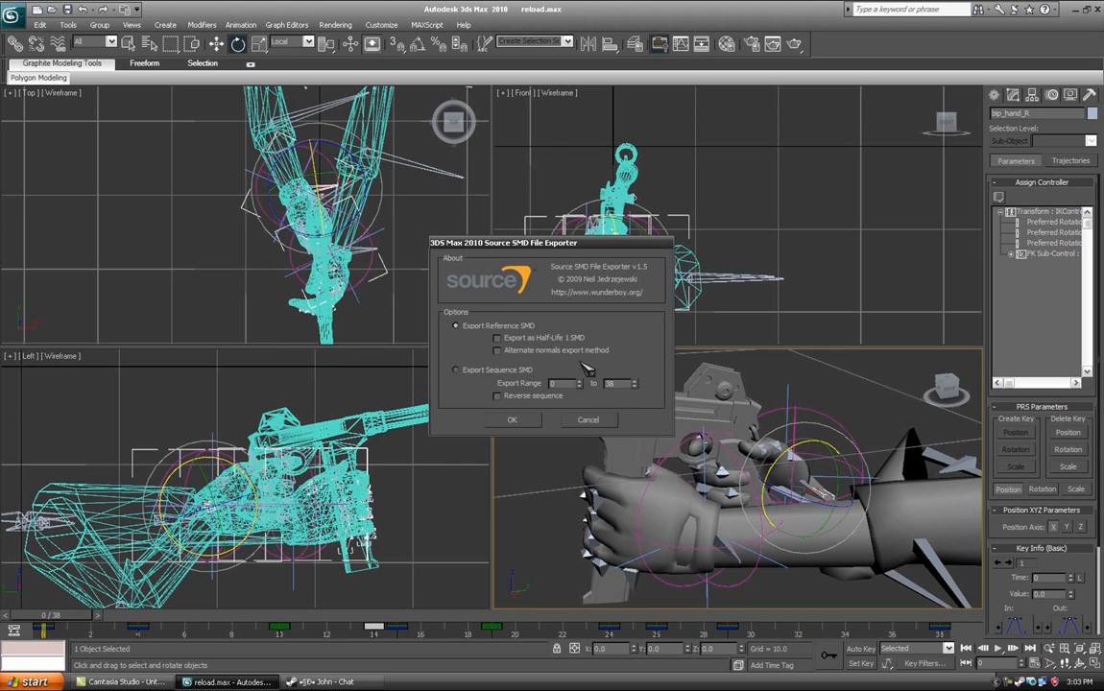
left_click(456, 371)
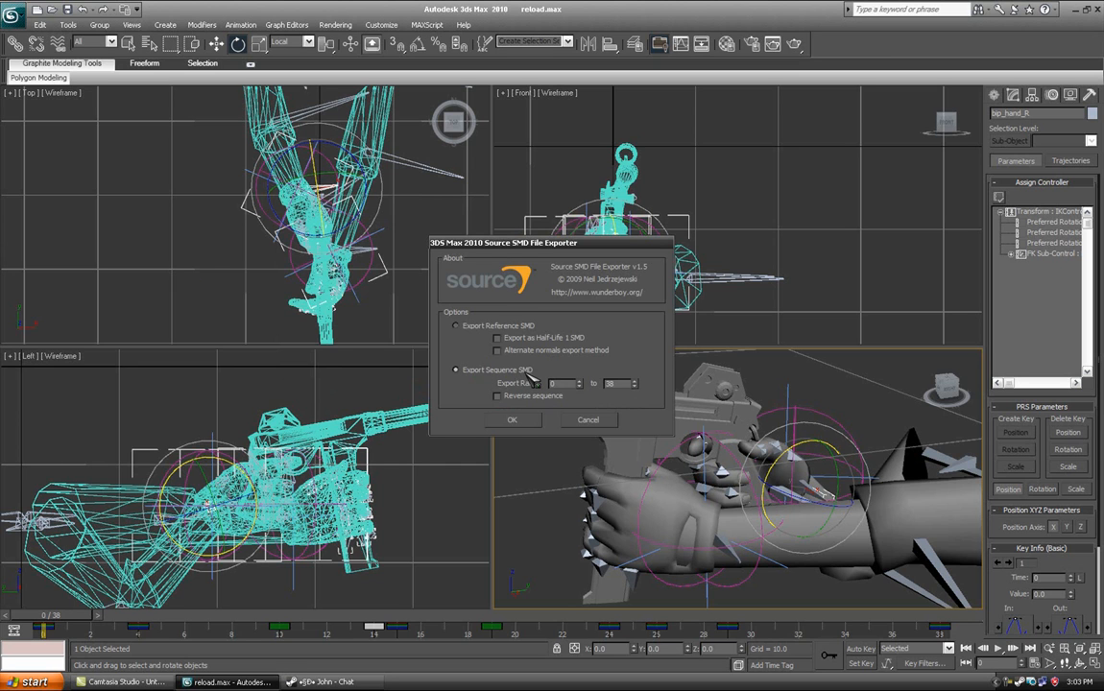
left_click(512, 419)
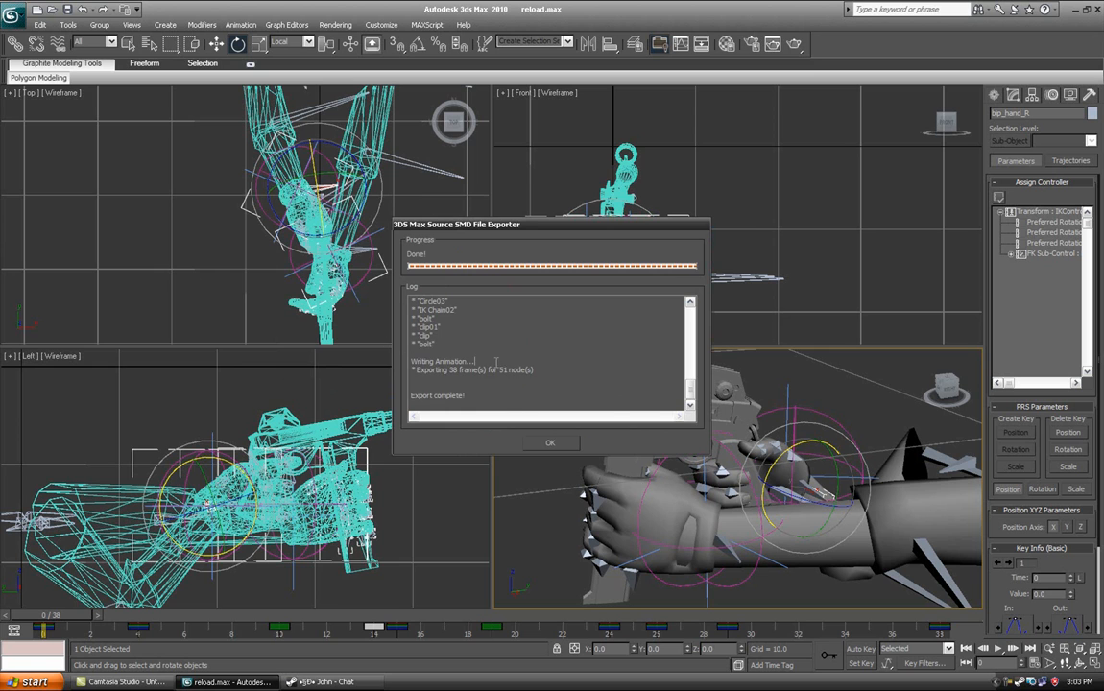
left_click(550, 443)
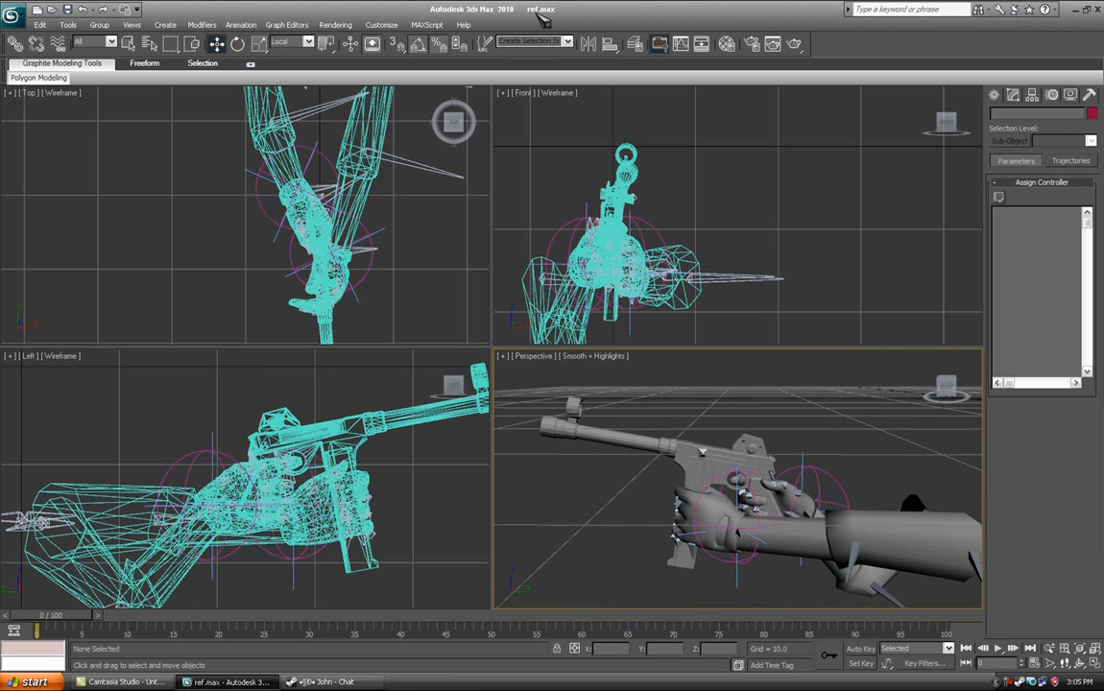
Step: Export the ref scene as a reference SMD named 'v_smg_sniper' and dismiss the log
left_click(12, 12)
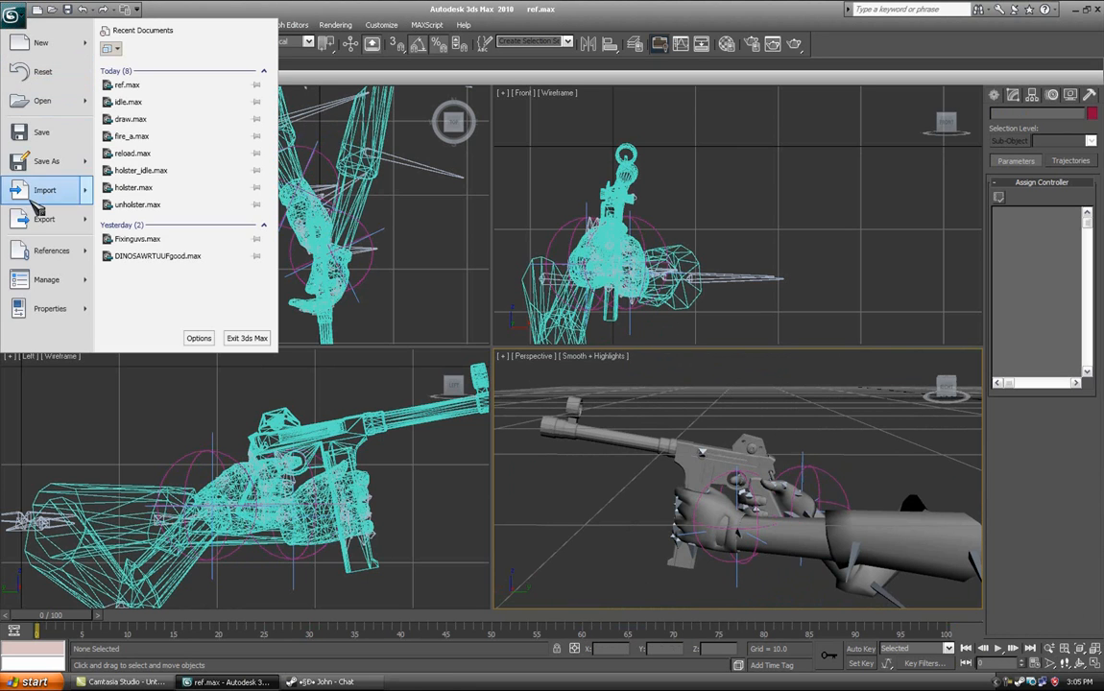
left_click(44, 219)
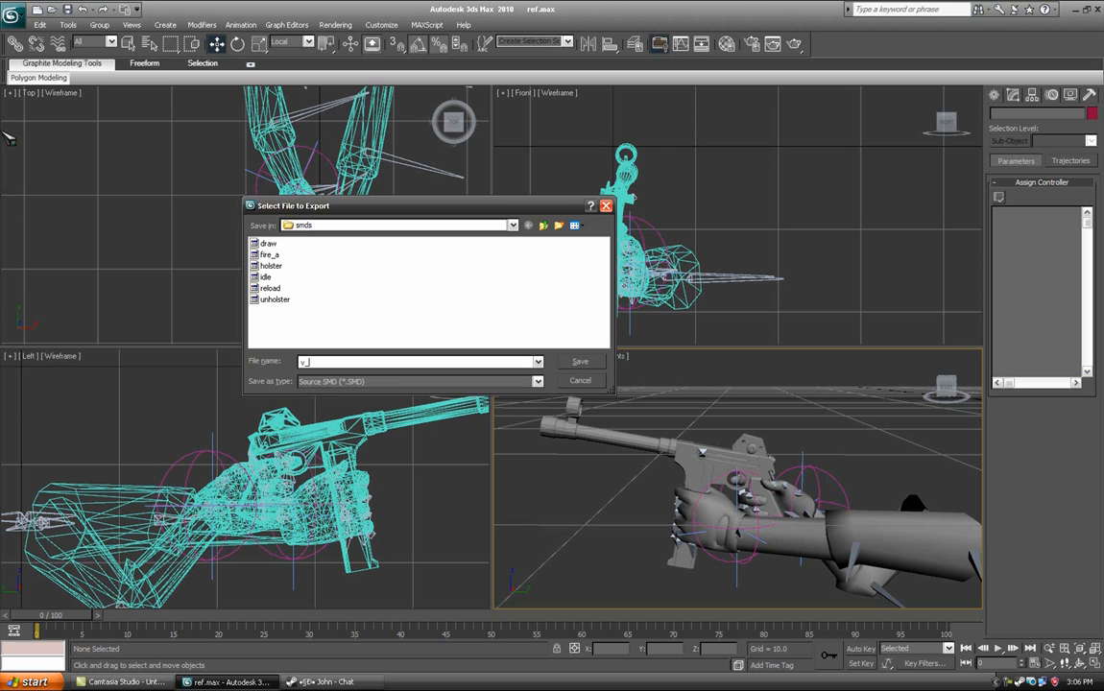
type("v_smg_snipe")
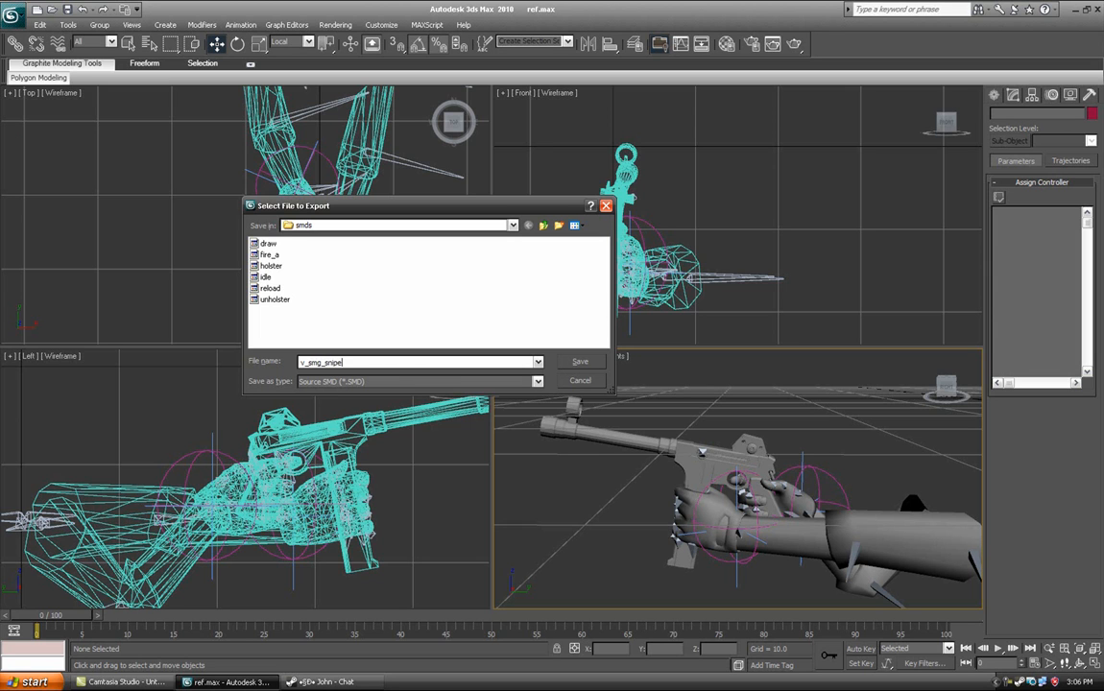
left_click(580, 361)
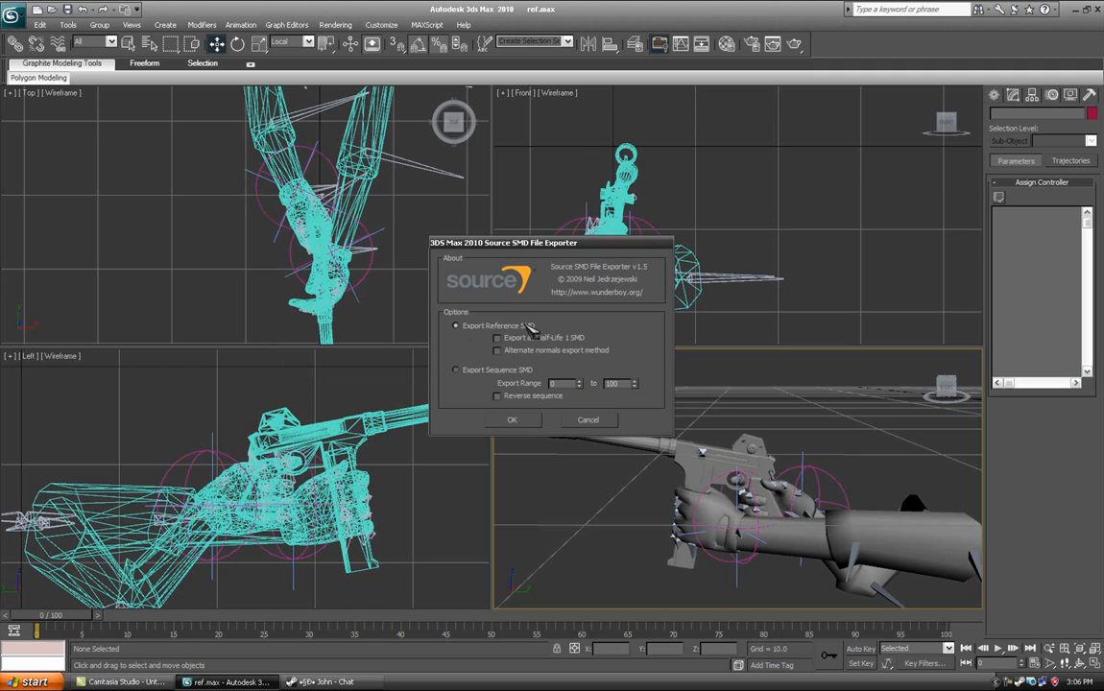
left_click(511, 419)
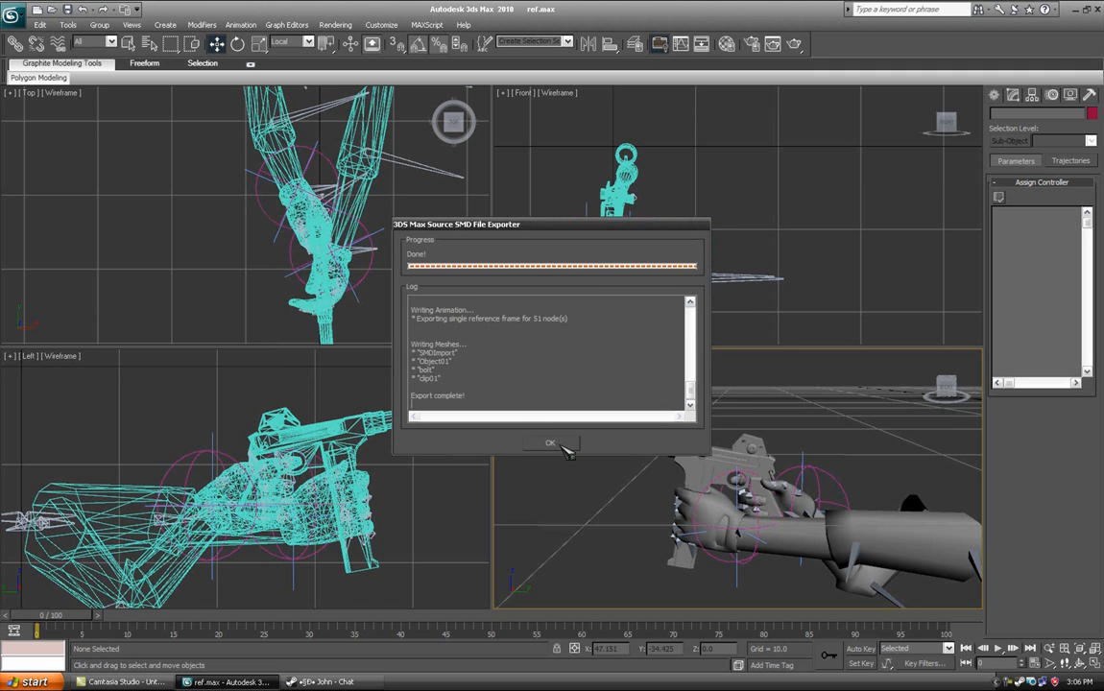
left_click(549, 443)
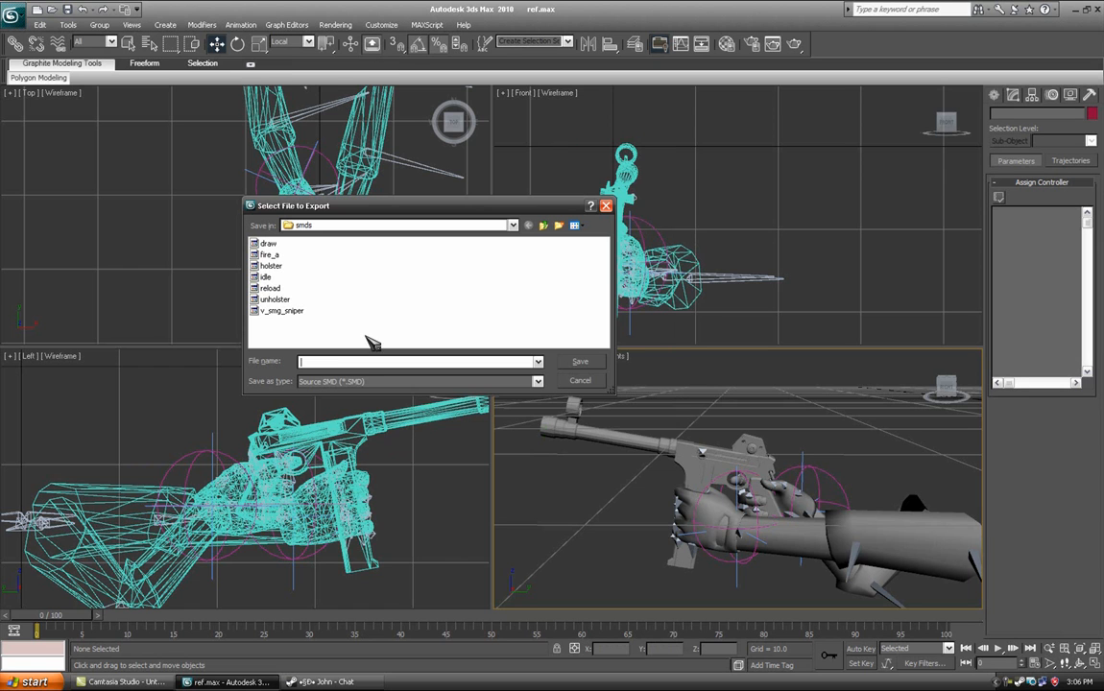
Step: Re-export a sequence SMD under the suggested 'reload' name and dismiss the log
type("re")
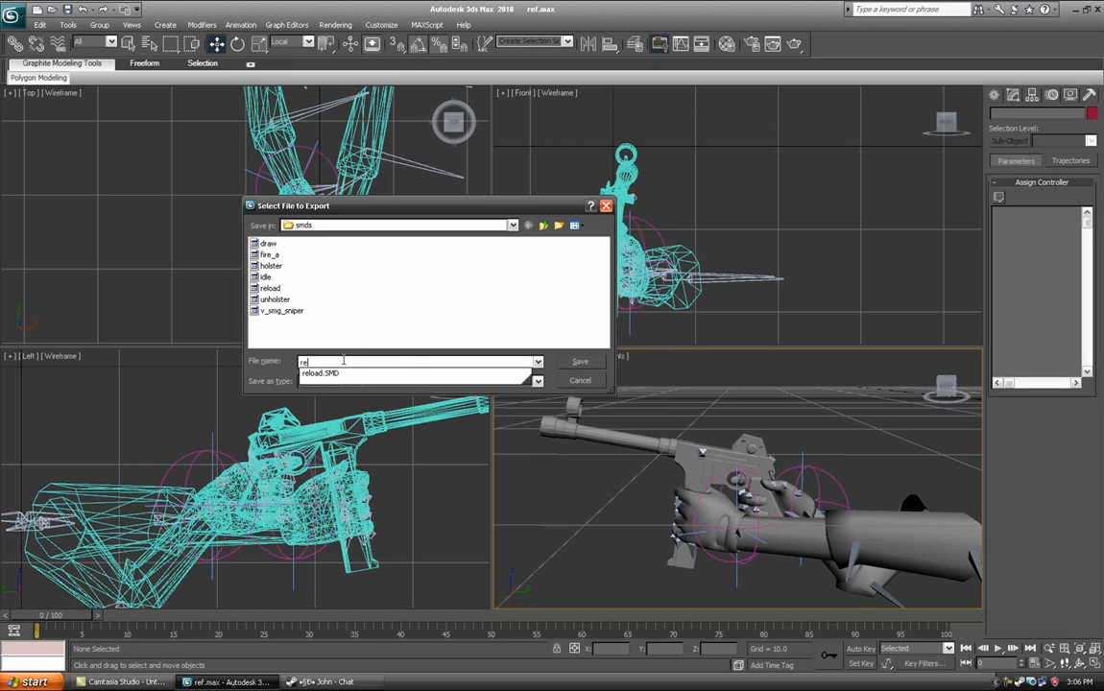
left_click(580, 361)
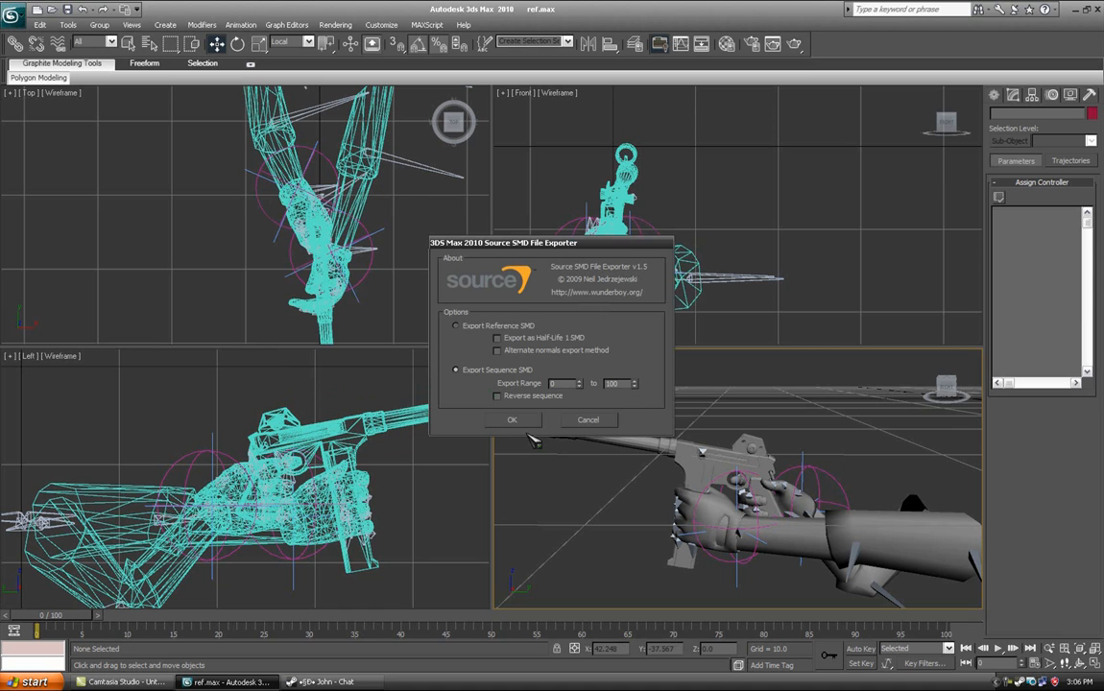
left_click(512, 420)
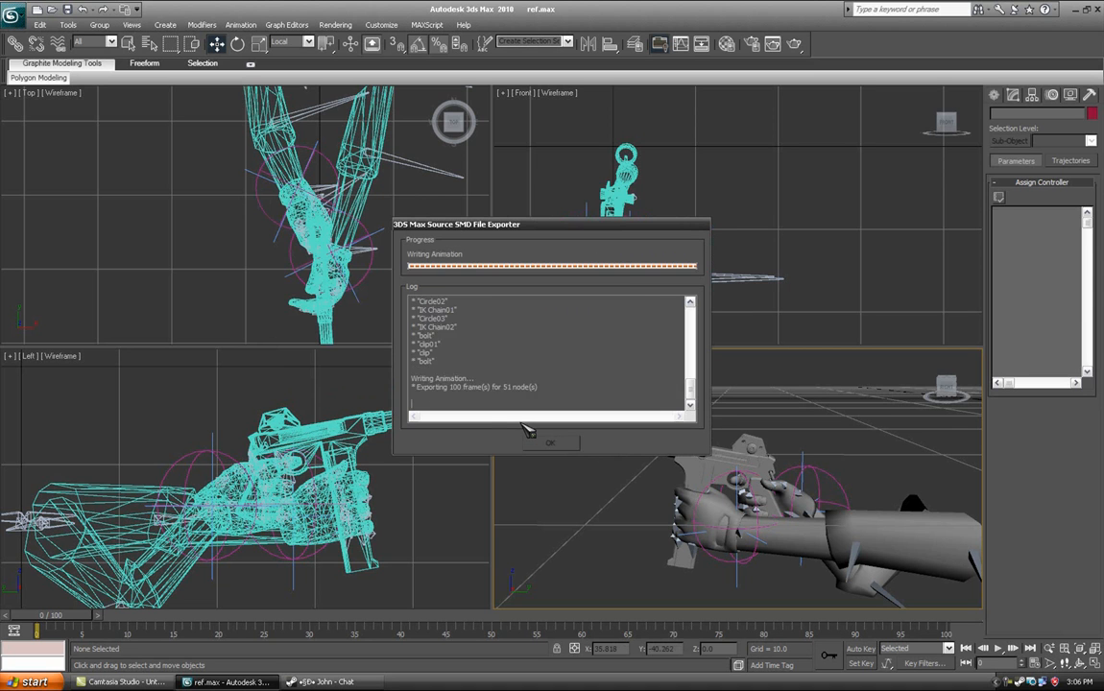
left_click(550, 443)
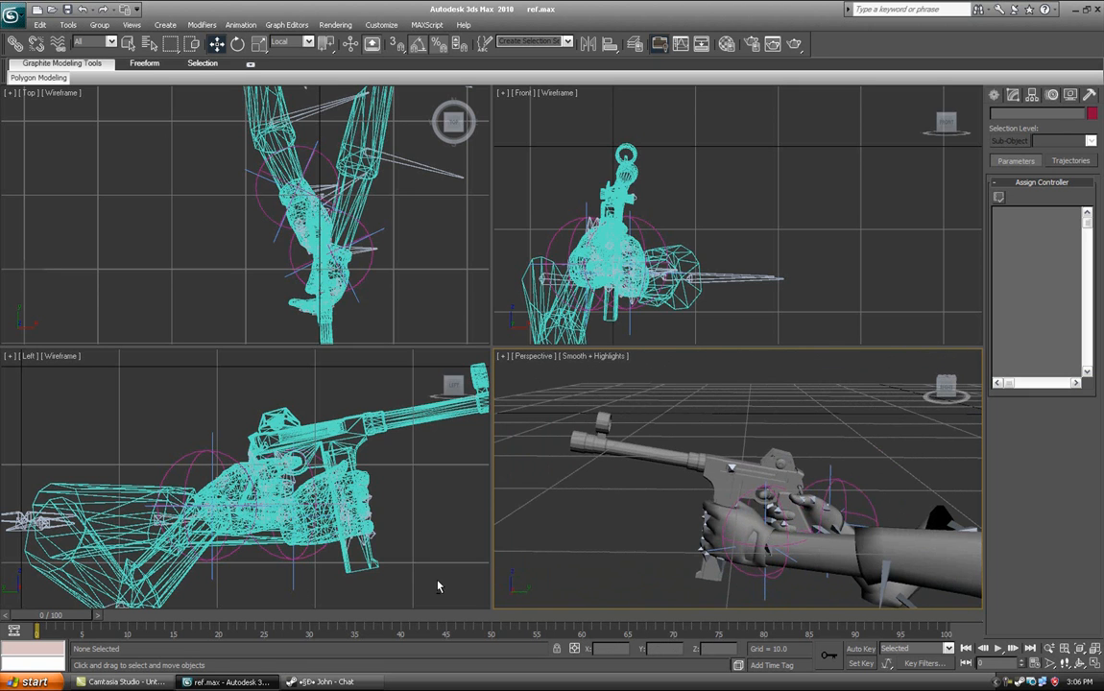
left_click_drag(35, 631, 182, 631)
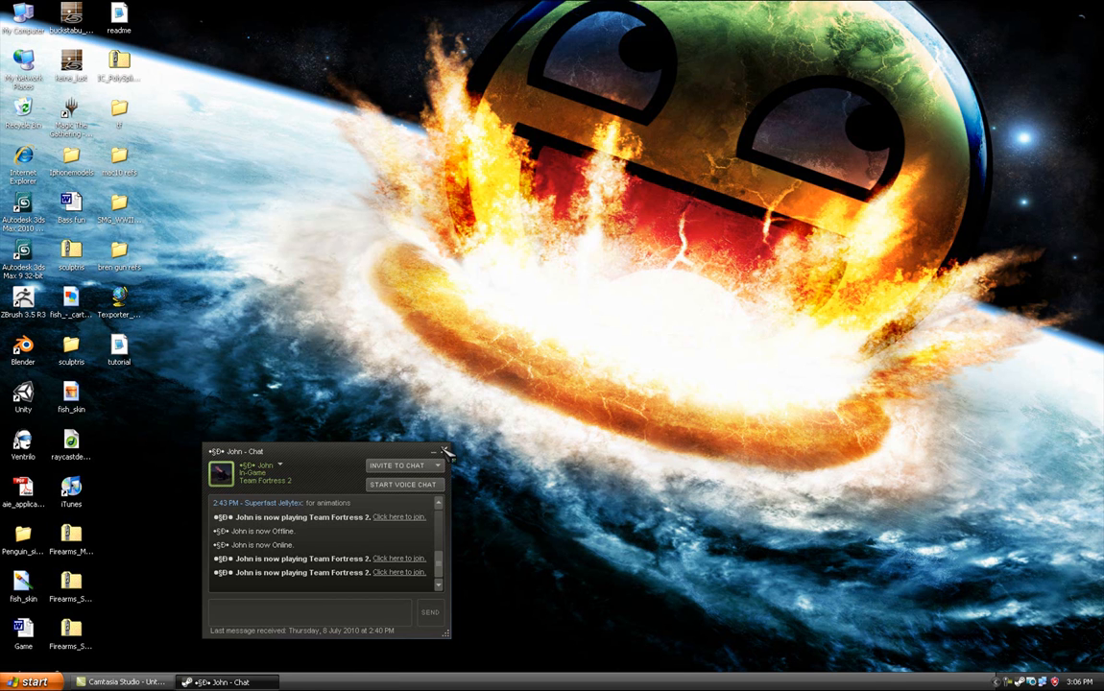
Step: Open the C:\tutorial_files\snipersmg\re export folder and move its window aside
left_click(447, 452)
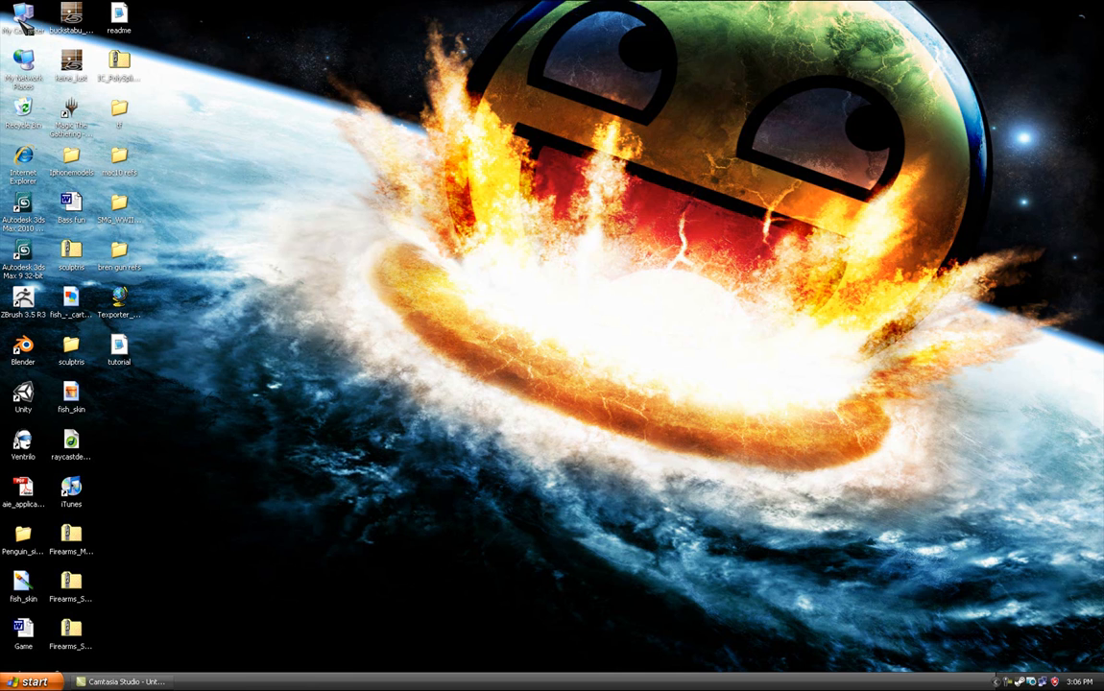
double_click(23, 13)
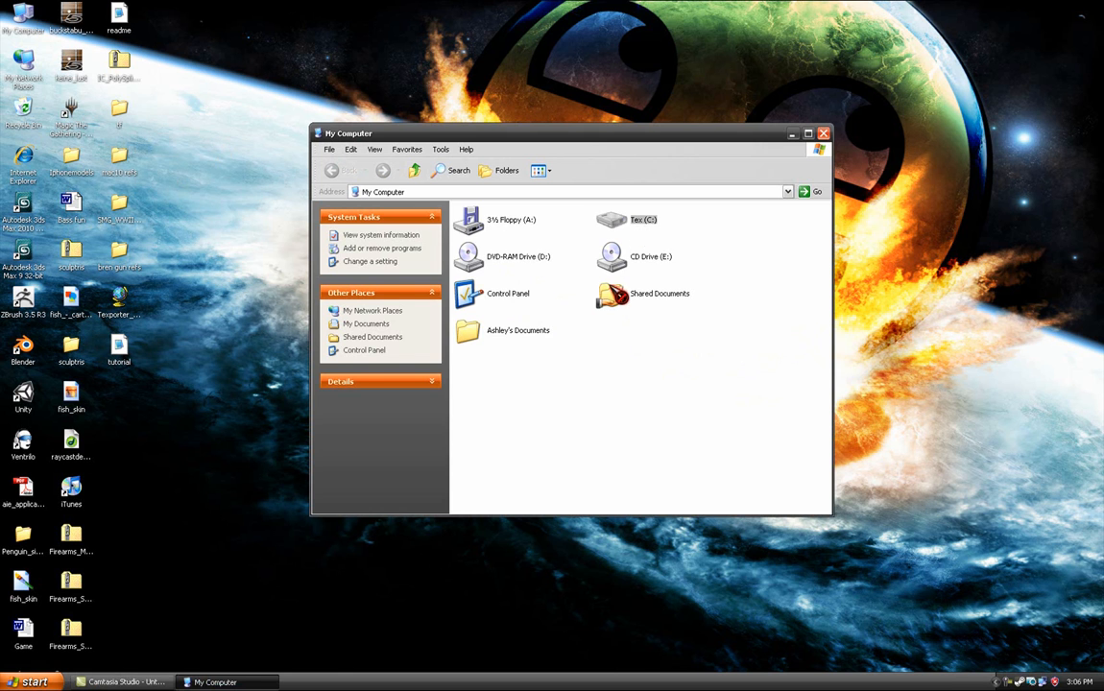
double_click(612, 221)
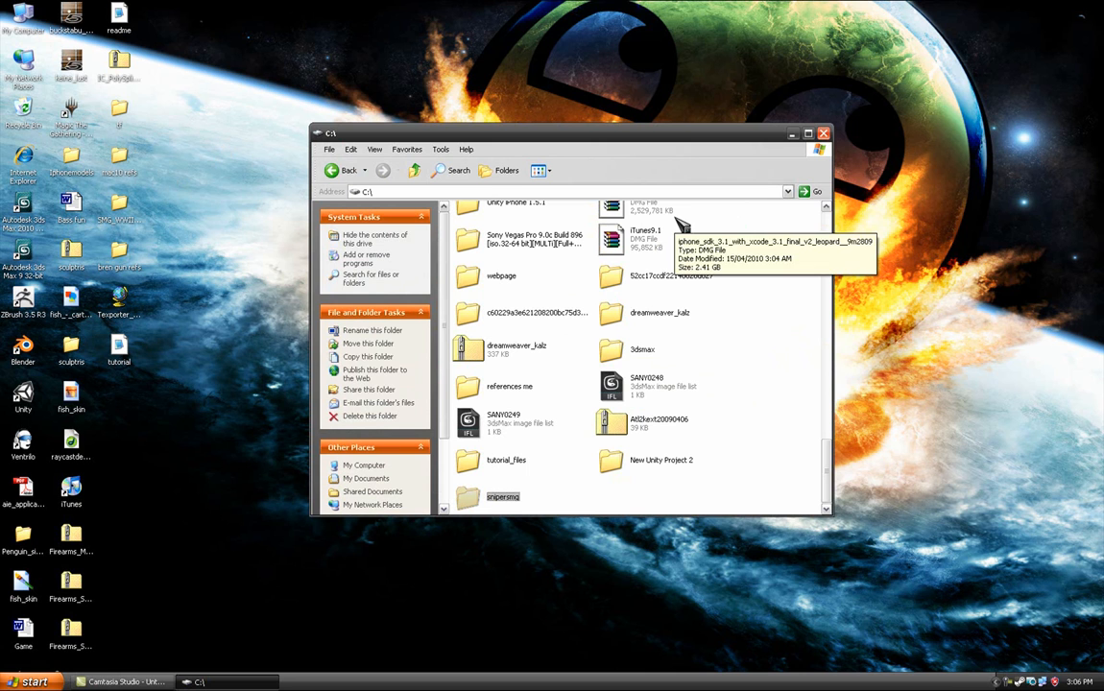
mouse_move(644, 451)
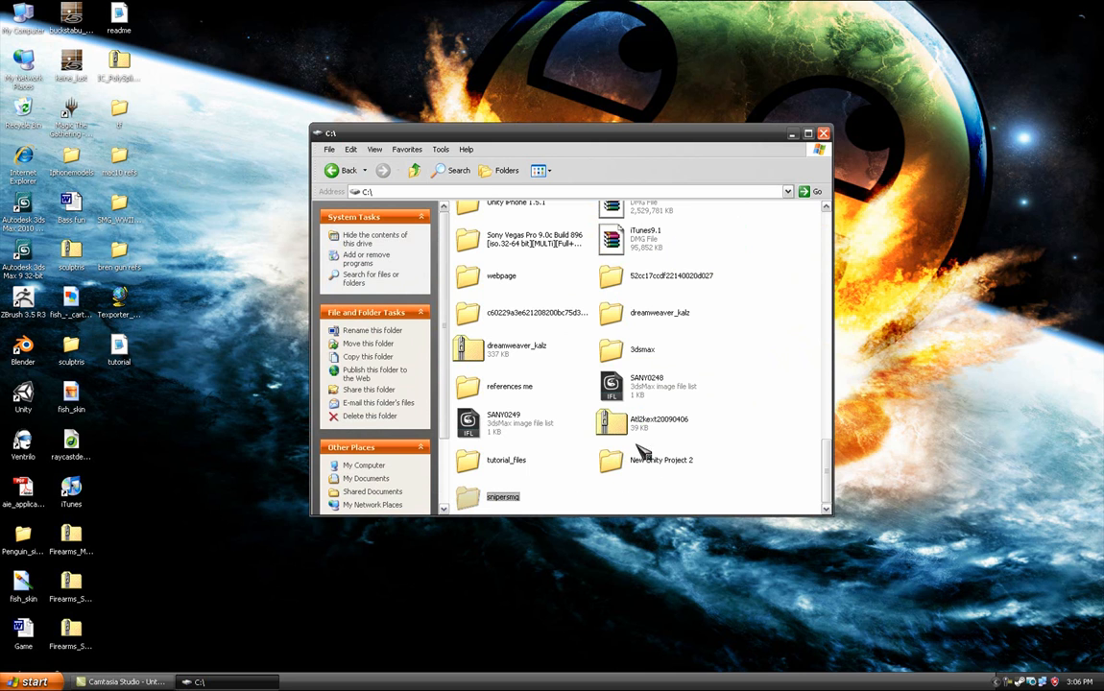
double_click(502, 496)
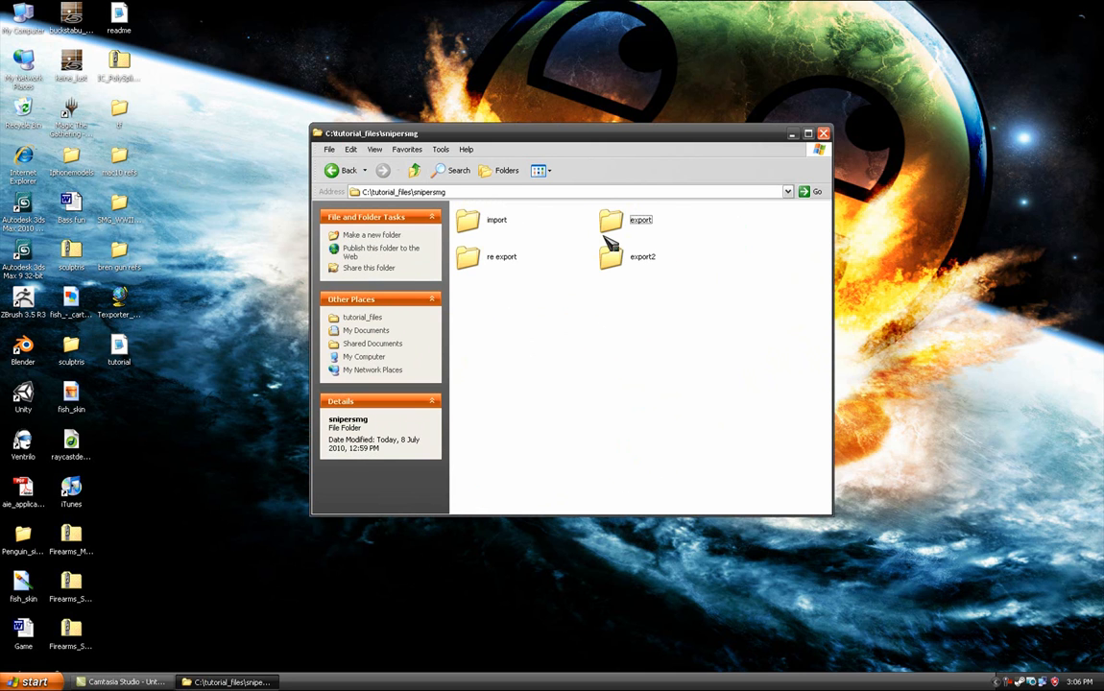
mouse_move(593, 282)
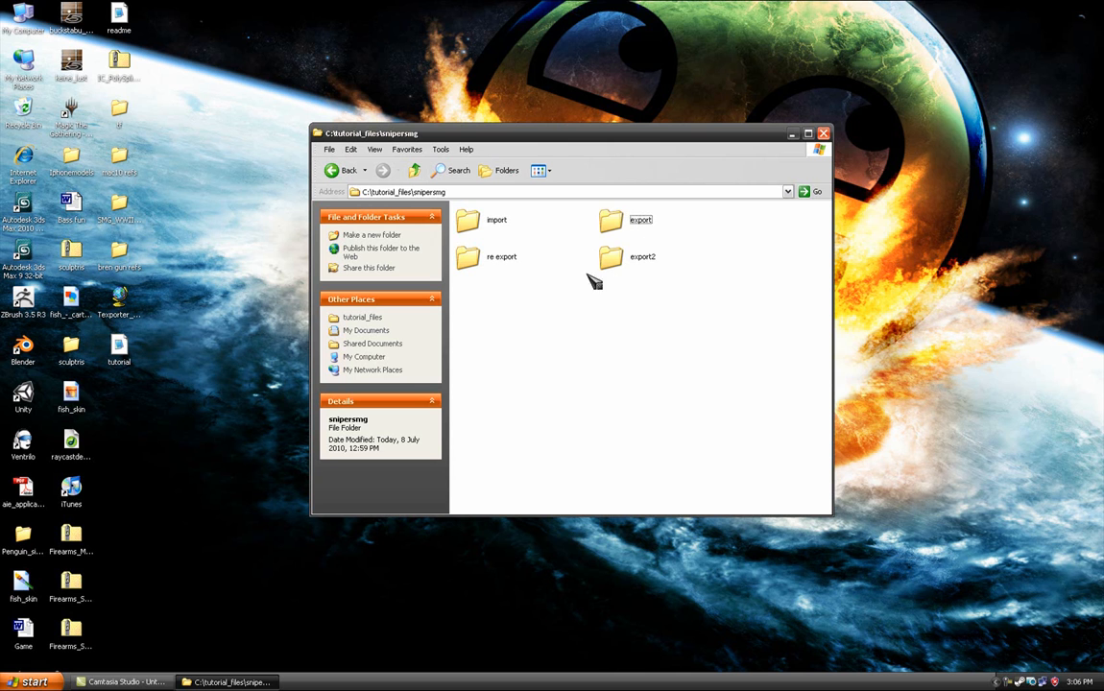
double_click(501, 256)
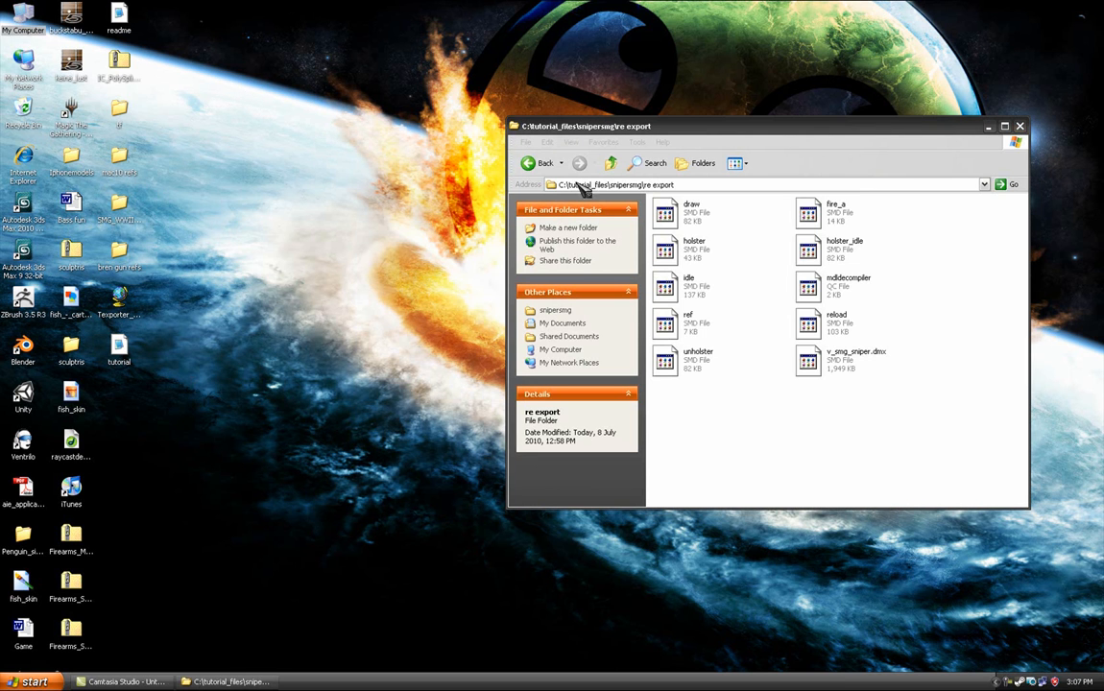
left_click_drag(586, 126, 643, 279)
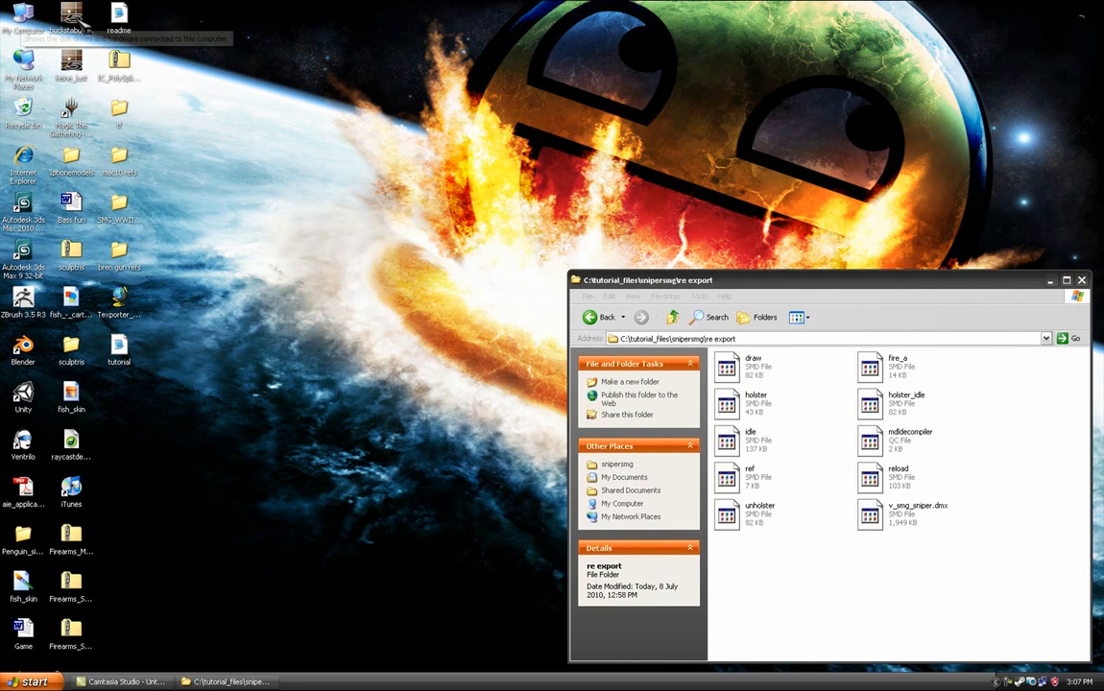
mouse_move(1043, 160)
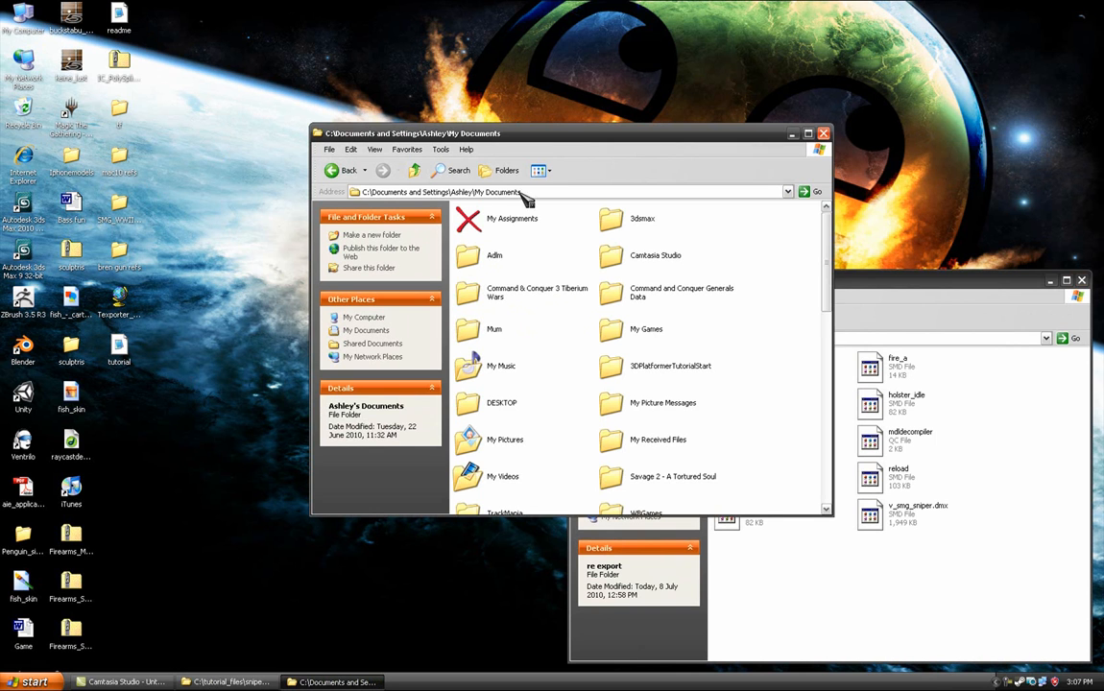
Step: Copy all SMDs from 3dsmax\scenes\smg\smds into re export, replacing existing files
double_click(642, 218)
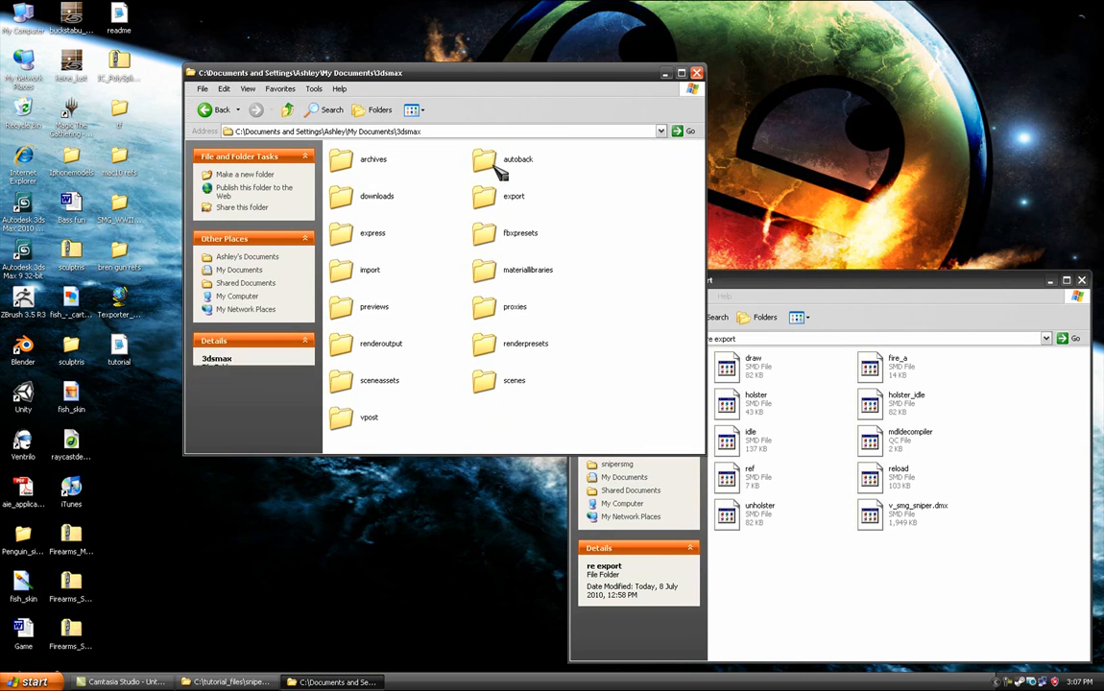
double_click(514, 381)
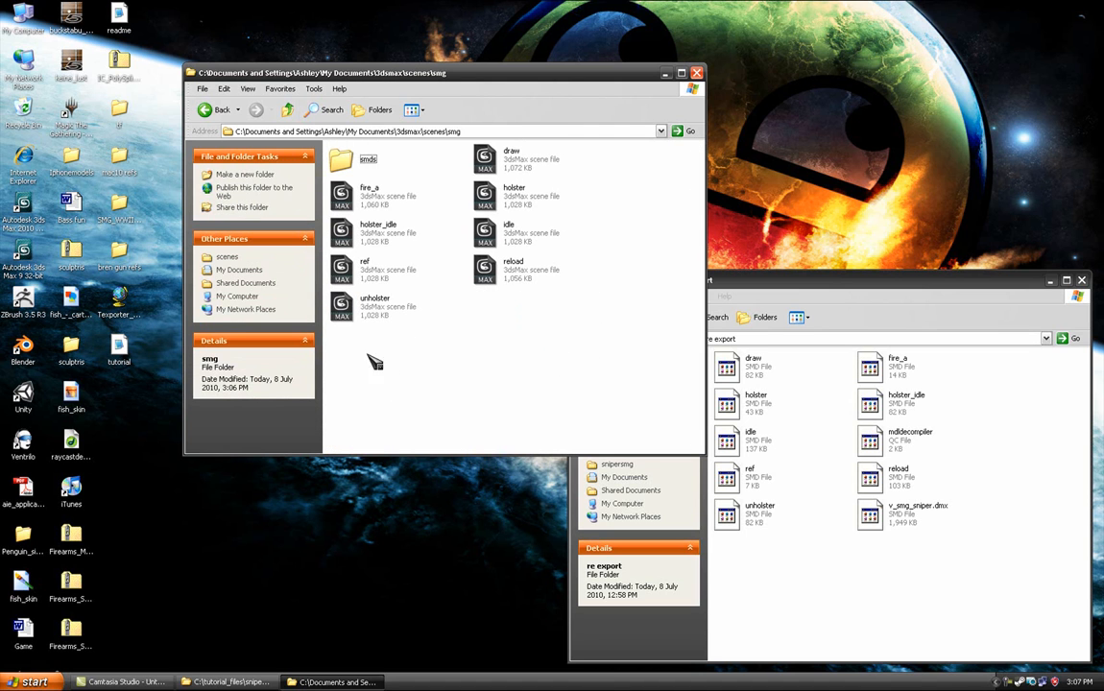
double_click(341, 158)
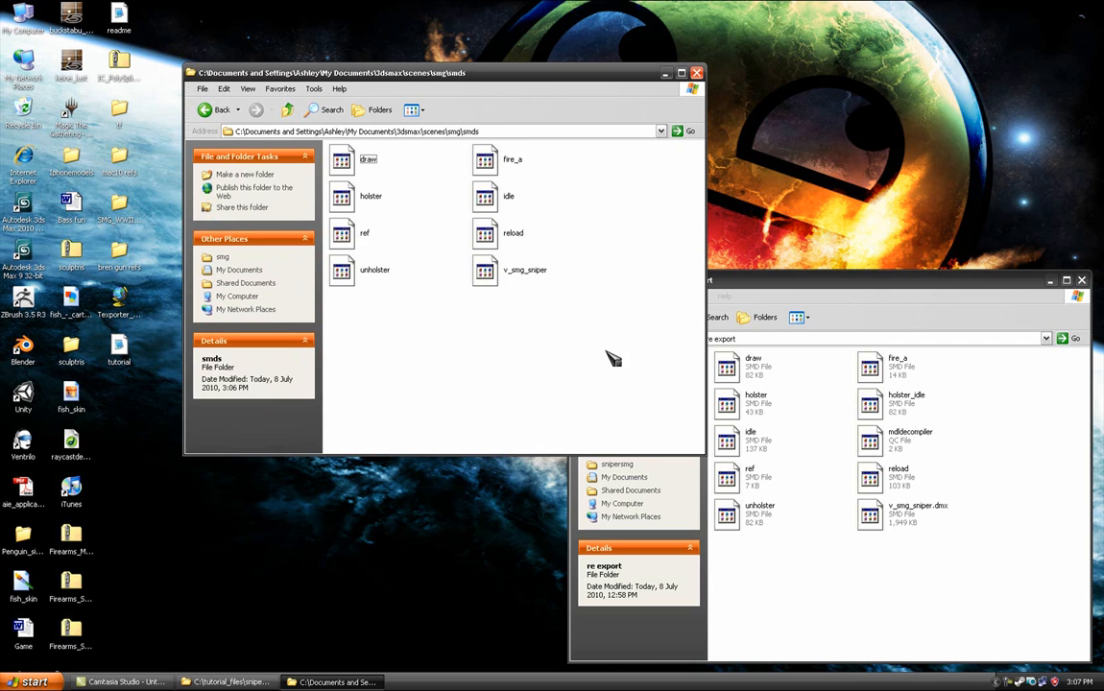
key("ctrl+a")
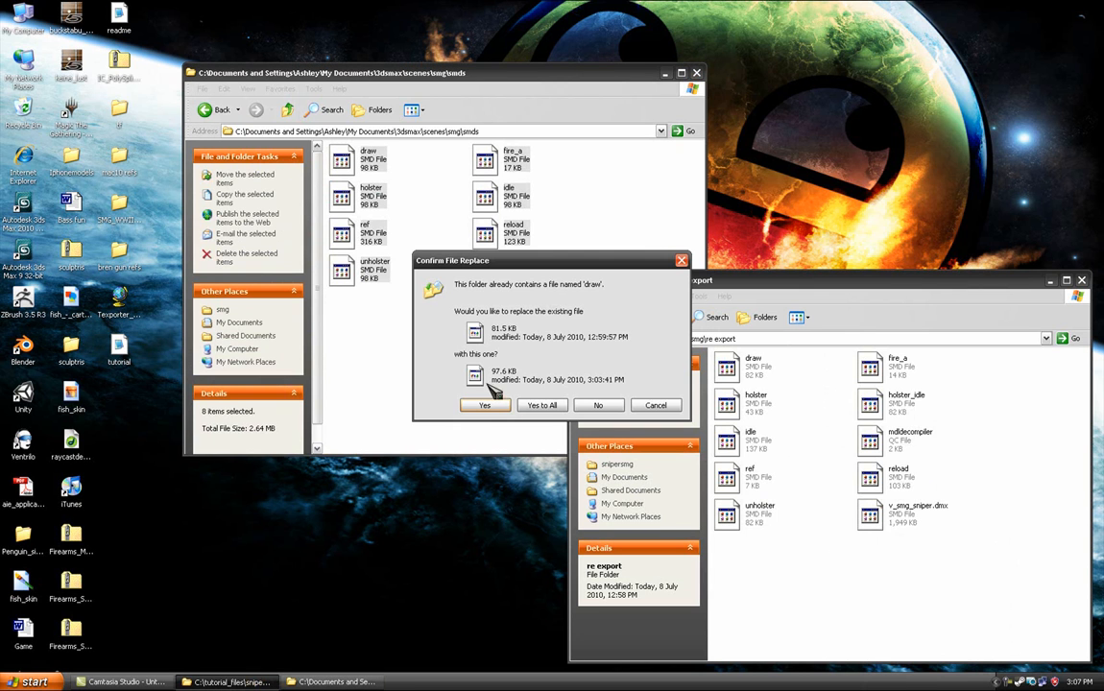
left_click(484, 405)
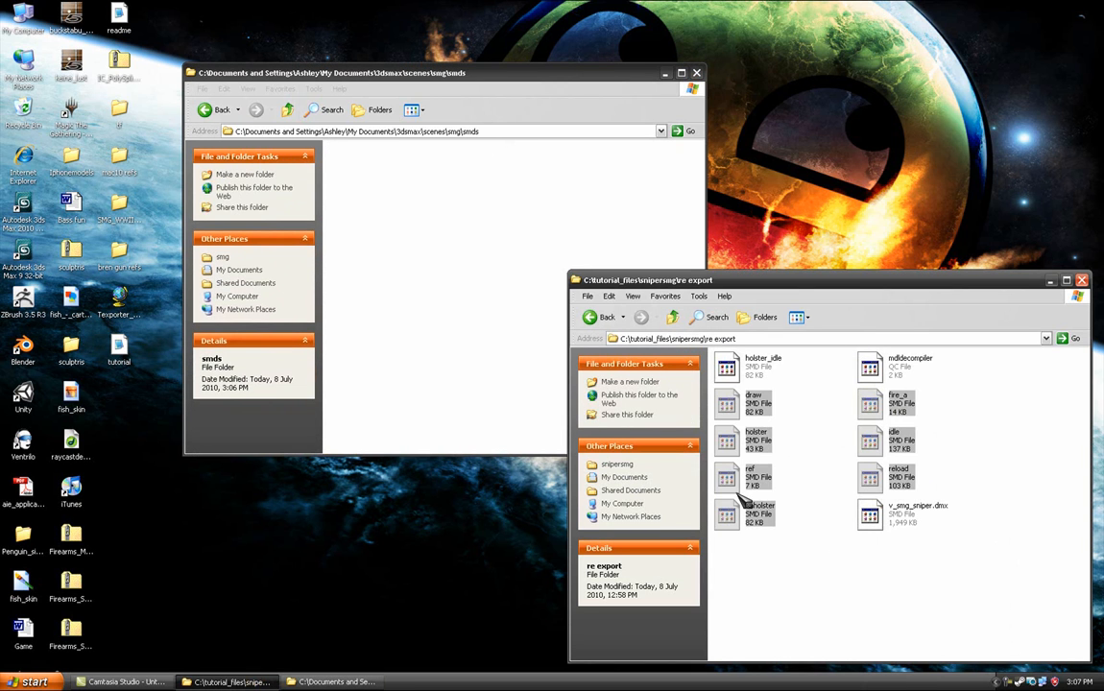
Step: Delete the old v_smg_sniper.dmx and start renaming the new v_smg_sniper file
left_click(917, 519)
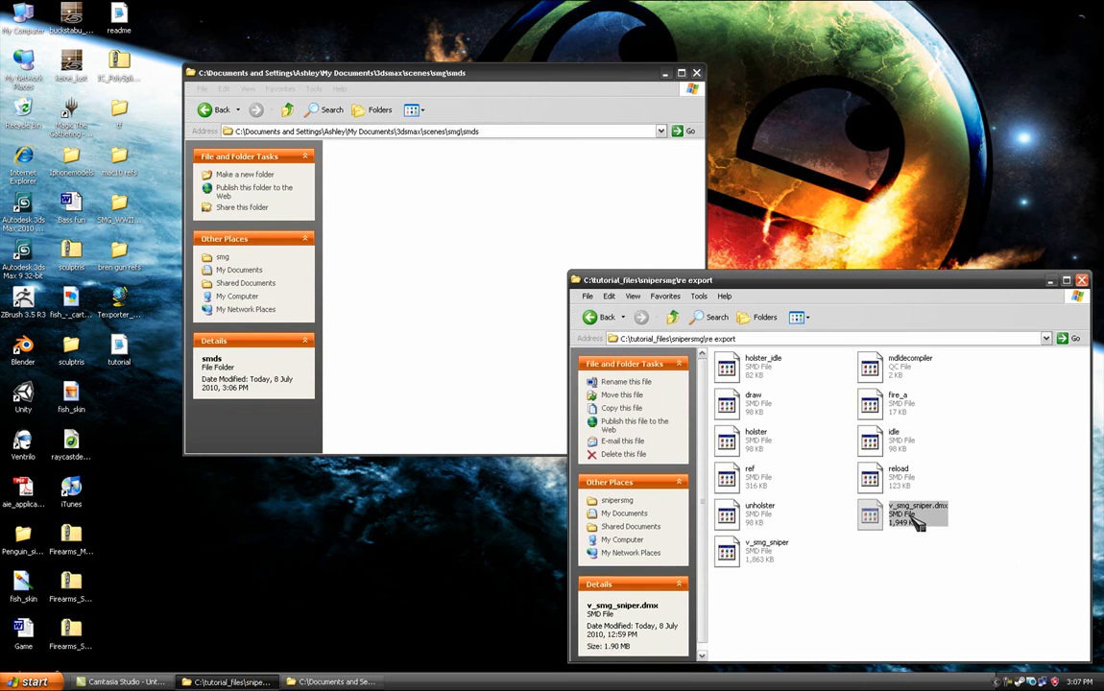
mouse_move(917, 519)
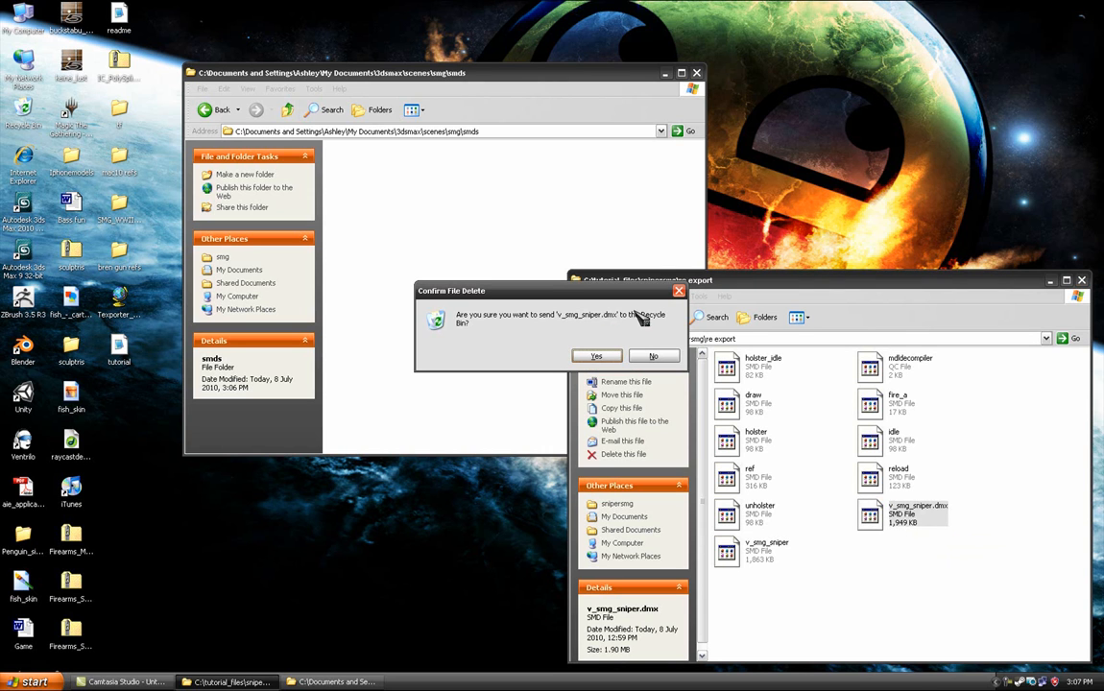
left_click(596, 357)
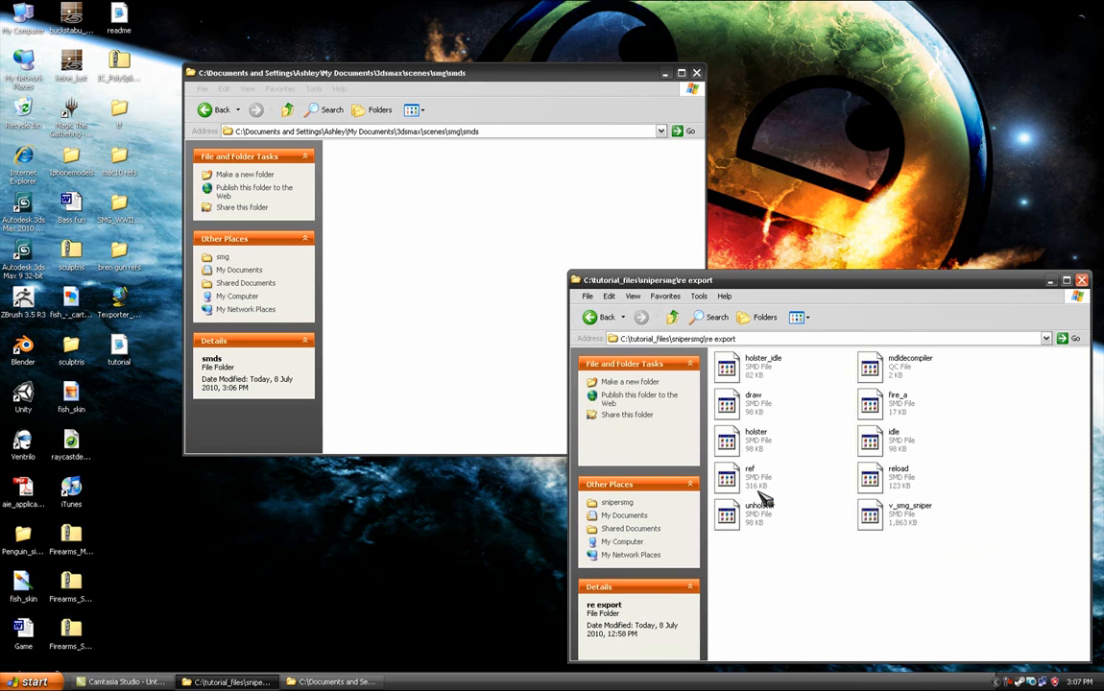
left_click(910, 513)
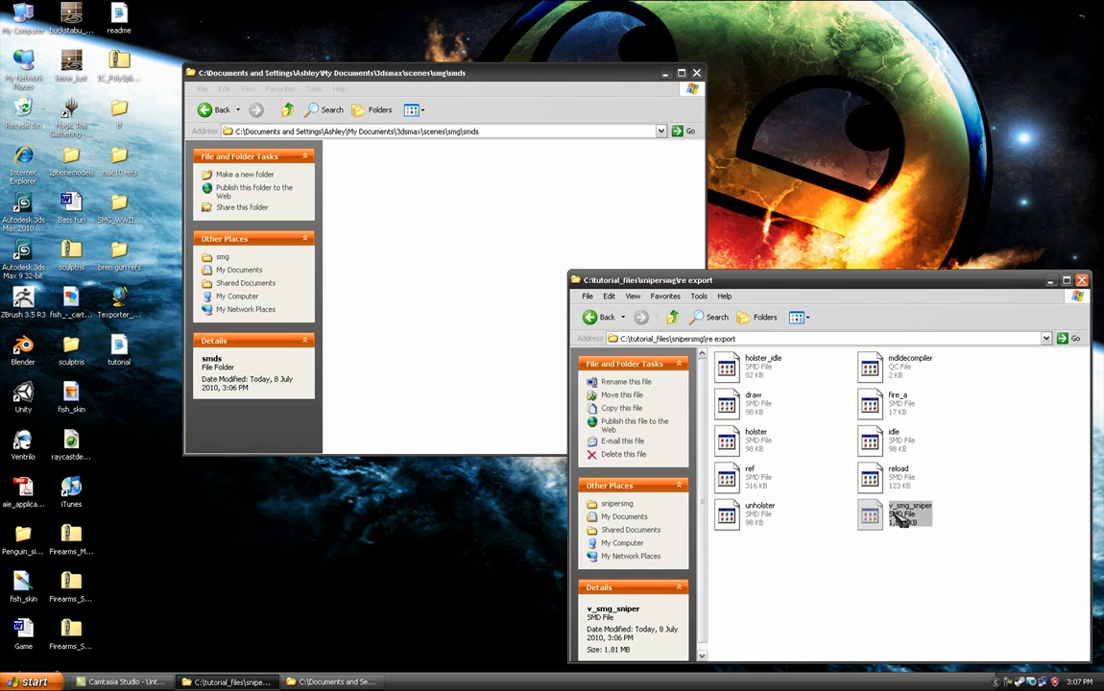
mouse_move(913, 516)
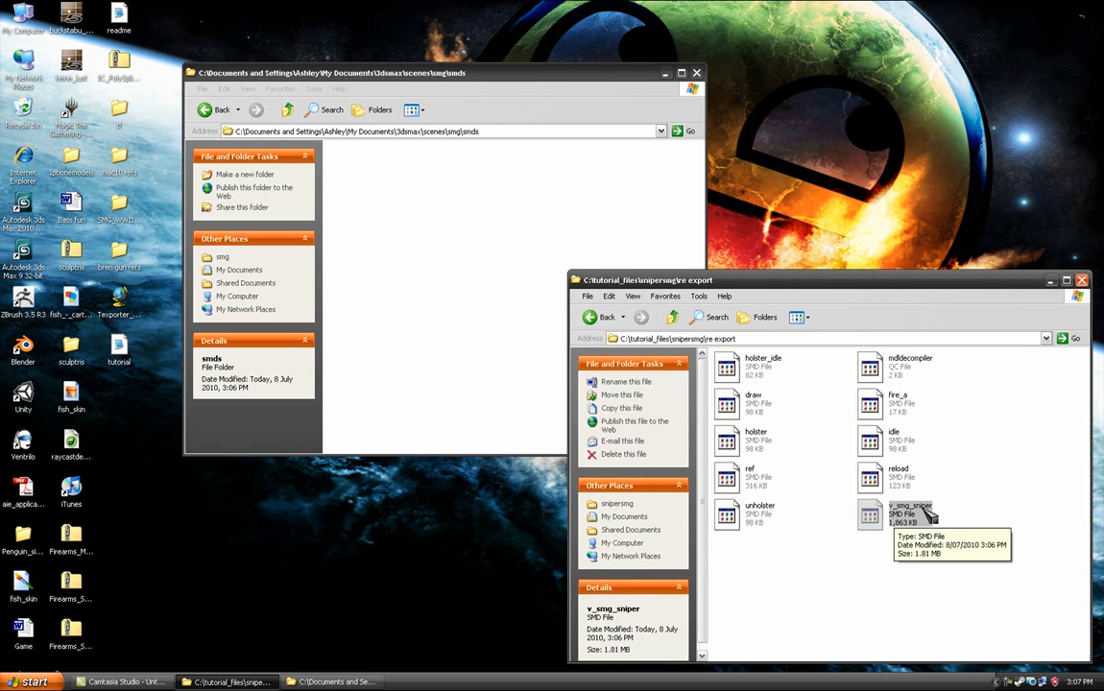
left_click(910, 515)
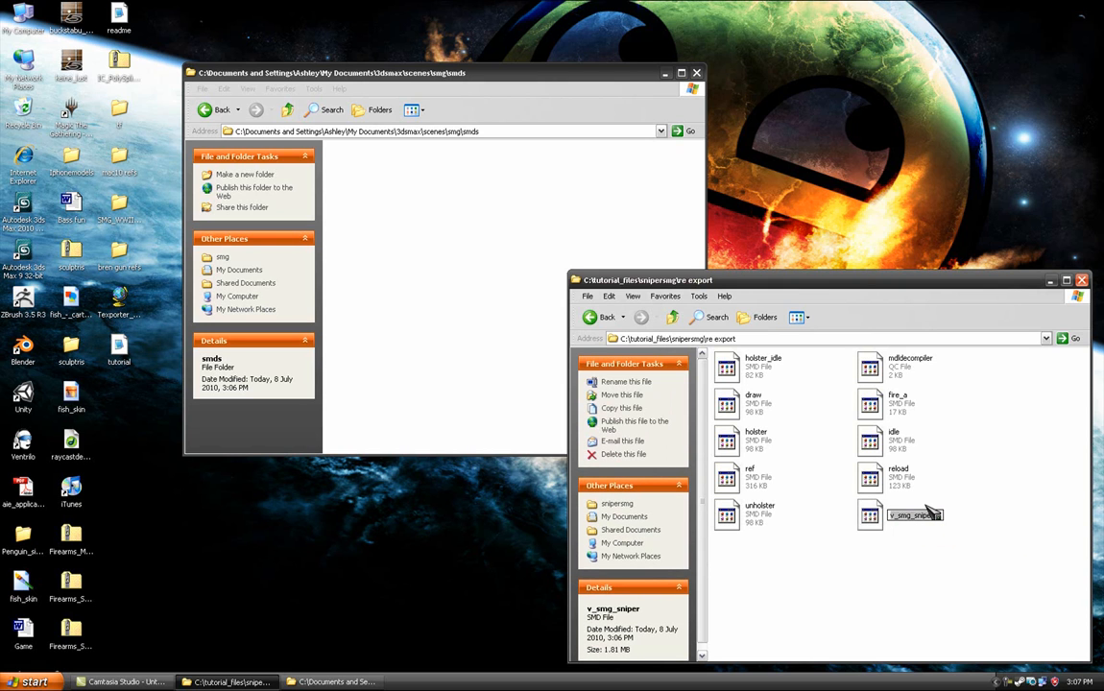
mouse_move(915, 516)
type(".dmx")
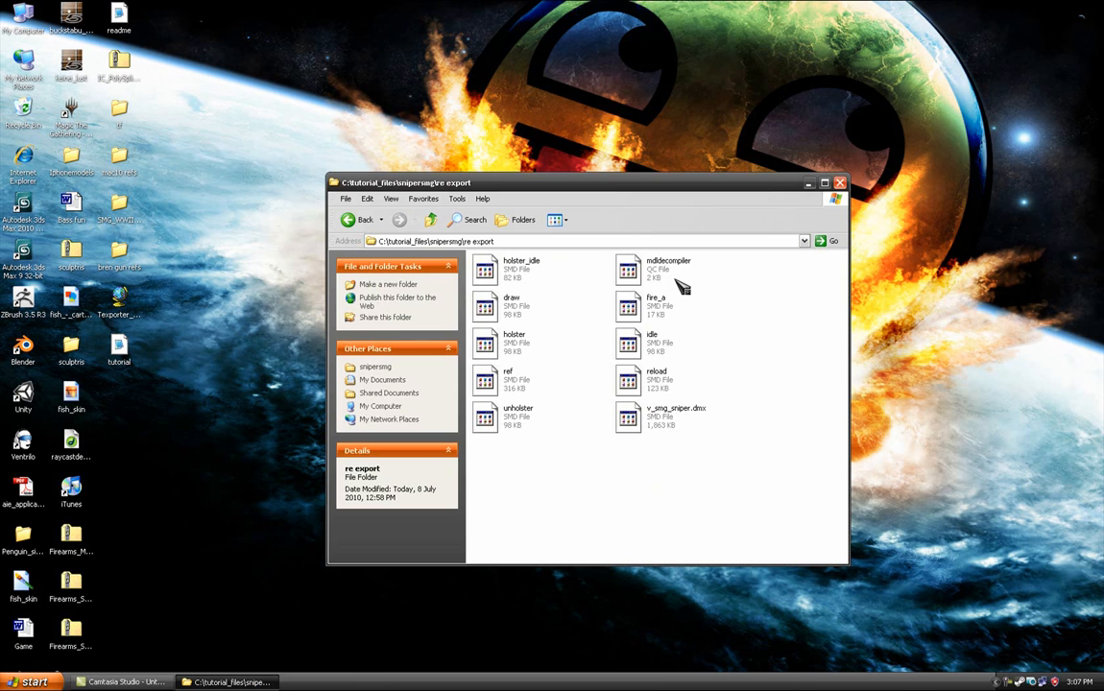
Step: Open mdldecompiler.qc from the re export folder using Edit with Notepad++
left_click(668, 269)
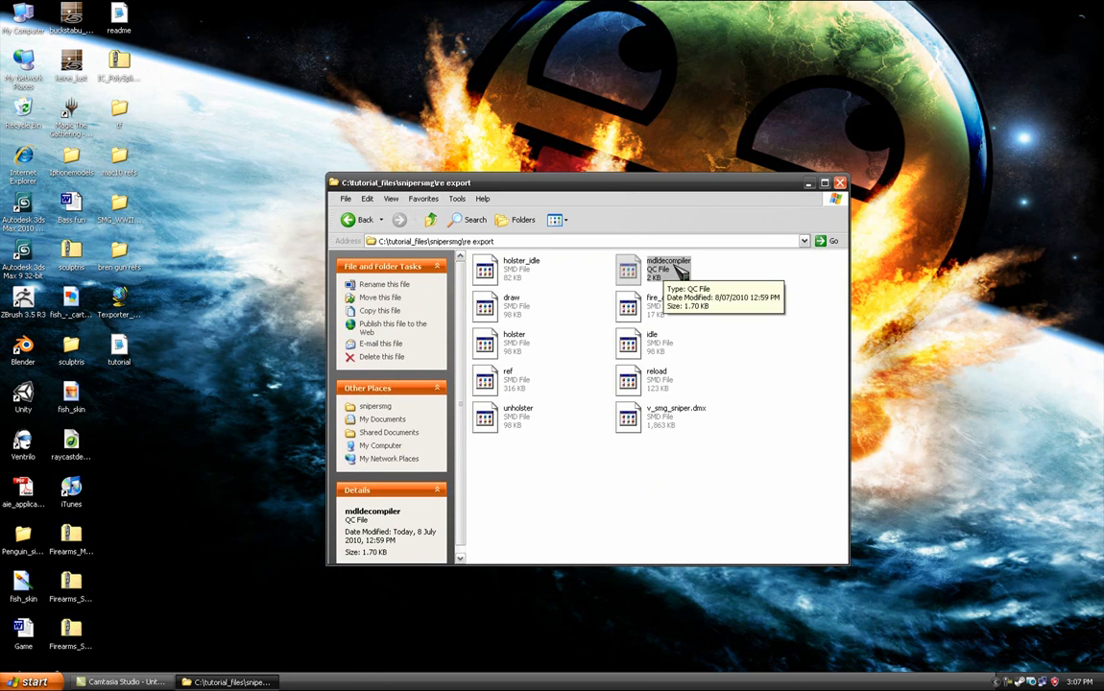
right_click(668, 268)
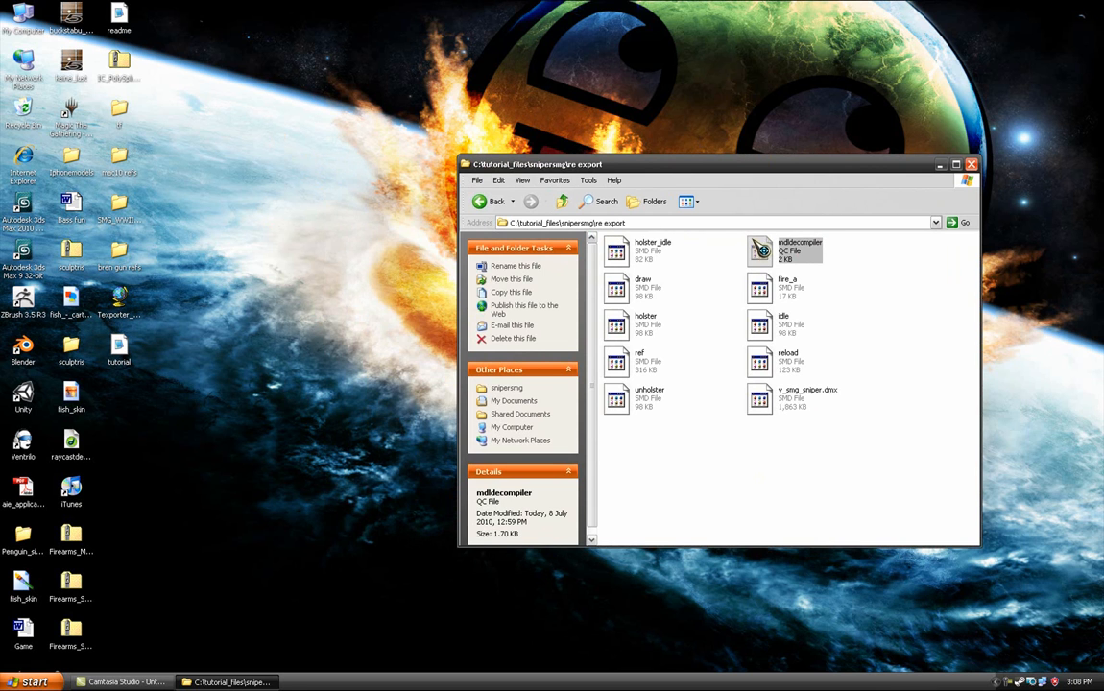
double_click(800, 249)
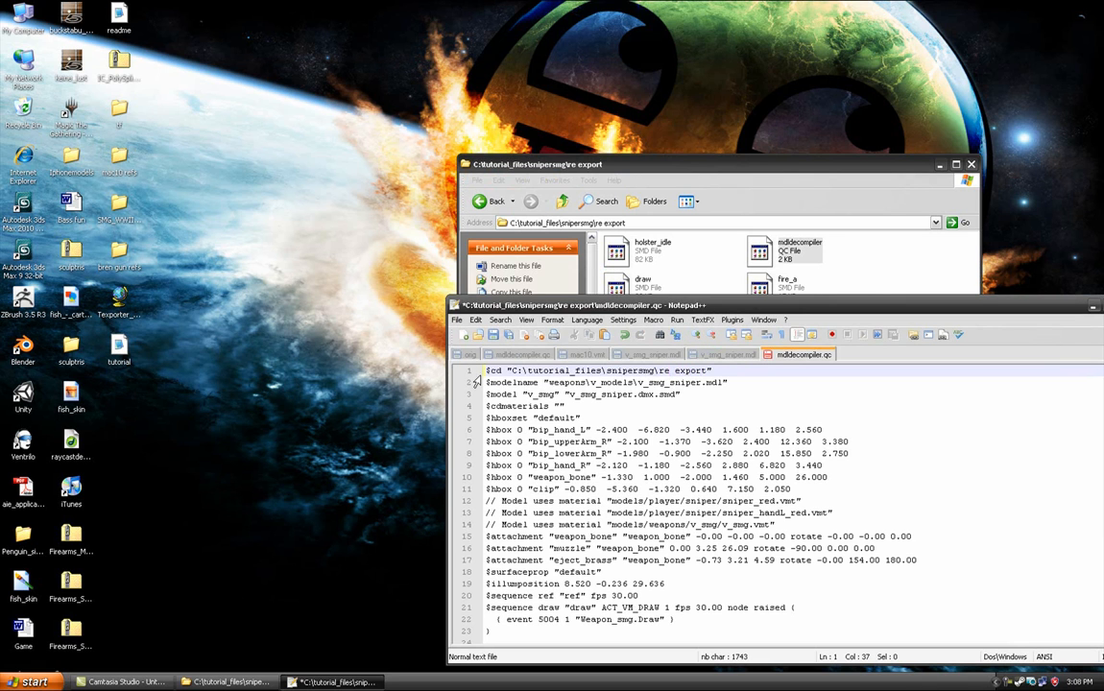
Step: Add $cdmaterials lines for models/player/sniper/ and models/weapons/v_smg/ in the QC file
double_click(492, 370)
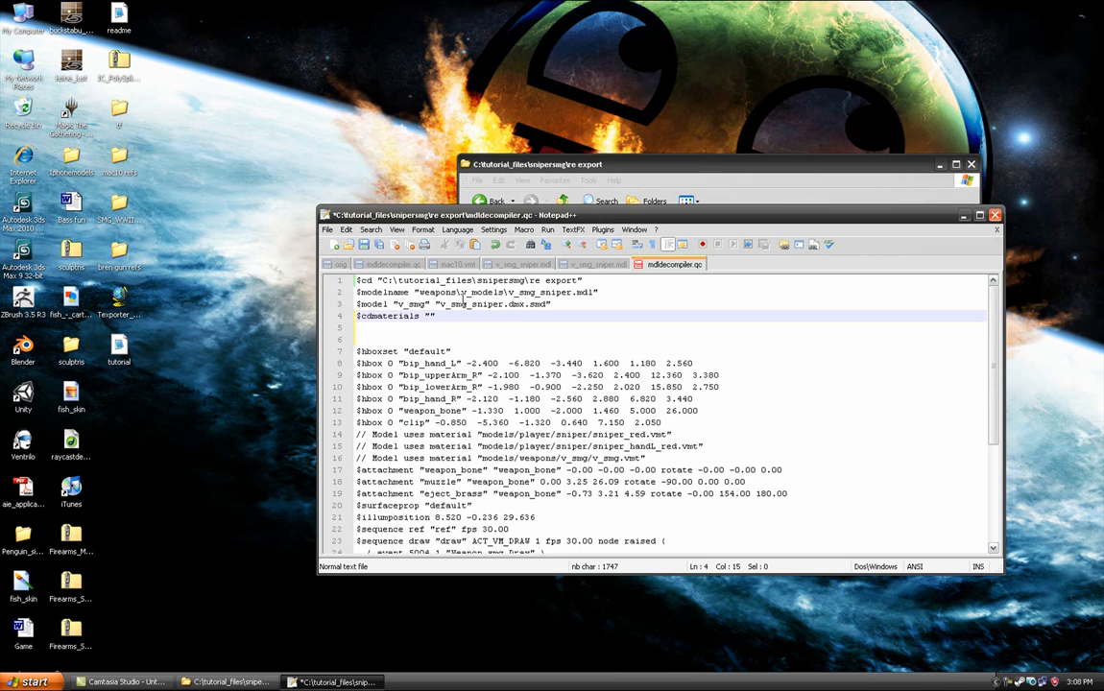
type("models/player/sniper/")
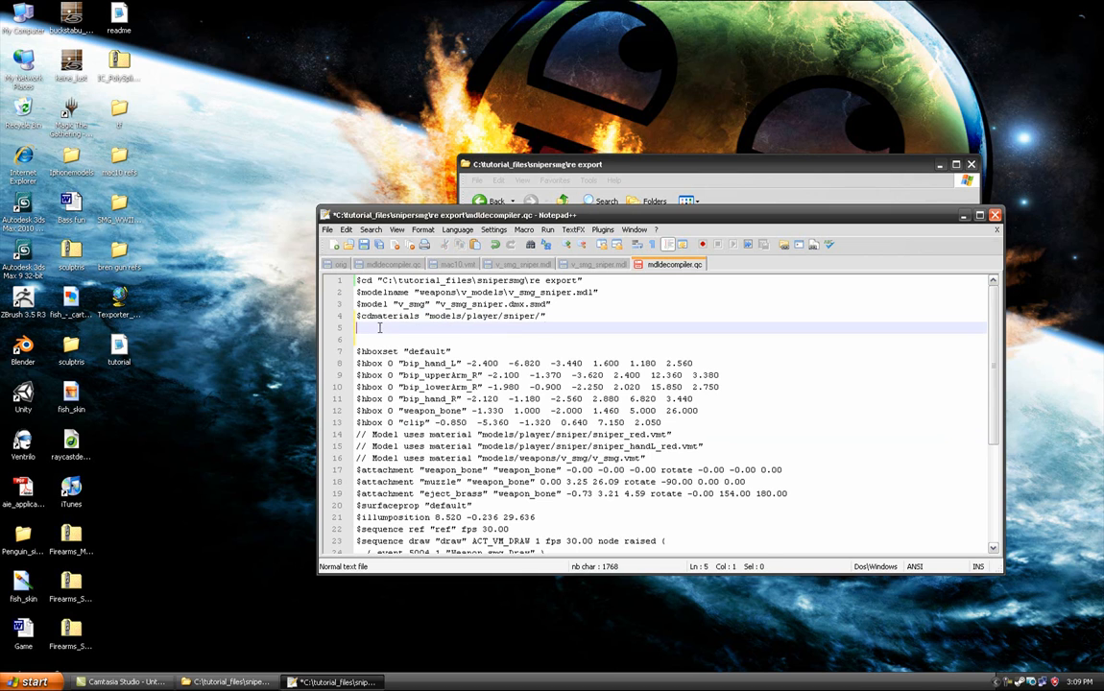
type("$cdmaterials \"models/player/sniper/\"")
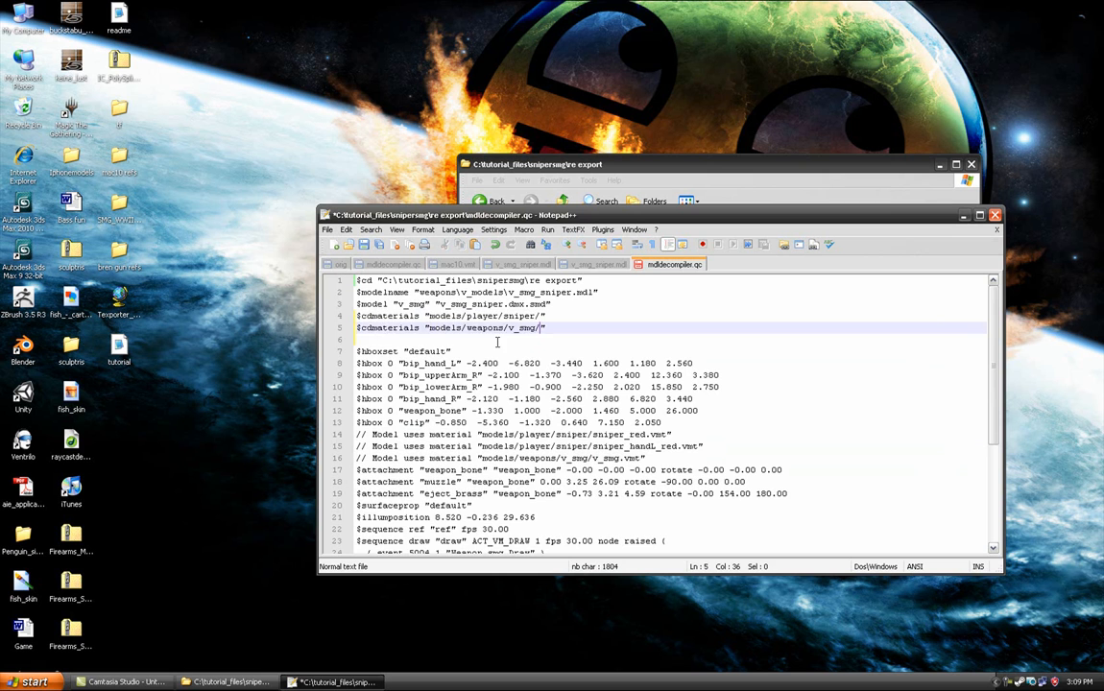
scroll("down", 3)
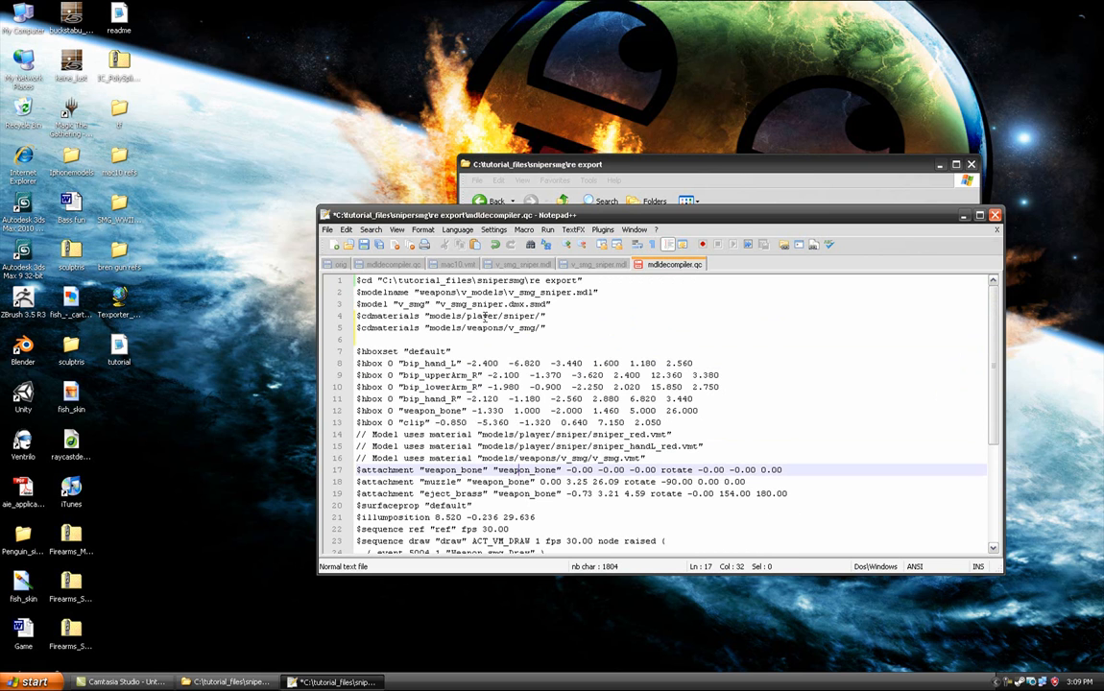
scroll("down", 3)
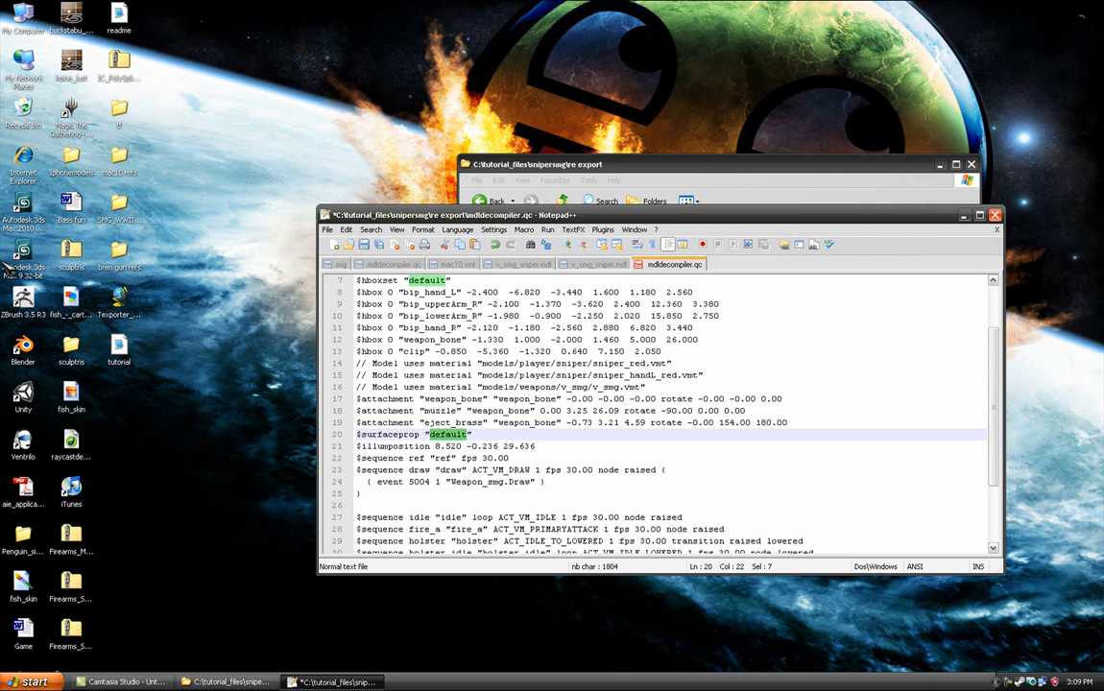
Step: Change $surfaceprop from "default" to "metal" and save mdldecompiler.qc
type("met")
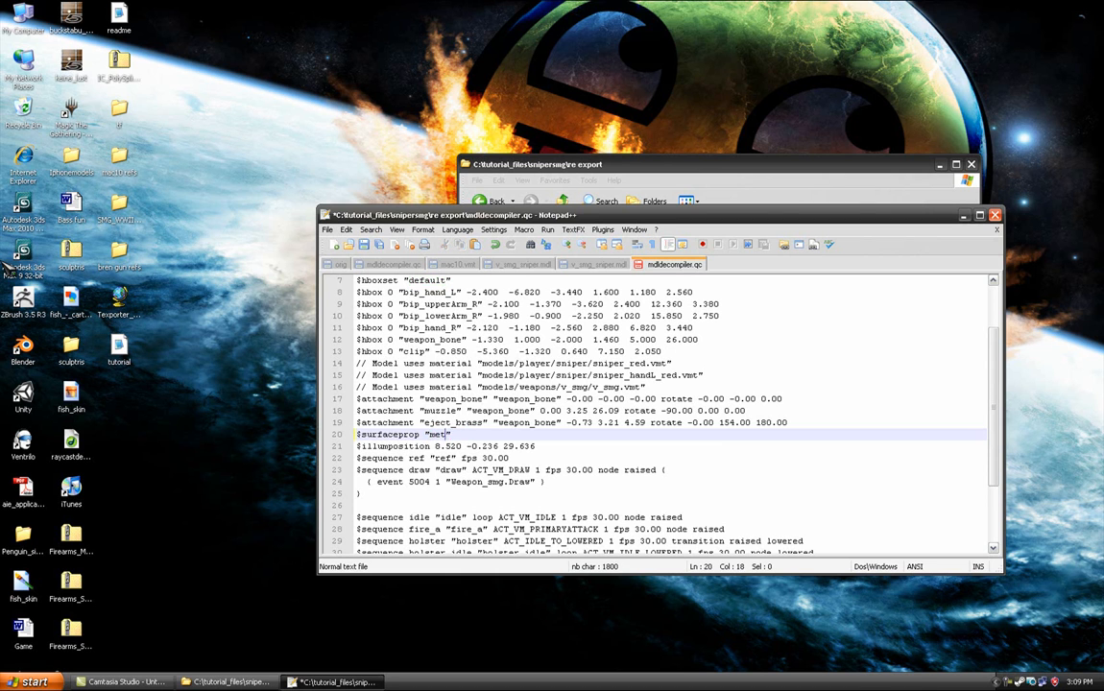
type("al")
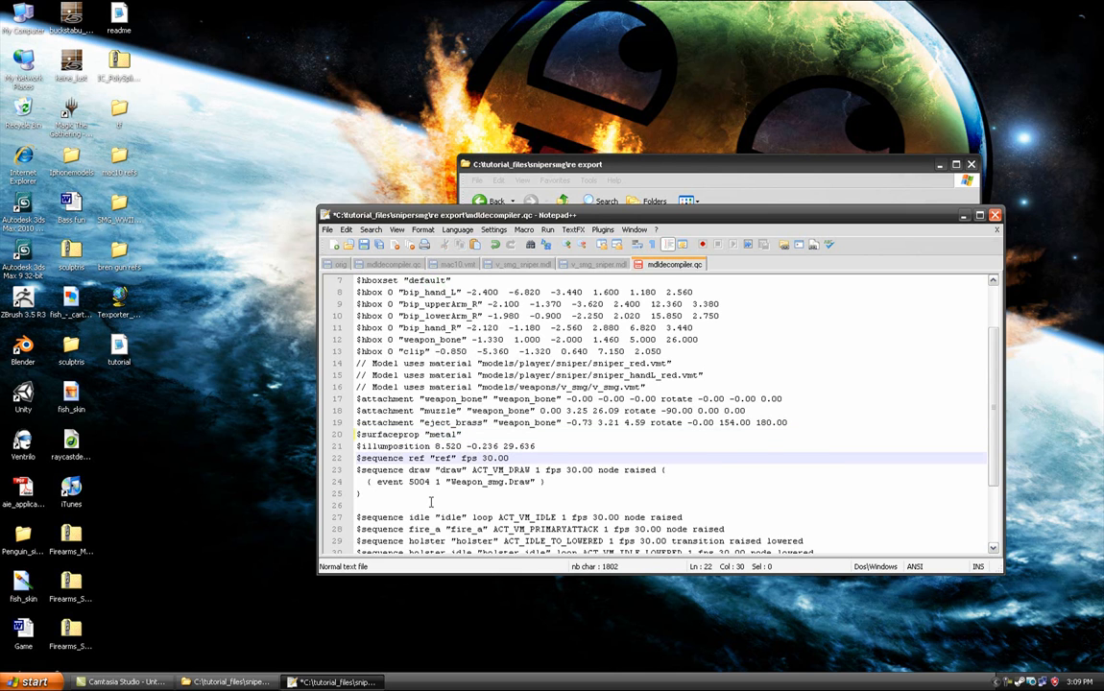
scroll("down", 3)
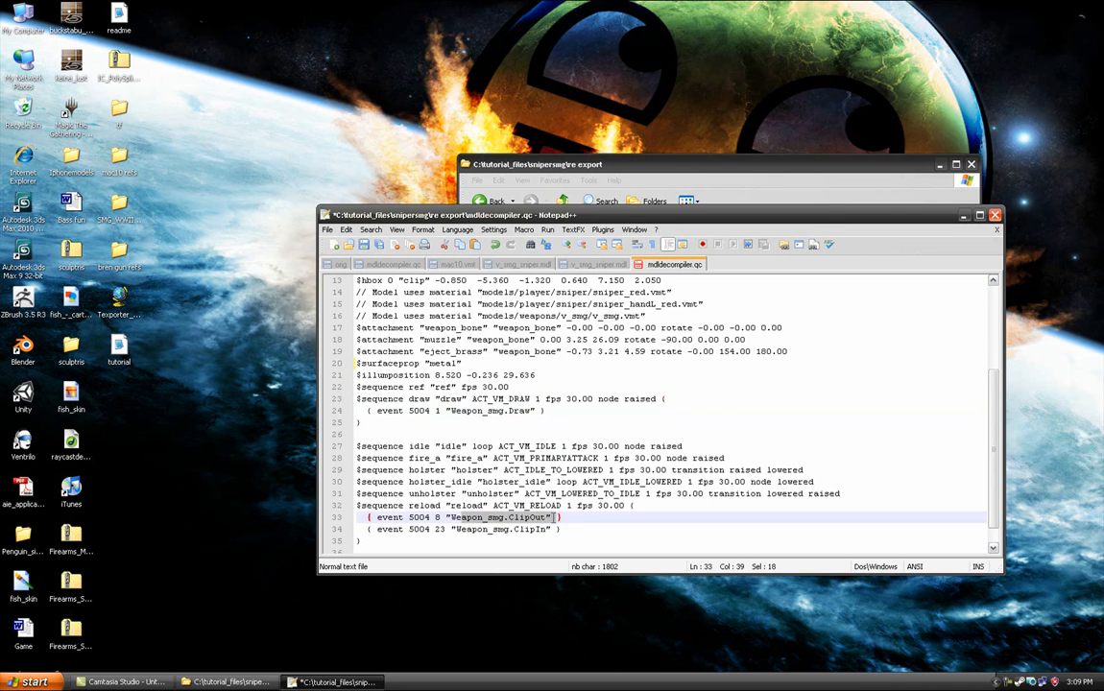
left_click(444, 529)
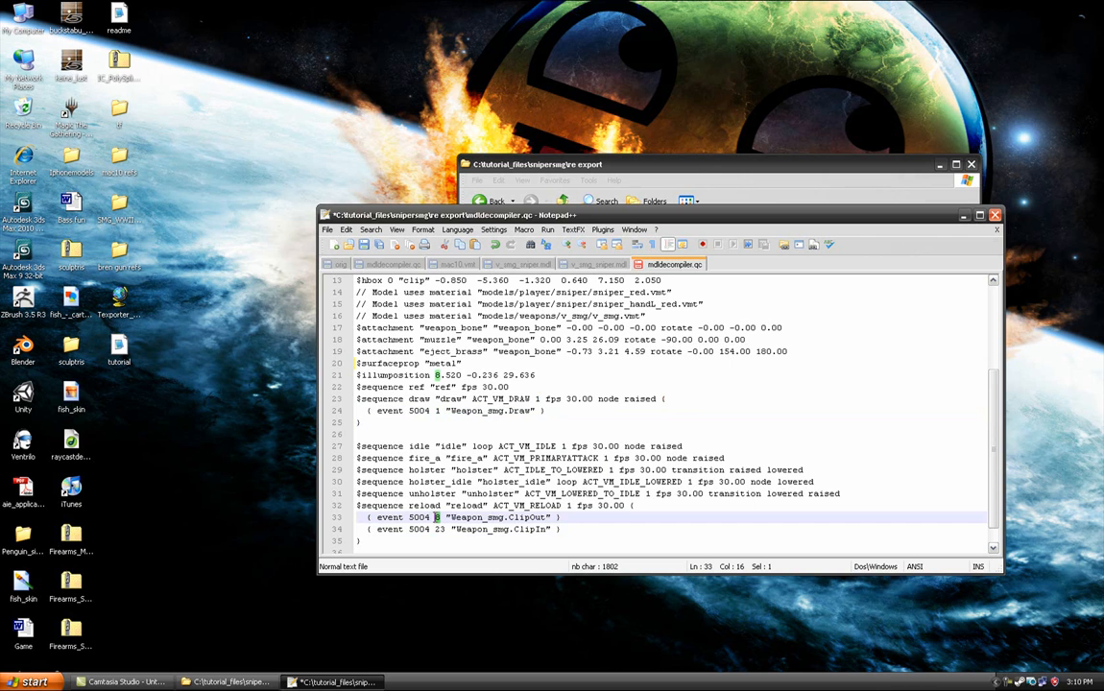
left_click(666, 399)
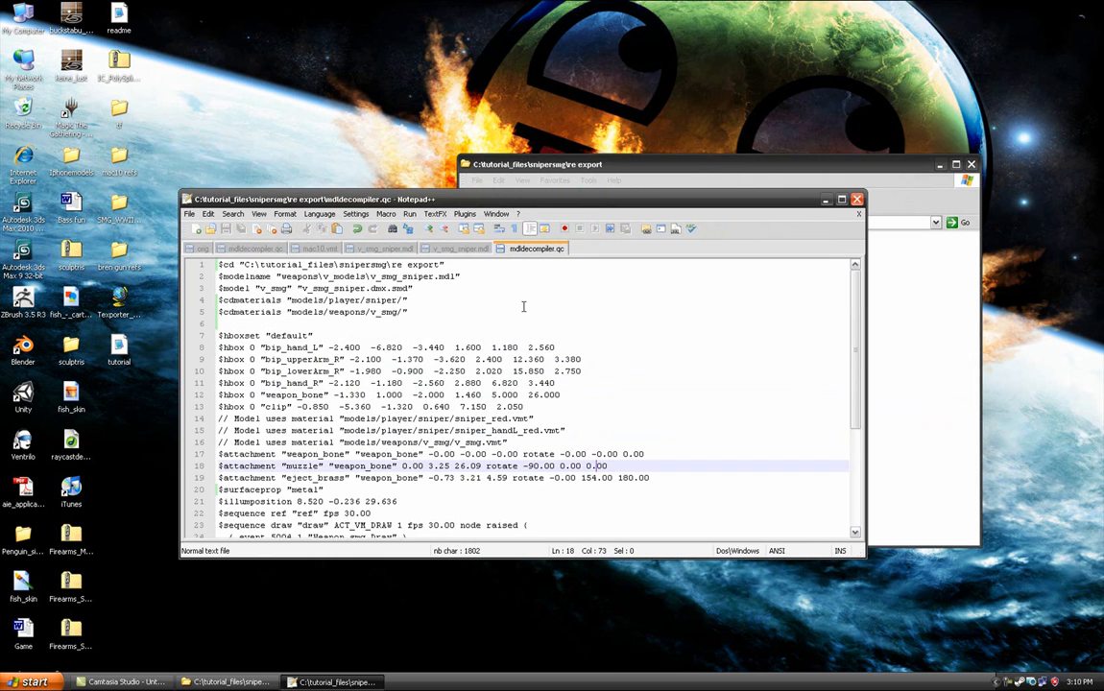
mouse_move(278, 330)
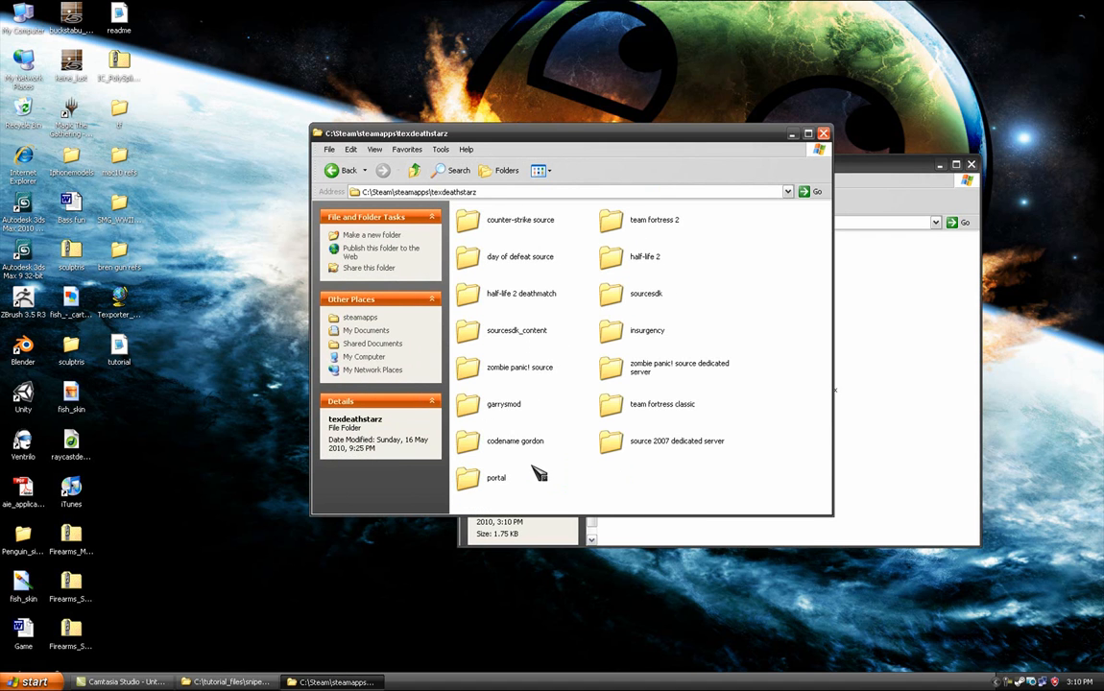
Step: Browse to sourcesdk\bin\ep1\bin and launch GUIStudioMDL.exe
double_click(646, 293)
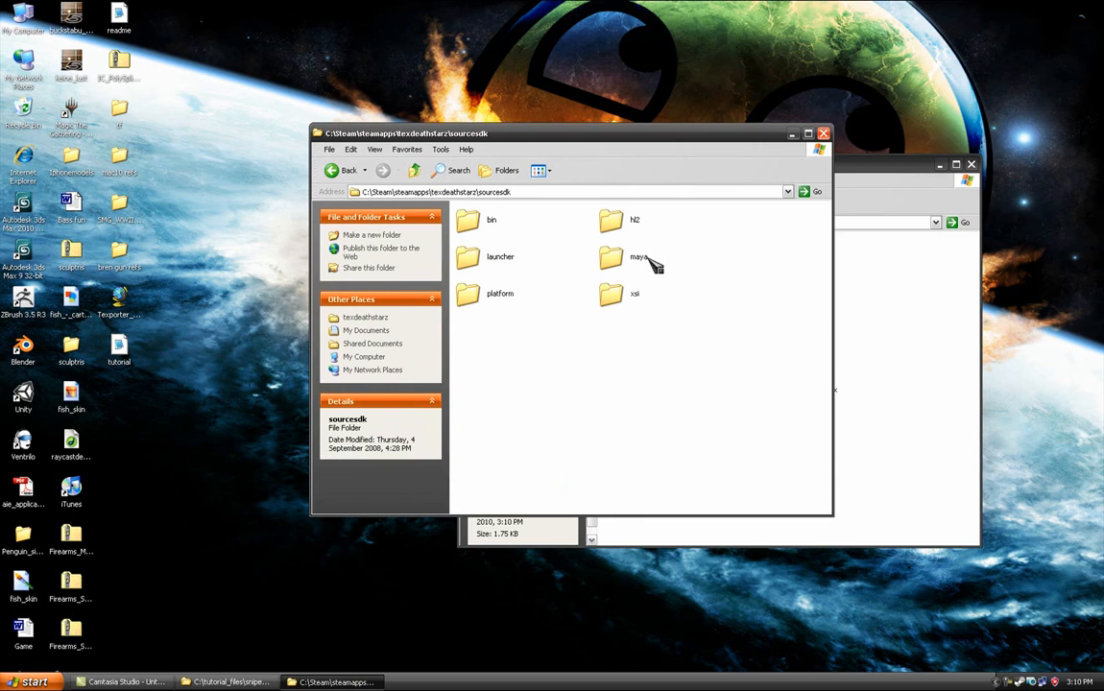
double_click(492, 218)
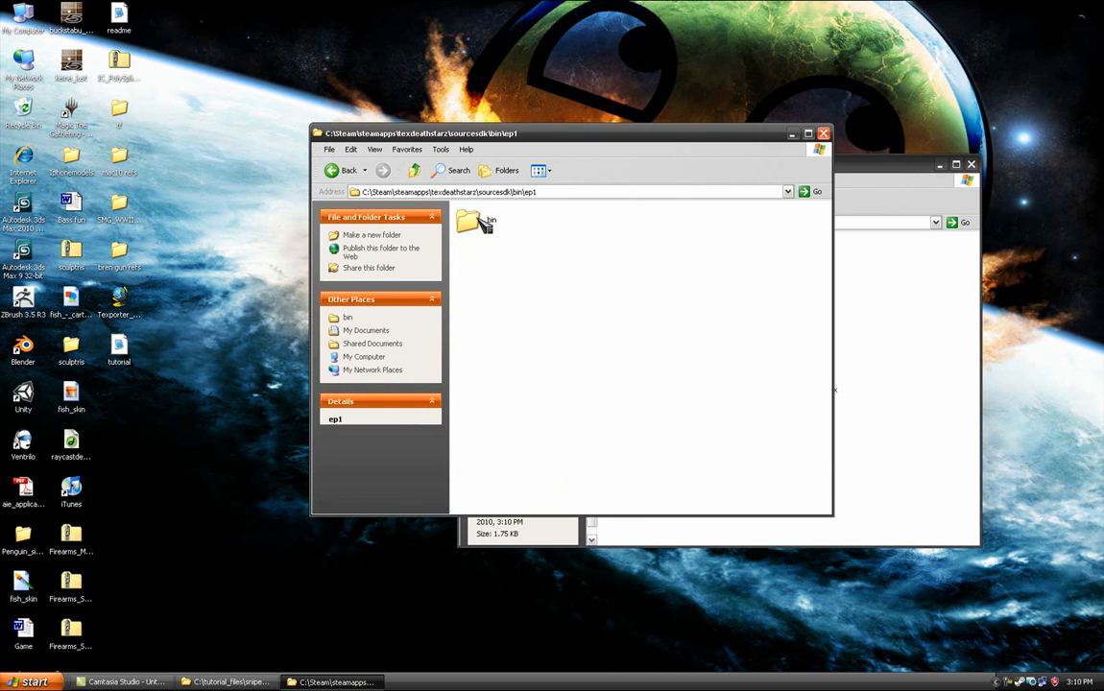
double_click(474, 218)
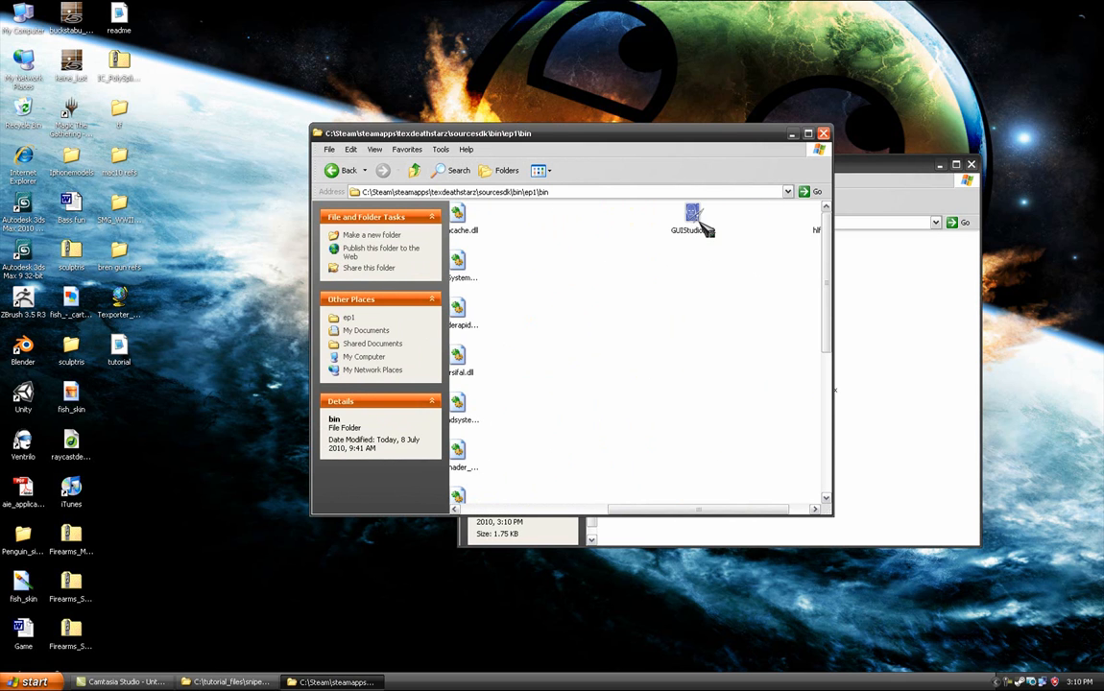
left_click(693, 216)
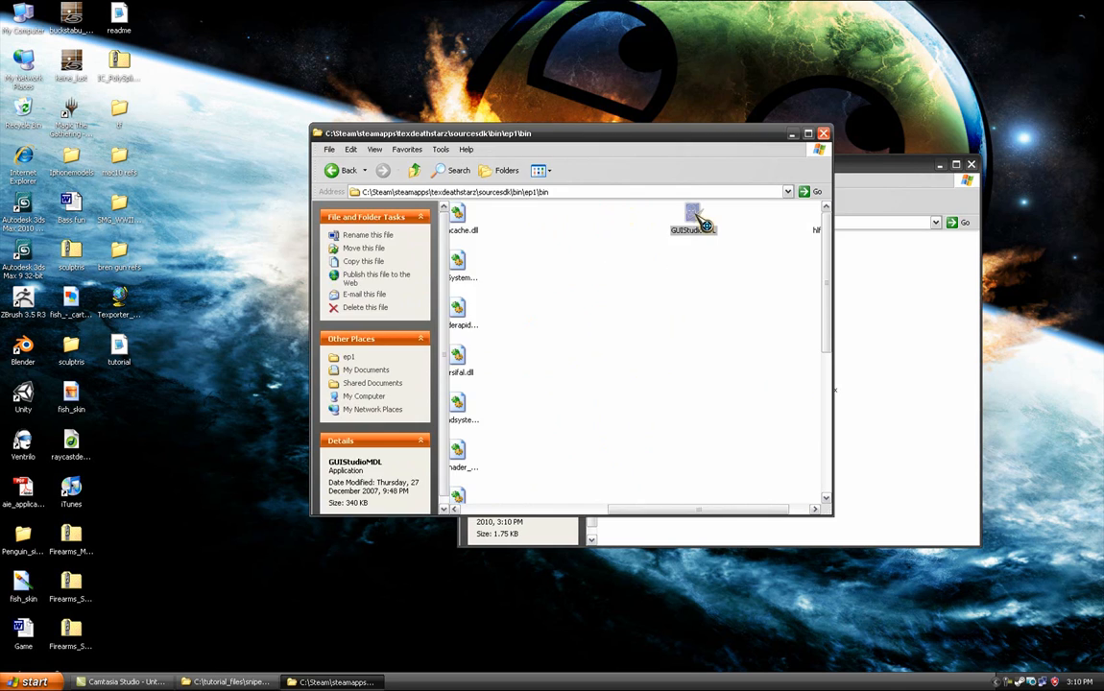
double_click(693, 221)
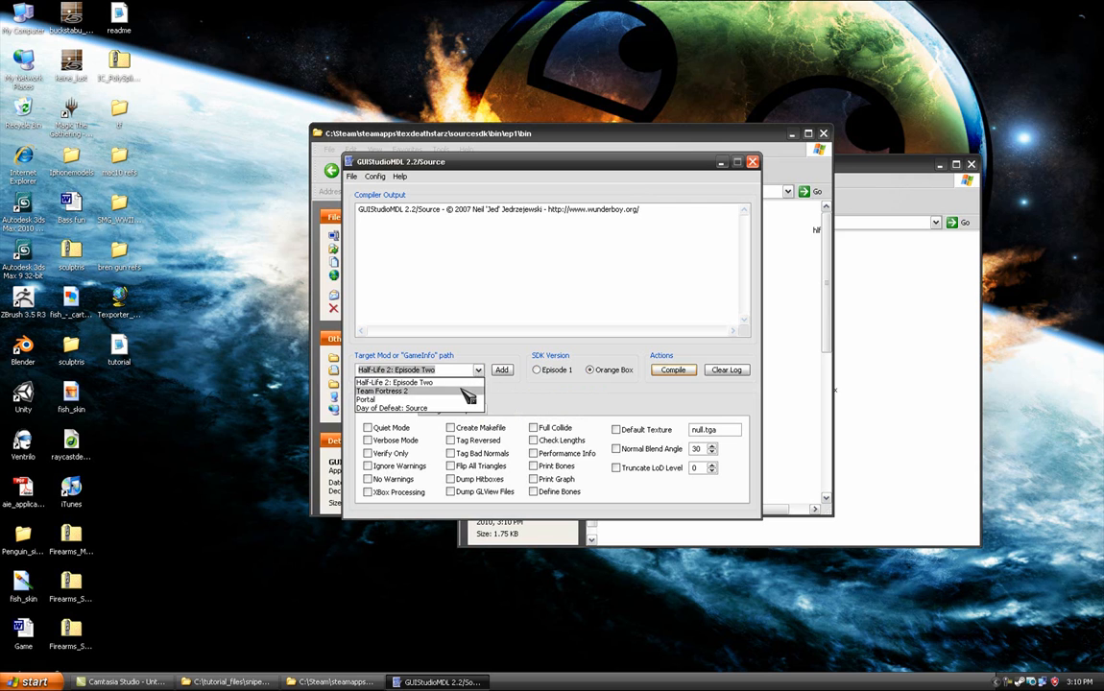
Step: Target Team Fortress 2 and load C:\tutorial_files\snipersmg\re export\mdldecompiler.qc
left_click(389, 391)
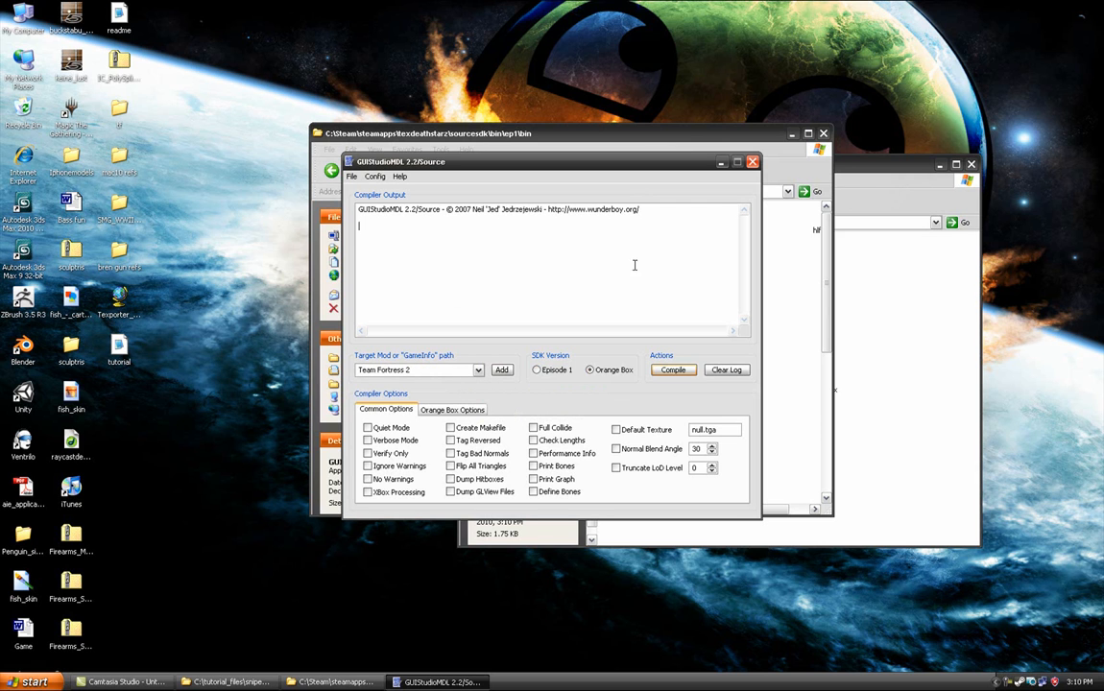
left_click(589, 370)
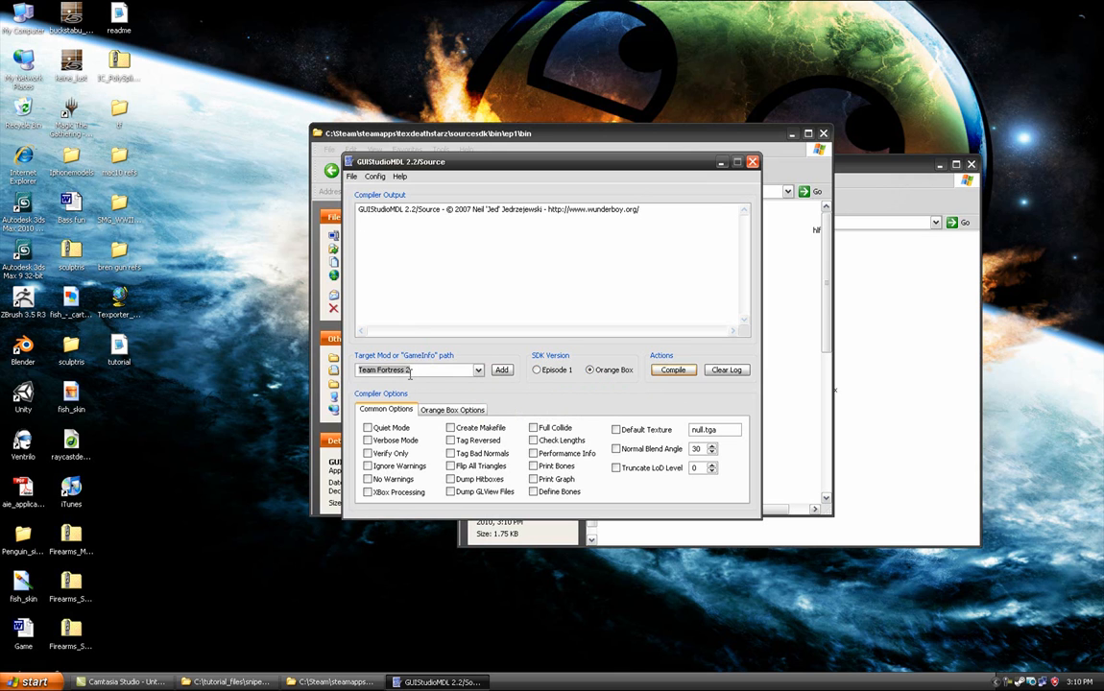
left_click(353, 177)
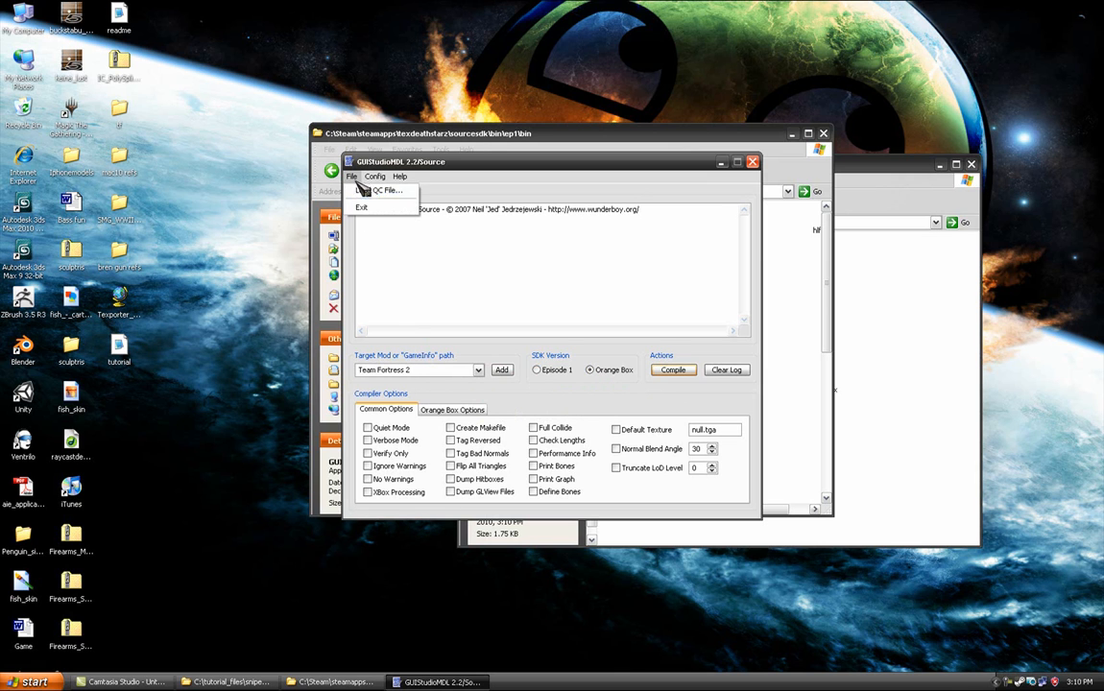
left_click(384, 191)
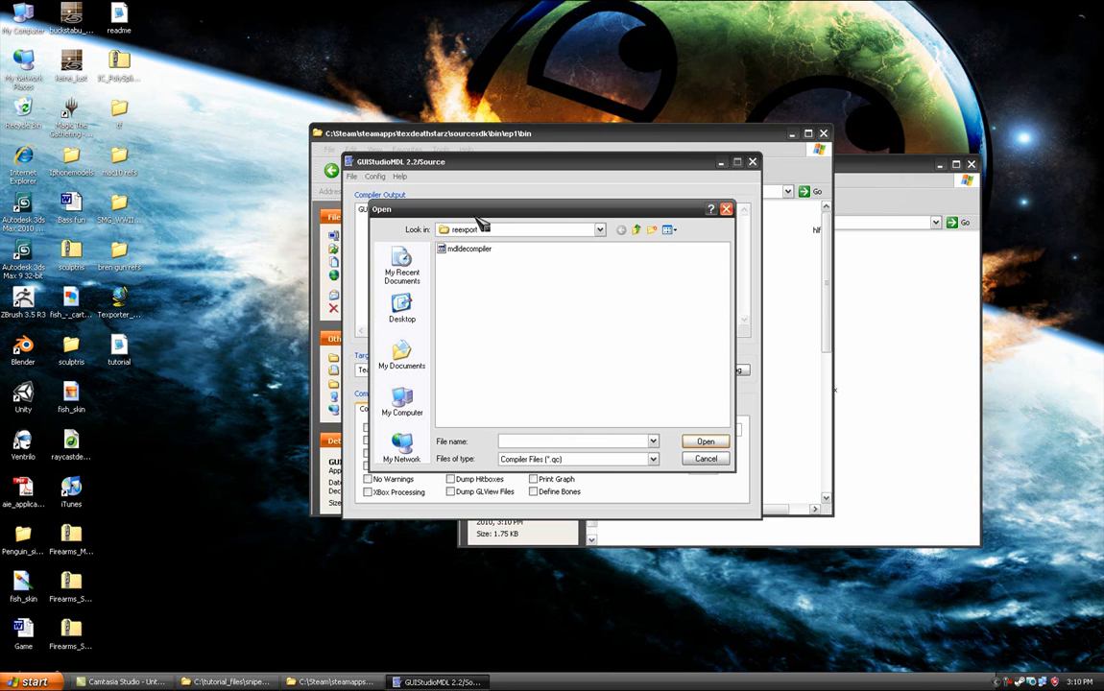
left_click(600, 229)
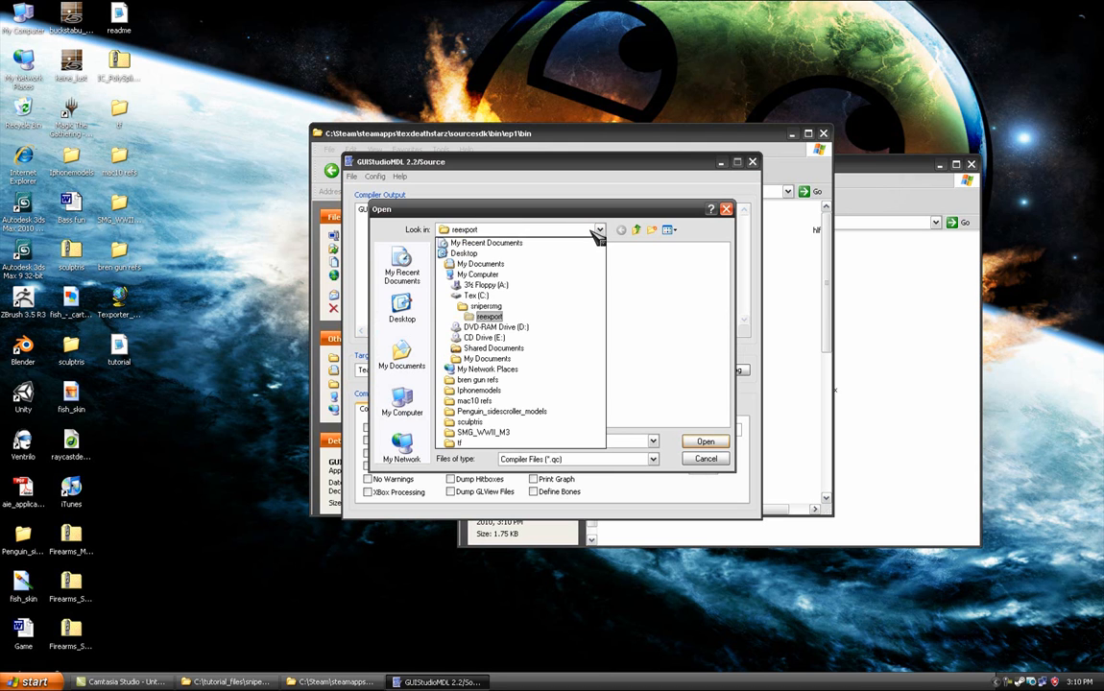
left_click(475, 295)
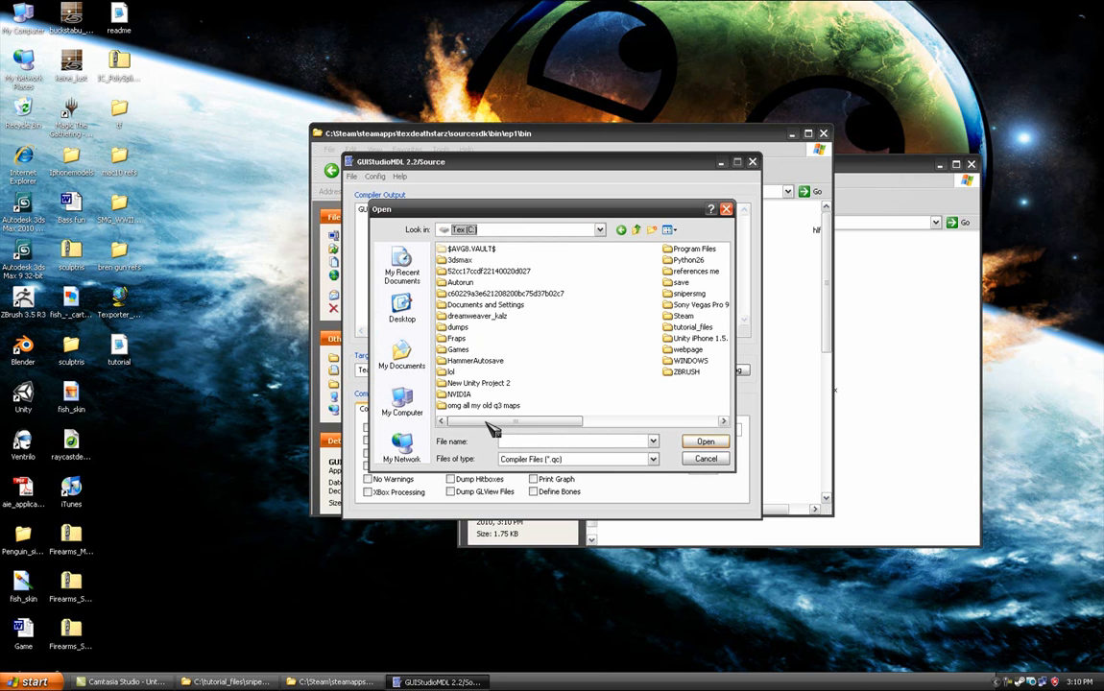
double_click(691, 327)
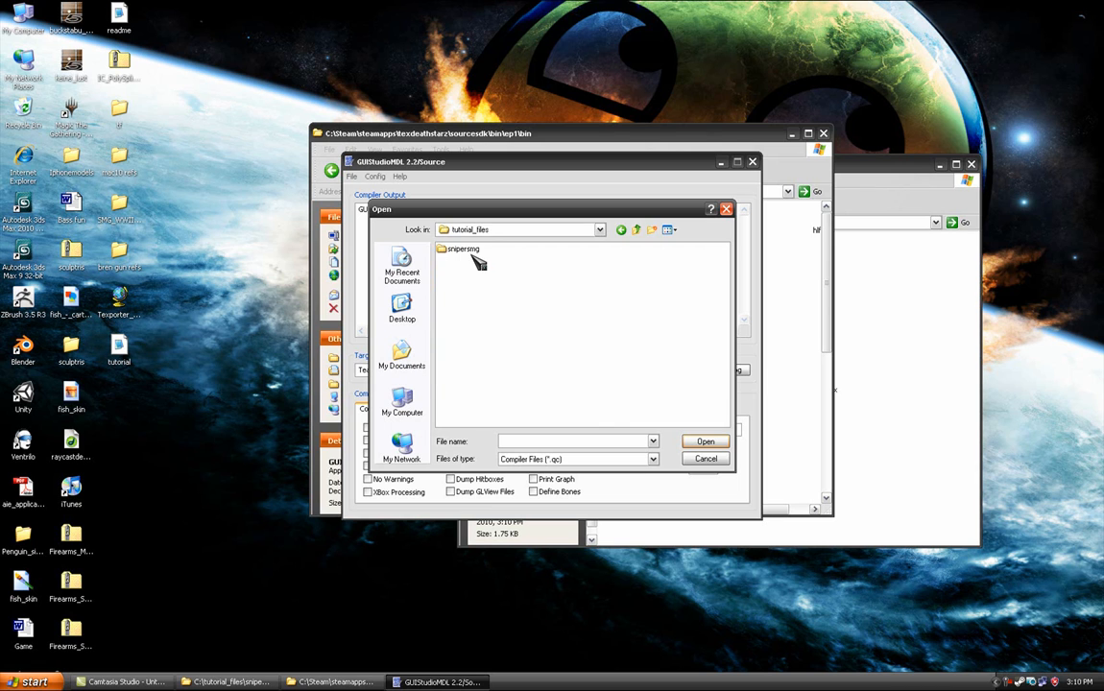
double_click(463, 249)
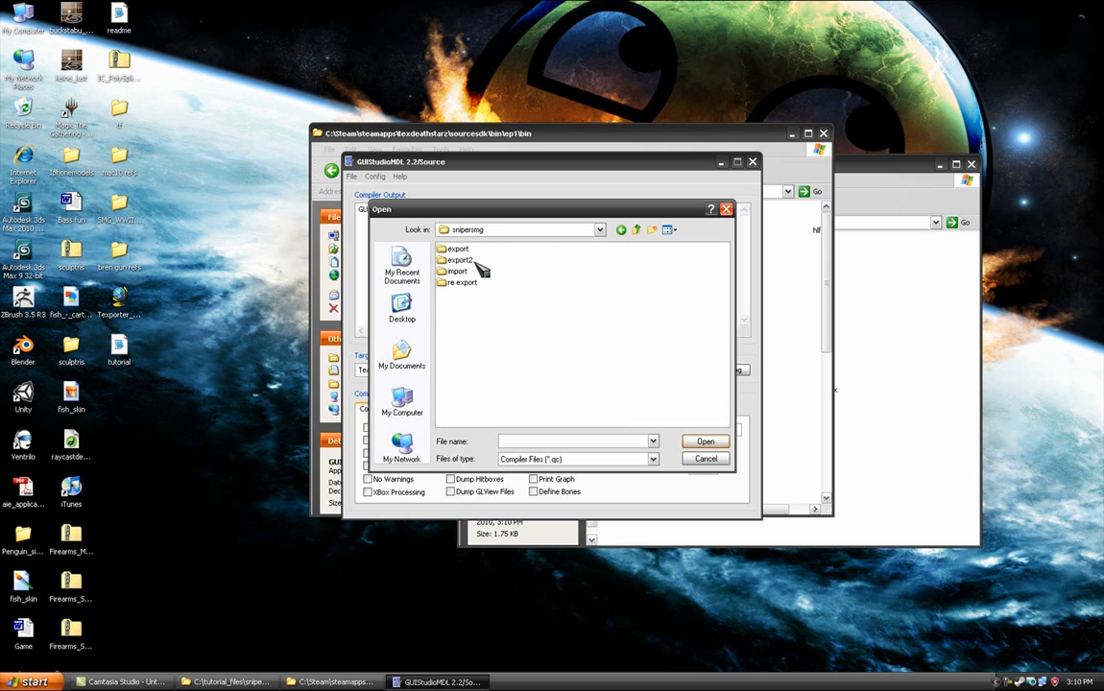
double_click(461, 281)
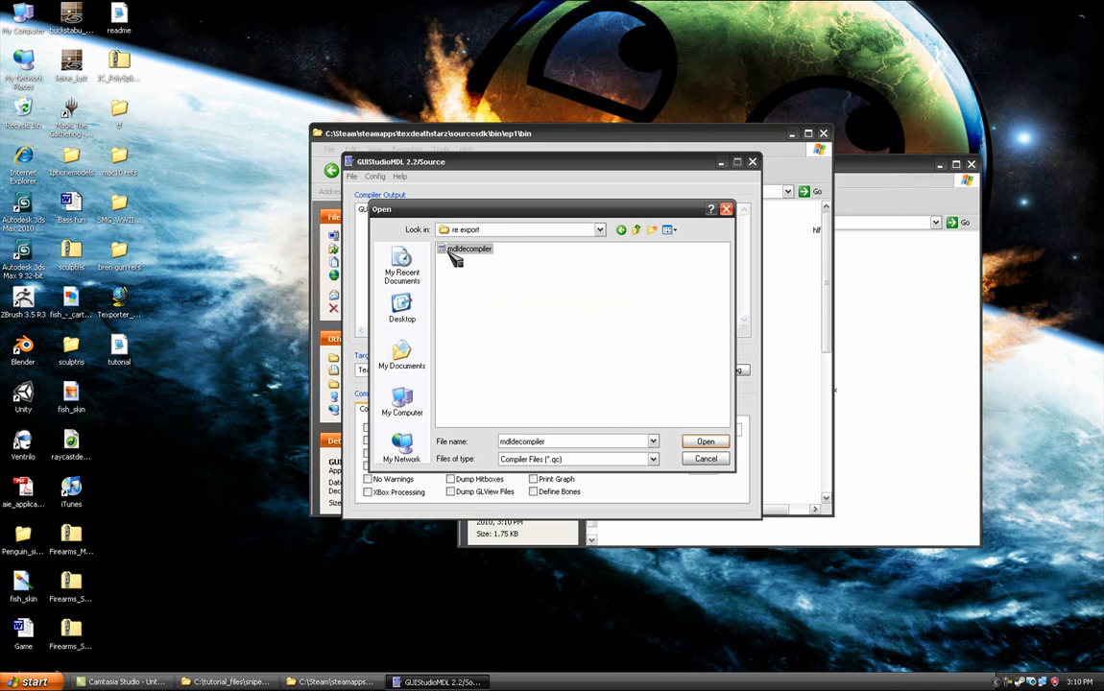
left_click(706, 442)
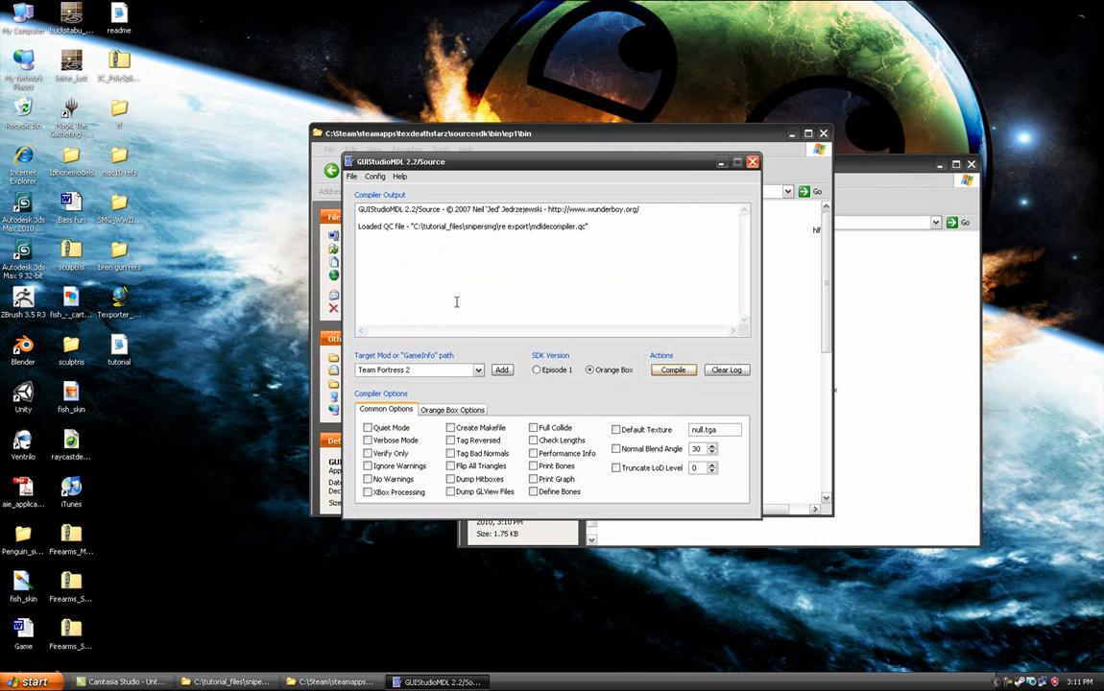
Step: Compile mdldecompiler.qc into Team Fortress 2 and close GUIStudioMDL once completed
left_click(673, 370)
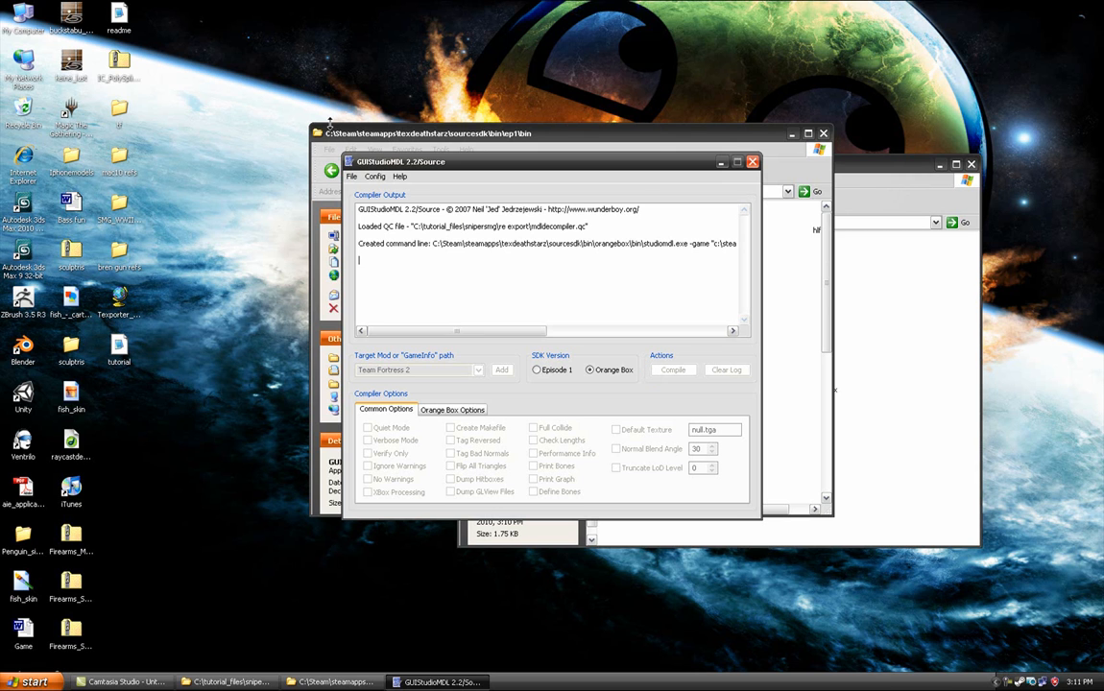
left_click(674, 370)
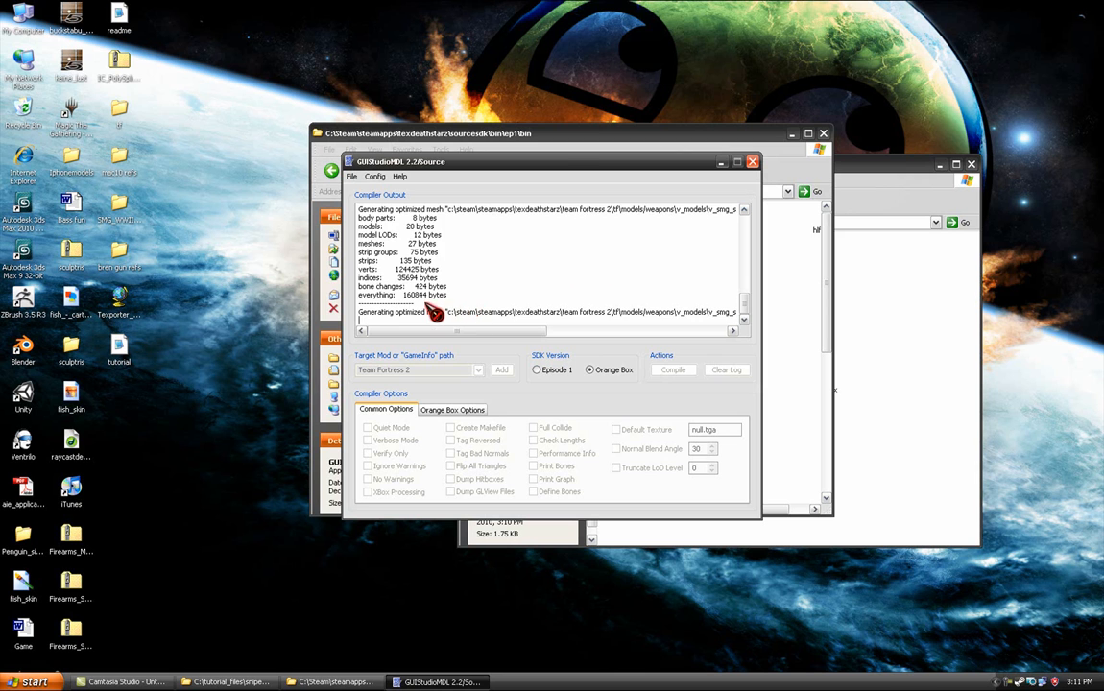
left_click(672, 370)
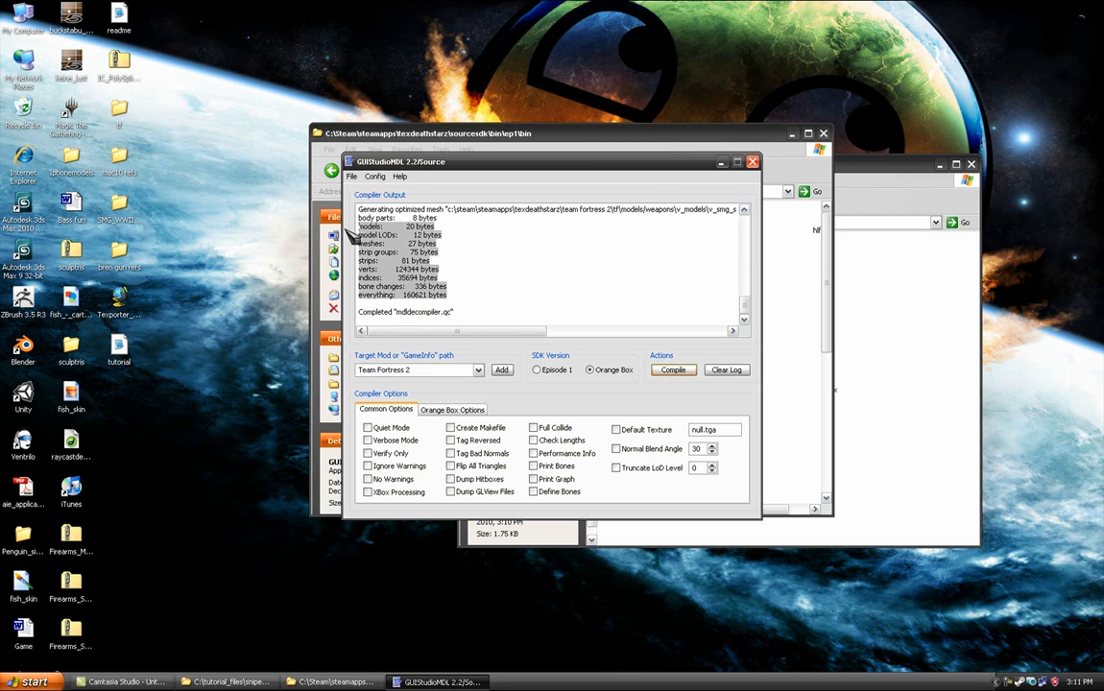
left_click(753, 161)
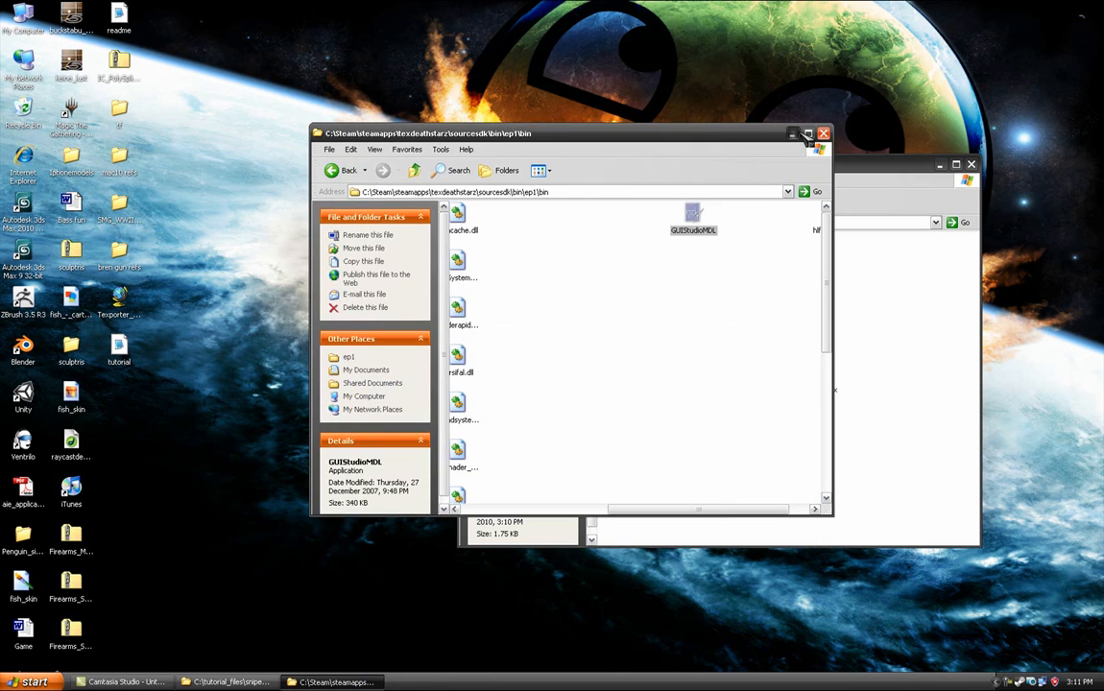
Step: Close the bin folder window and launch Source SDK from Steam's Tools library
left_click(807, 133)
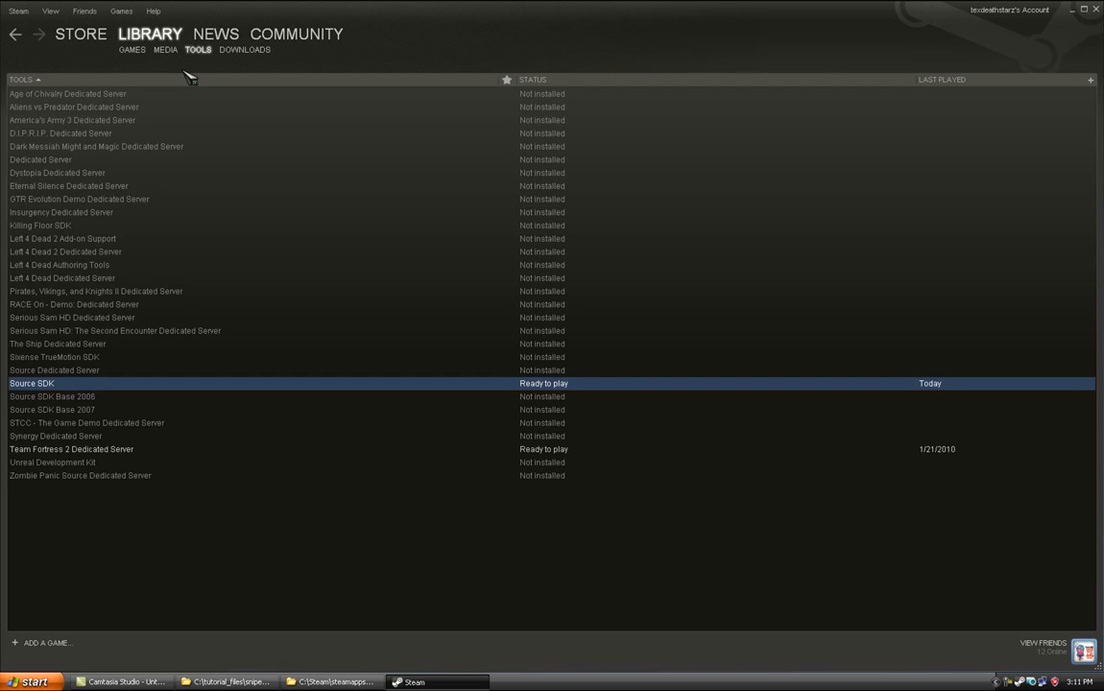
mouse_move(93, 280)
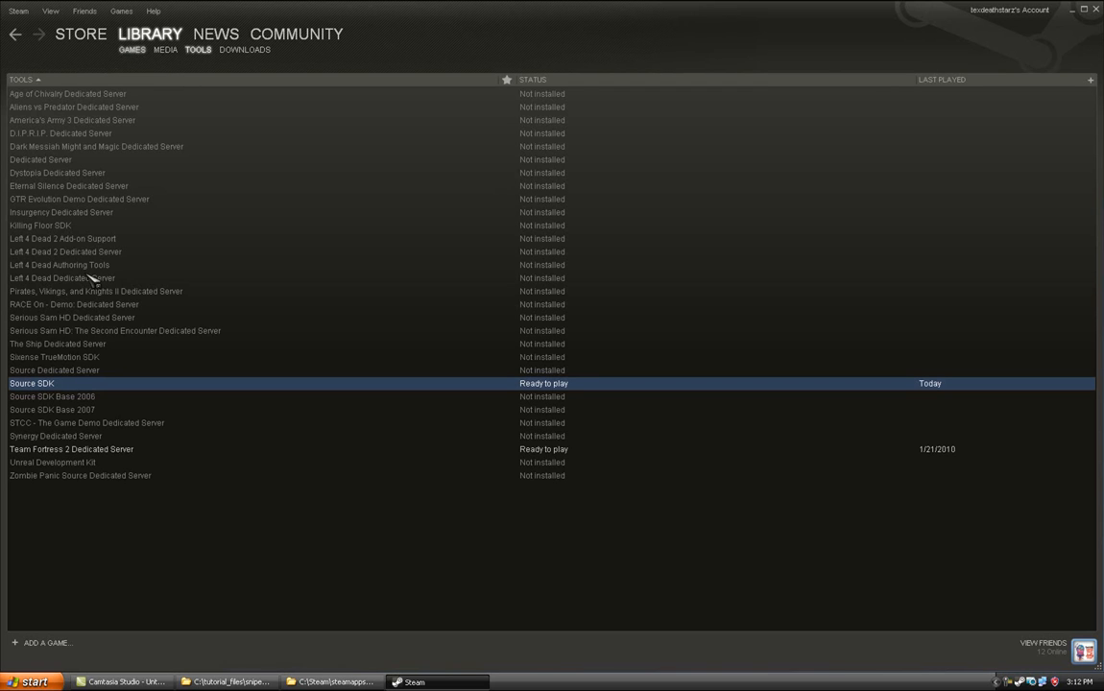
mouse_move(39, 394)
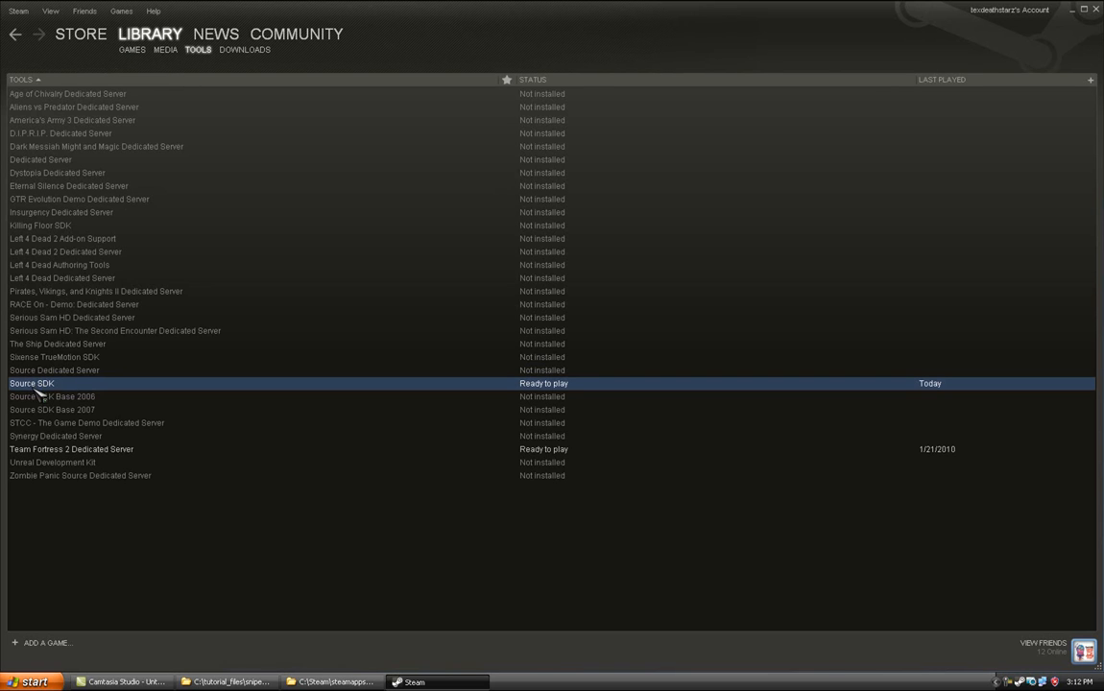
mouse_move(52, 383)
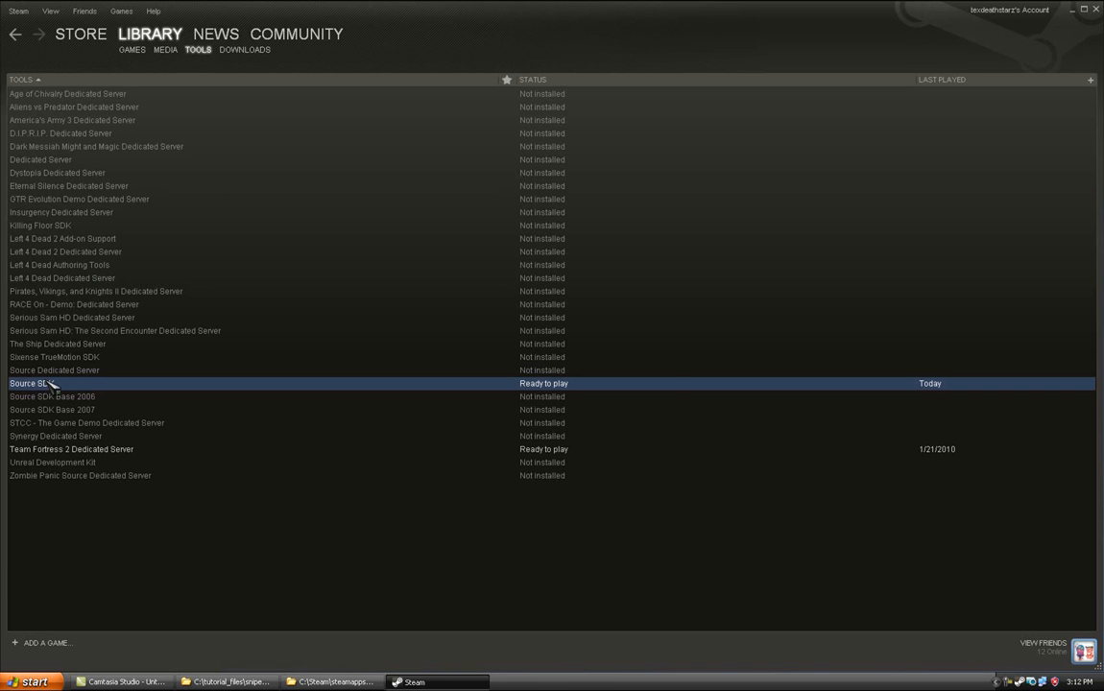
double_click(31, 383)
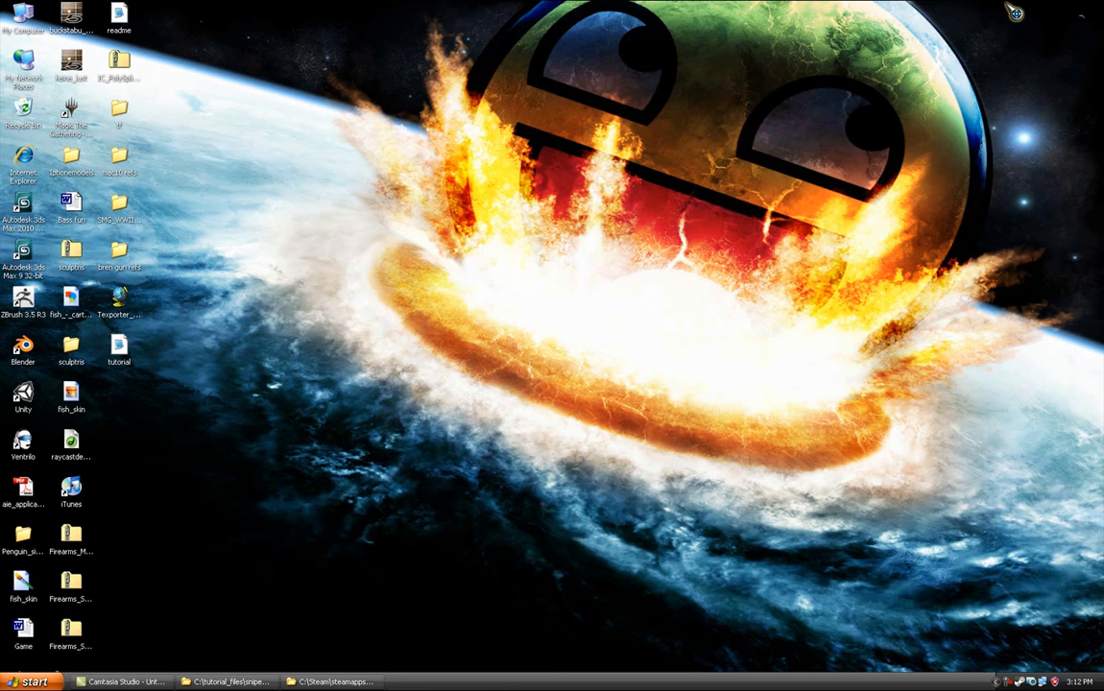
mouse_move(884, 121)
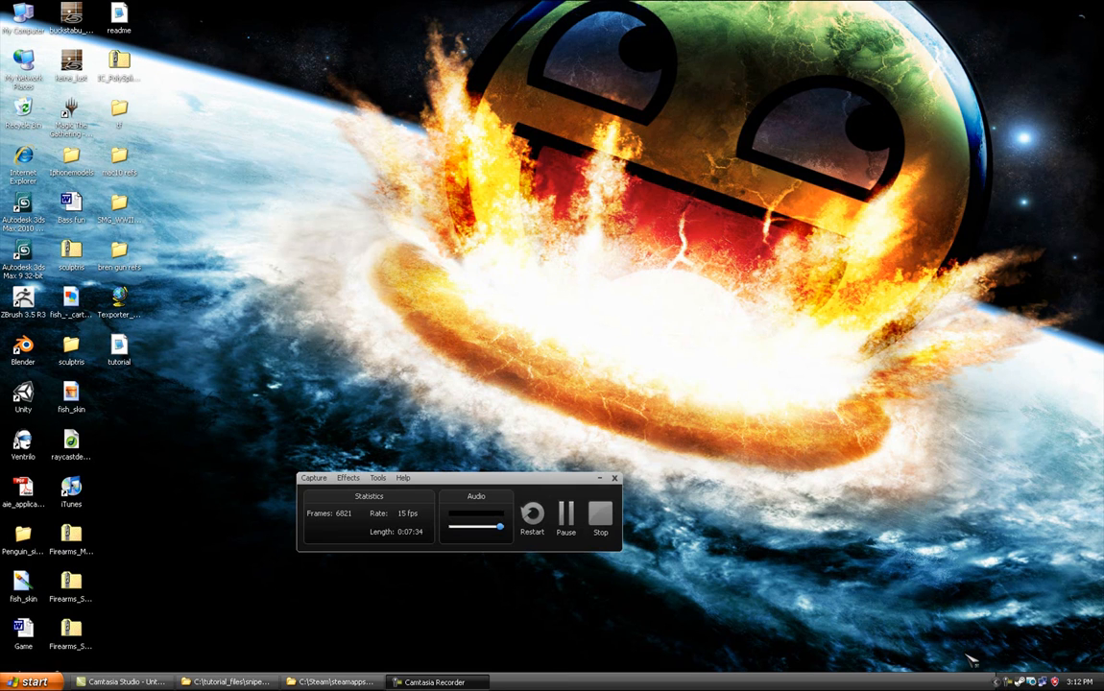
mouse_move(944, 132)
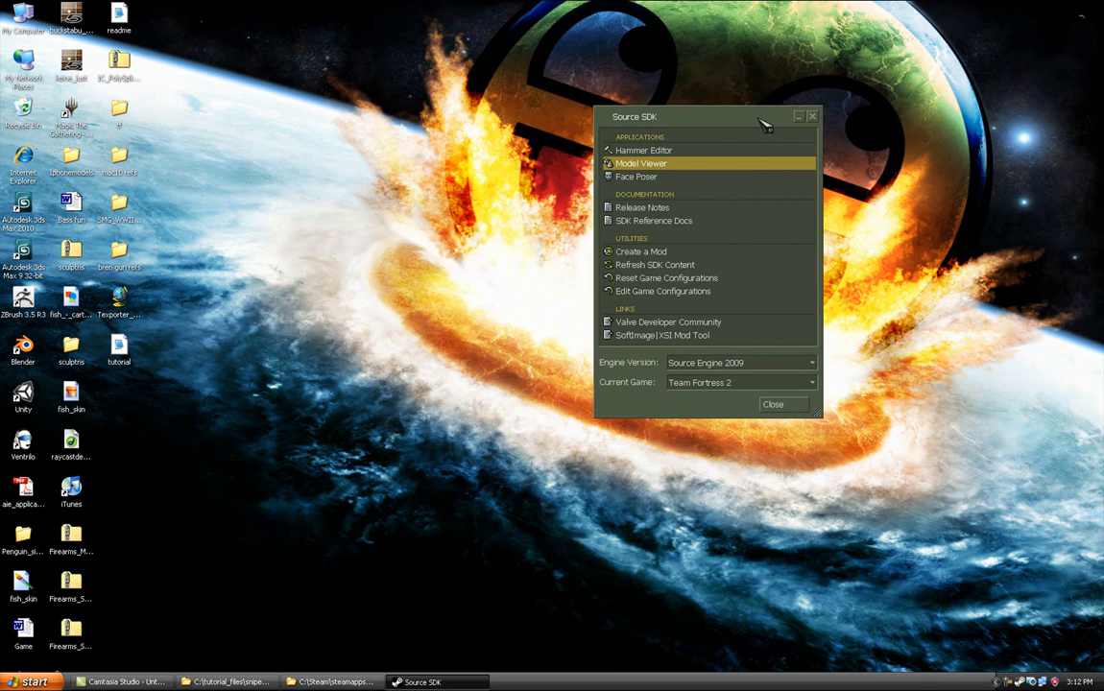
Step: Launch Model Viewer from the Source SDK launcher and move the launcher aside
double_click(640, 163)
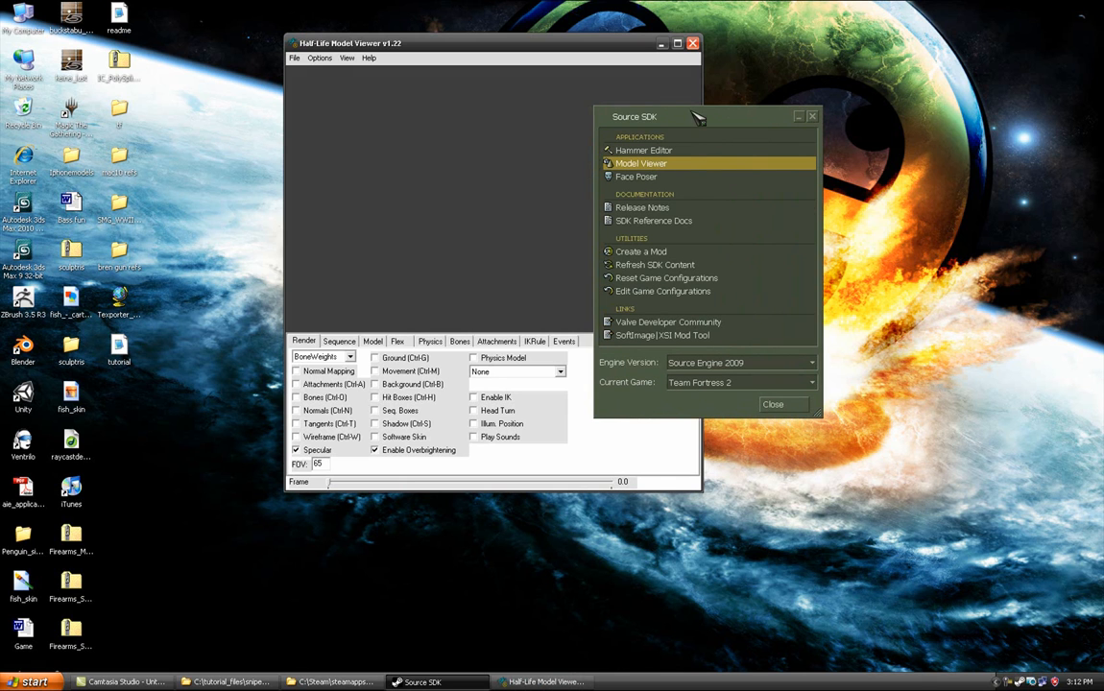
left_click_drag(672, 116, 788, 78)
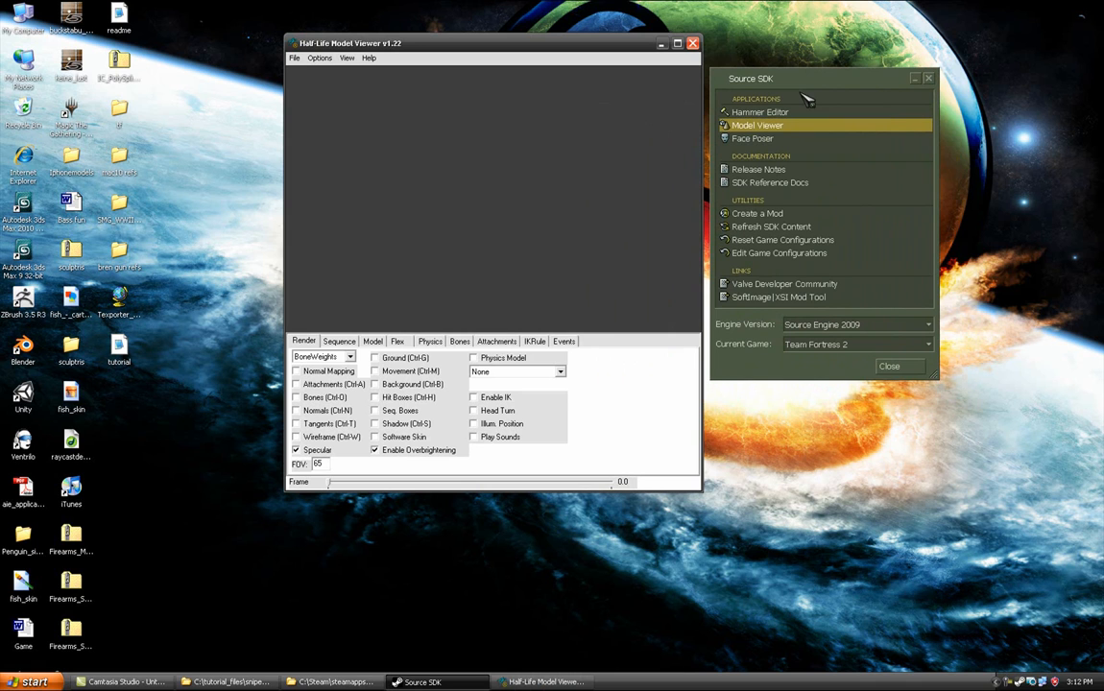
mouse_move(807, 100)
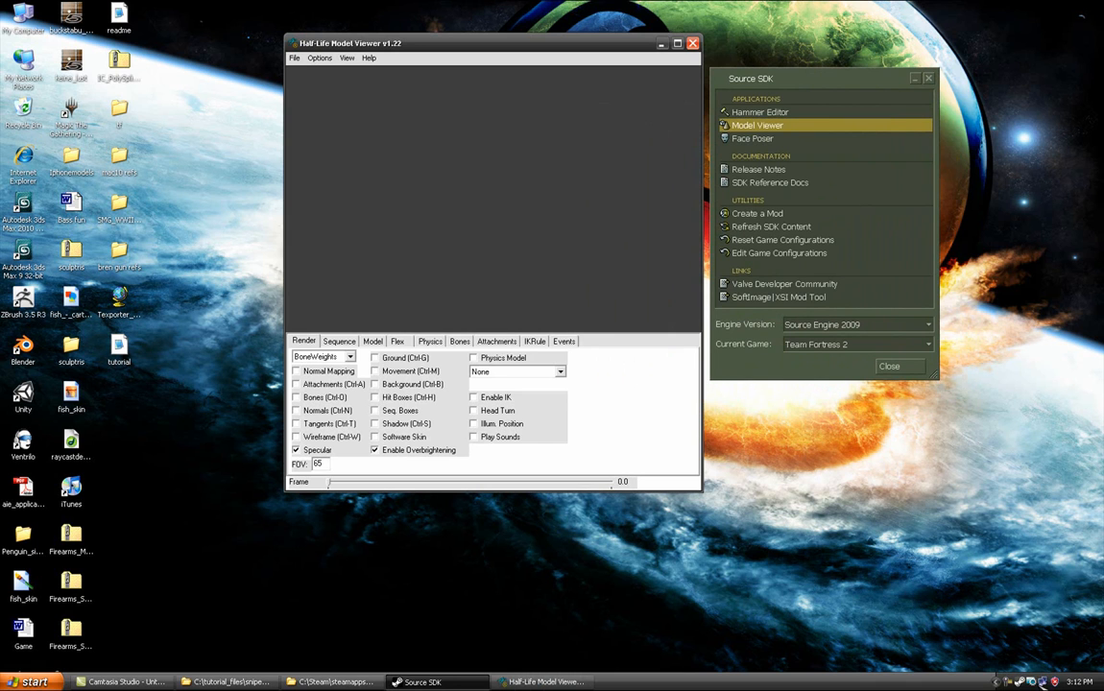
mouse_move(815, 344)
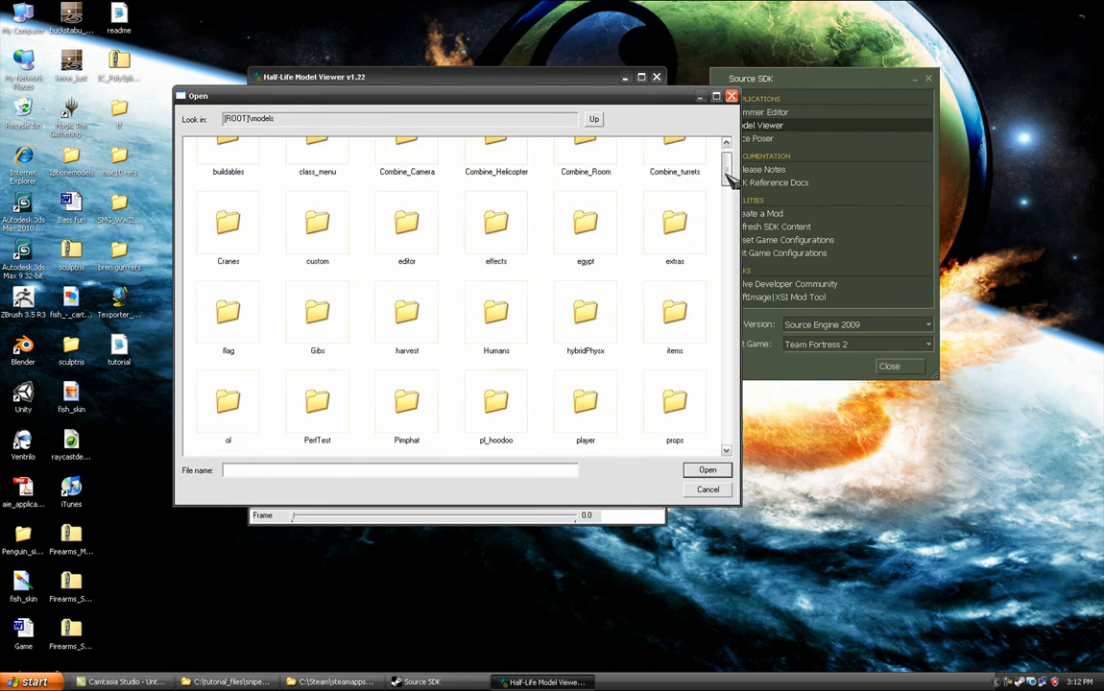
Step: Load v_smg_sniper.mdl from the weapons\v_models folder into the viewer
scroll("down", 3)
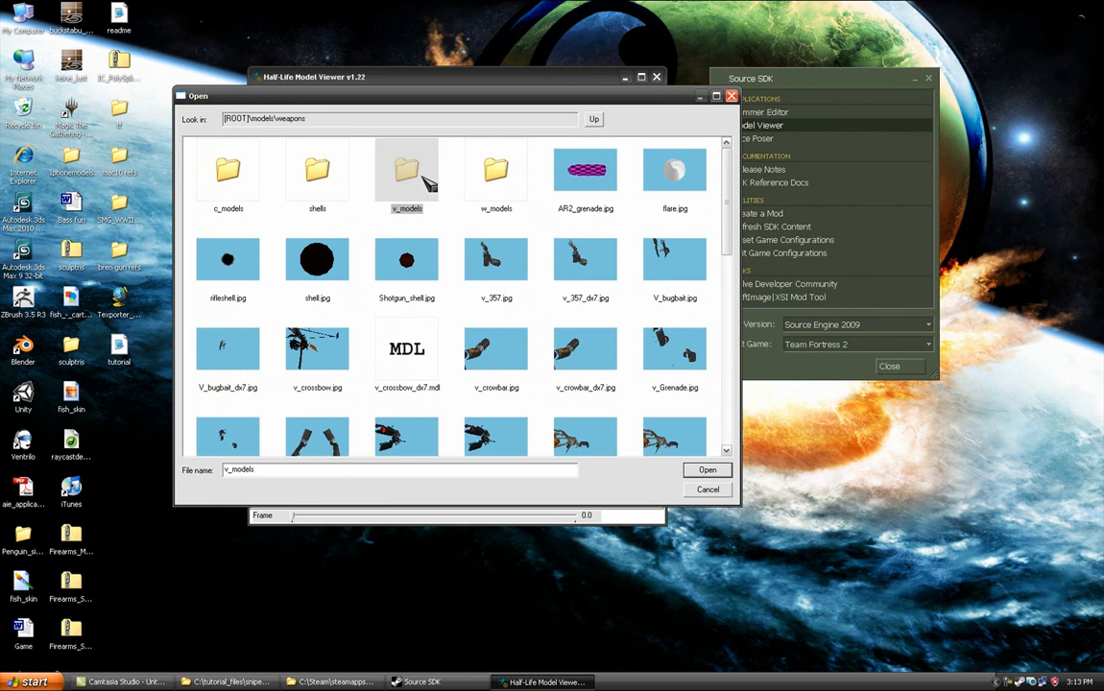
double_click(406, 170)
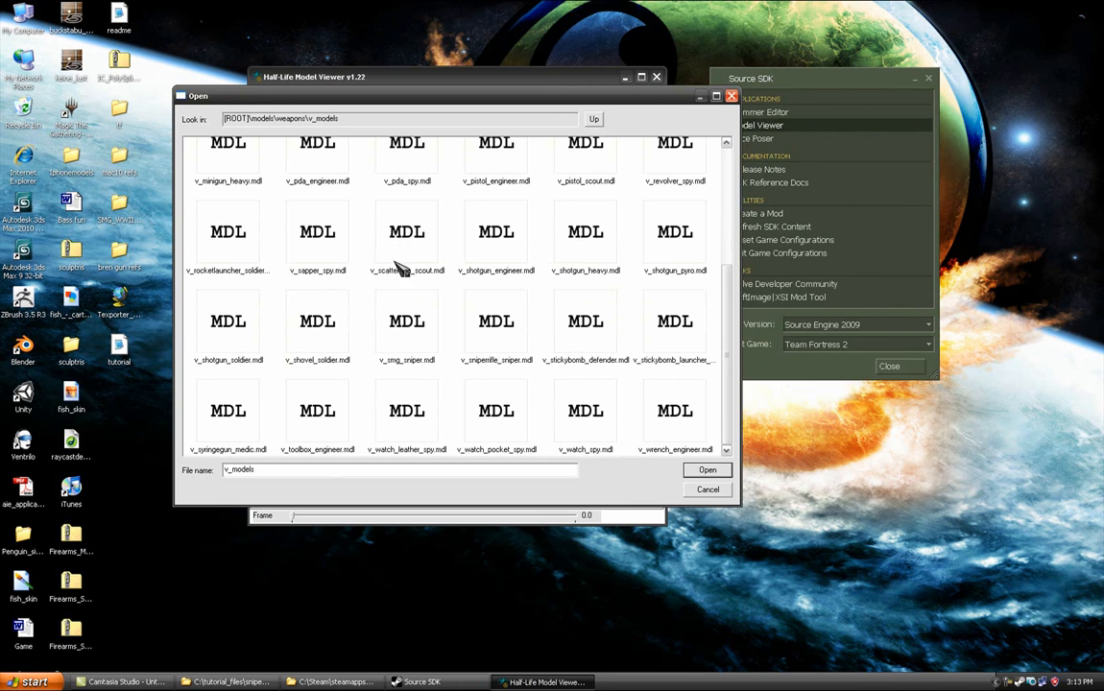
mouse_move(401, 372)
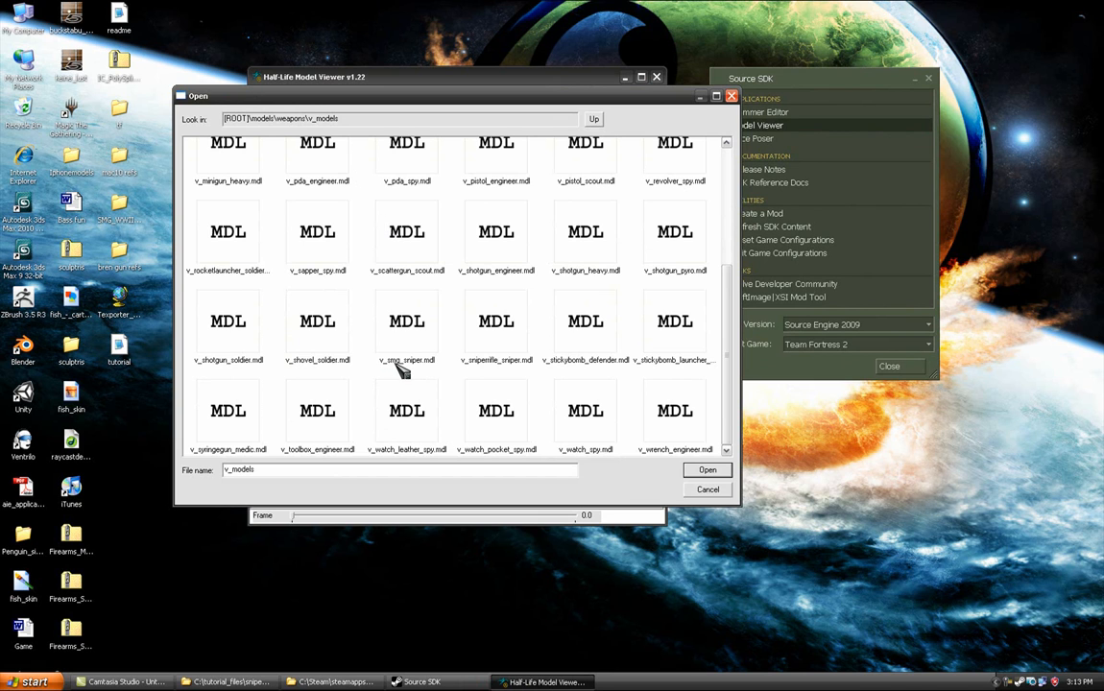
left_click(406, 326)
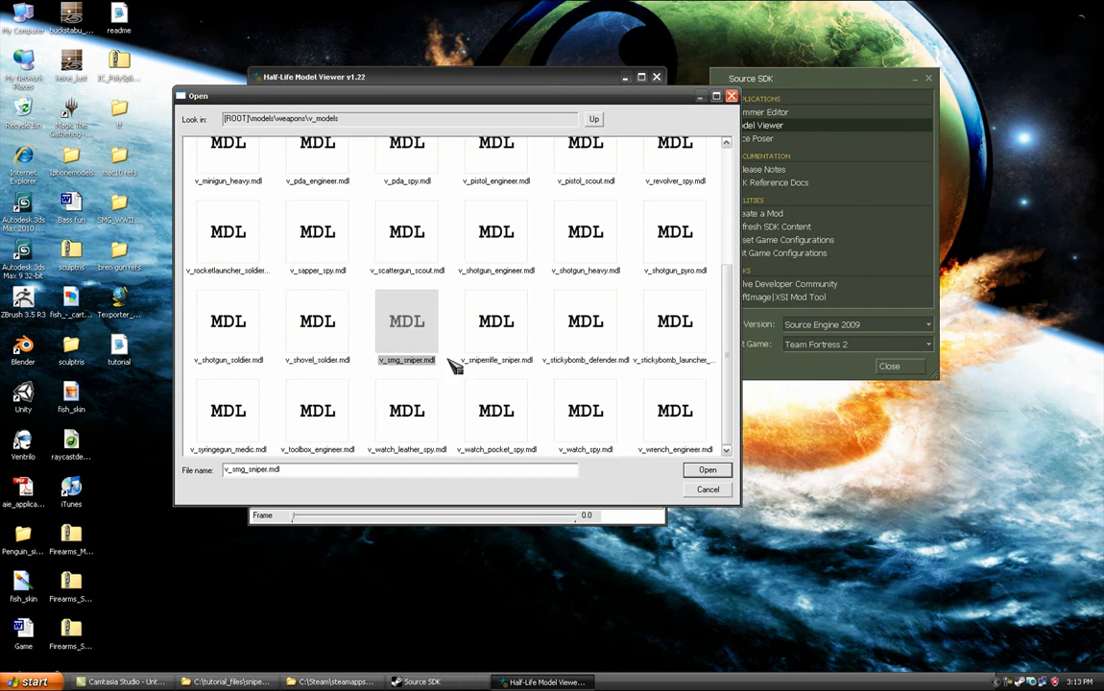
left_click(707, 470)
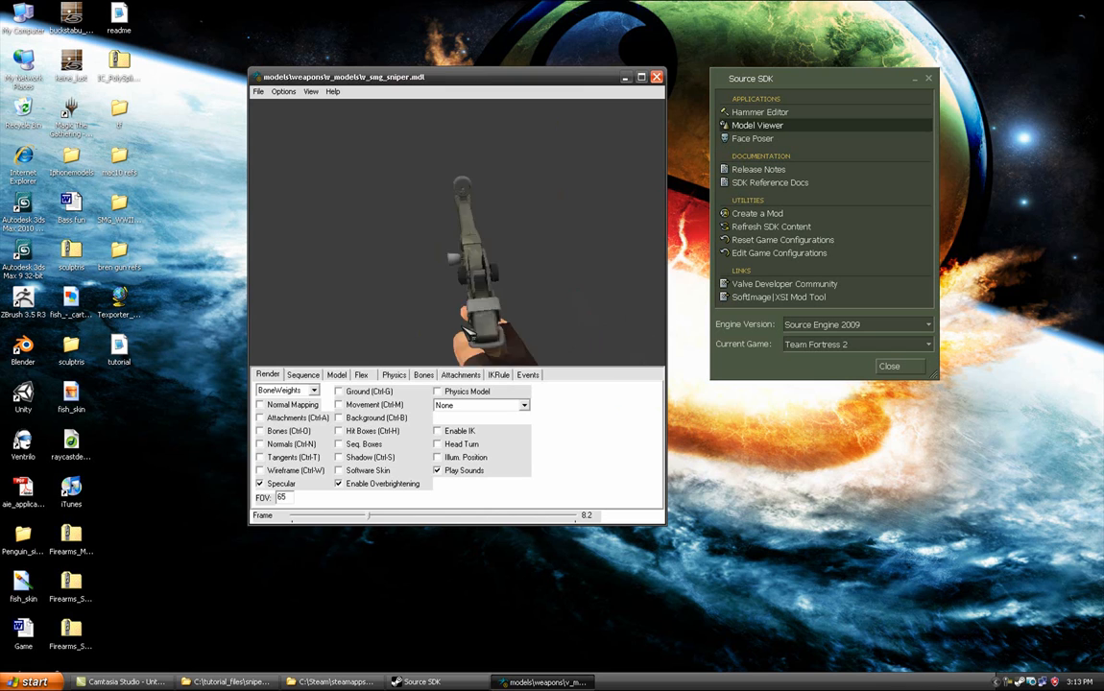
Step: Enable View Model Mode from the Options menu, keeping the field of view at 54
left_click(283, 91)
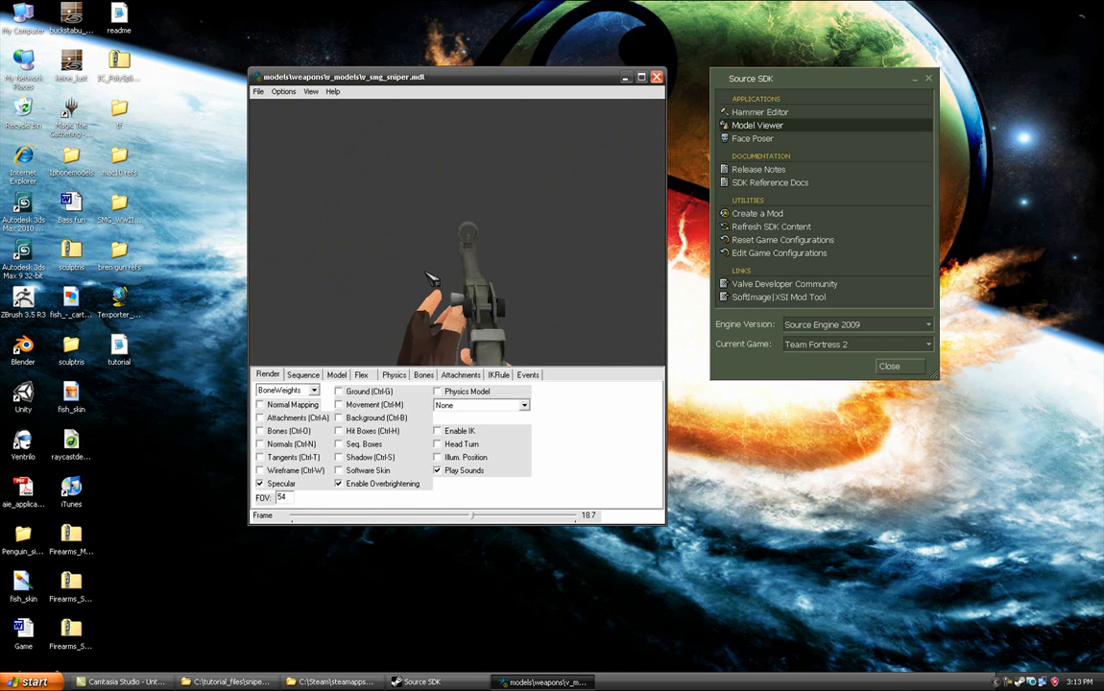
left_click(312, 91)
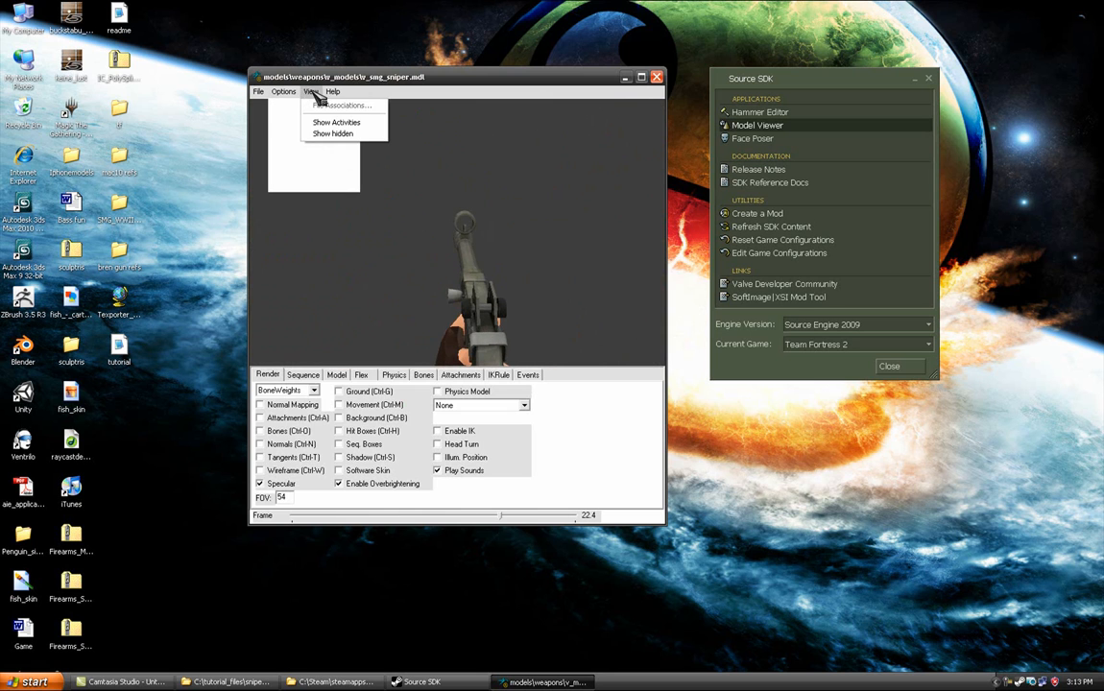
left_click(283, 92)
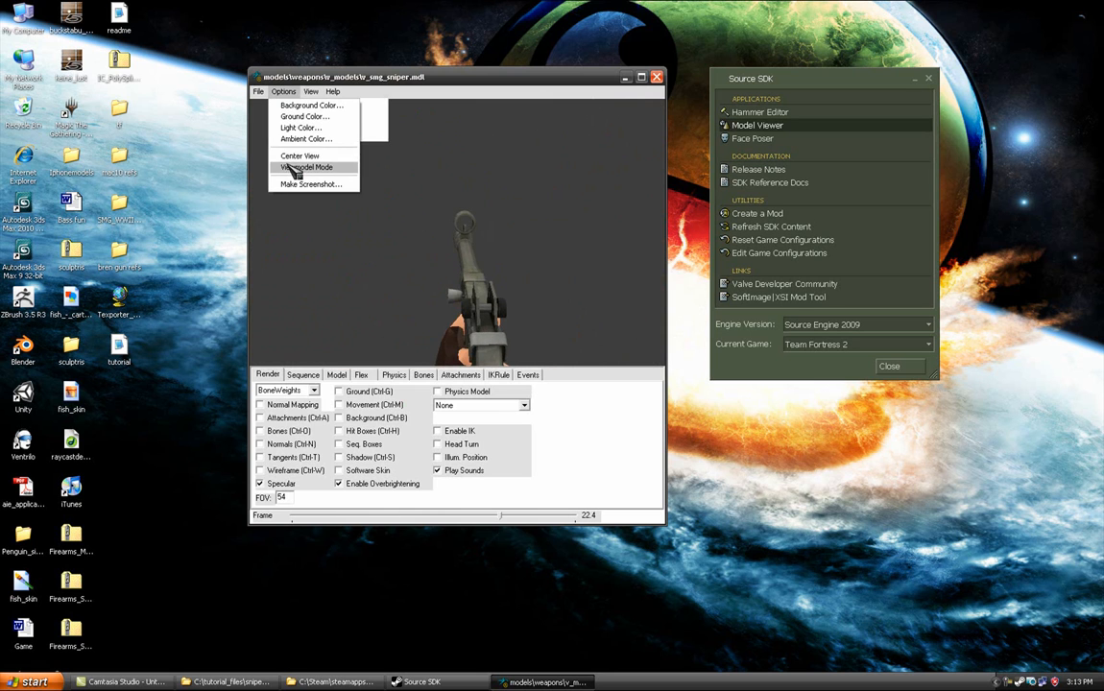
left_click(306, 167)
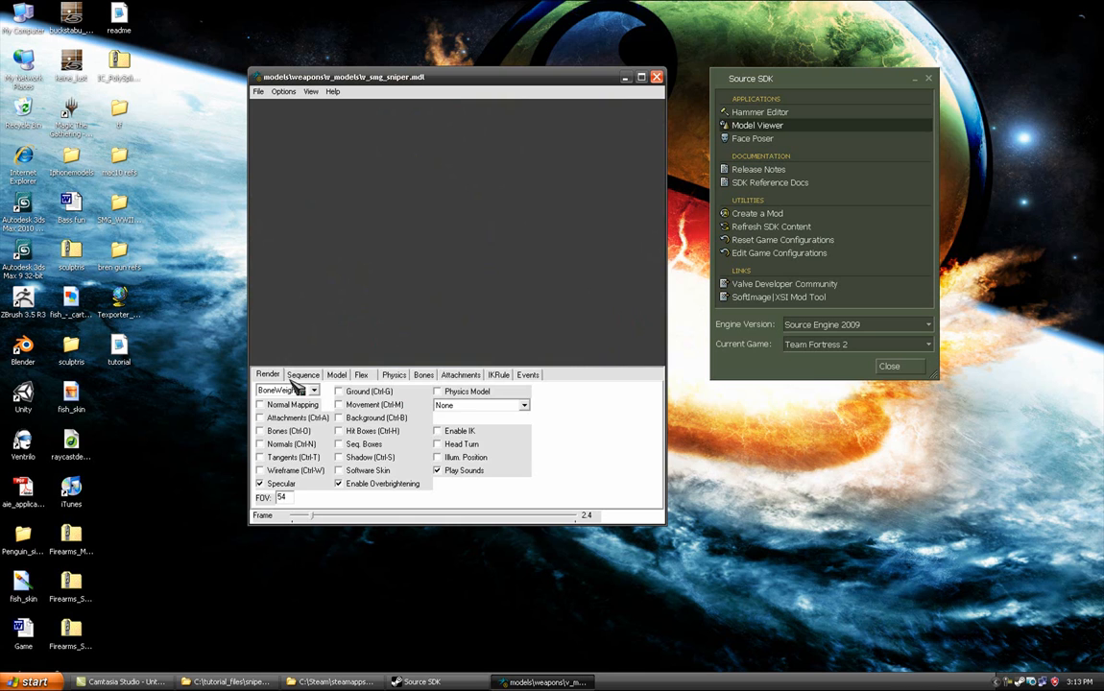
Step: Play the reload sequence from the Sequence tab and scrub it to frame 11
left_click(304, 375)
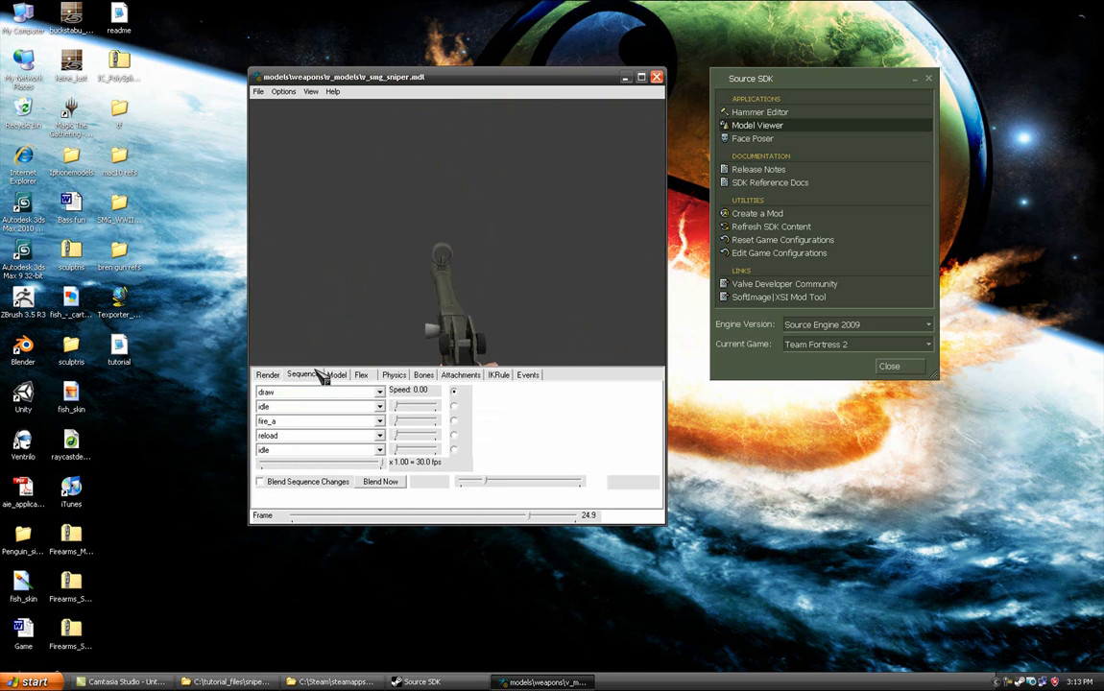
left_click(379, 392)
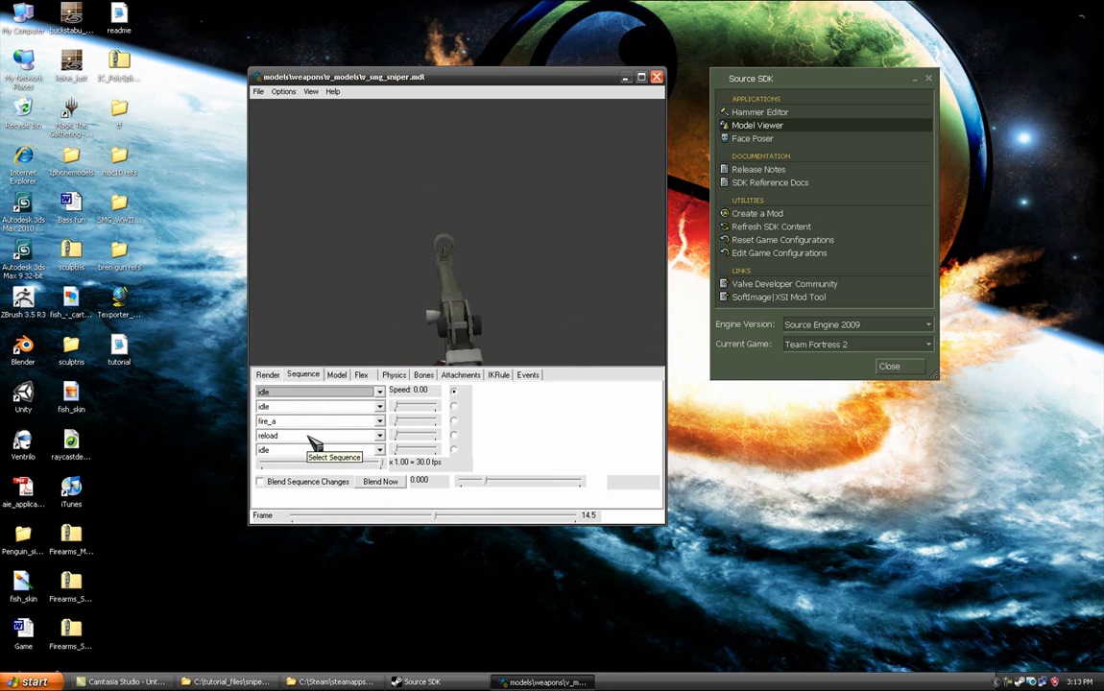
left_click(379, 392)
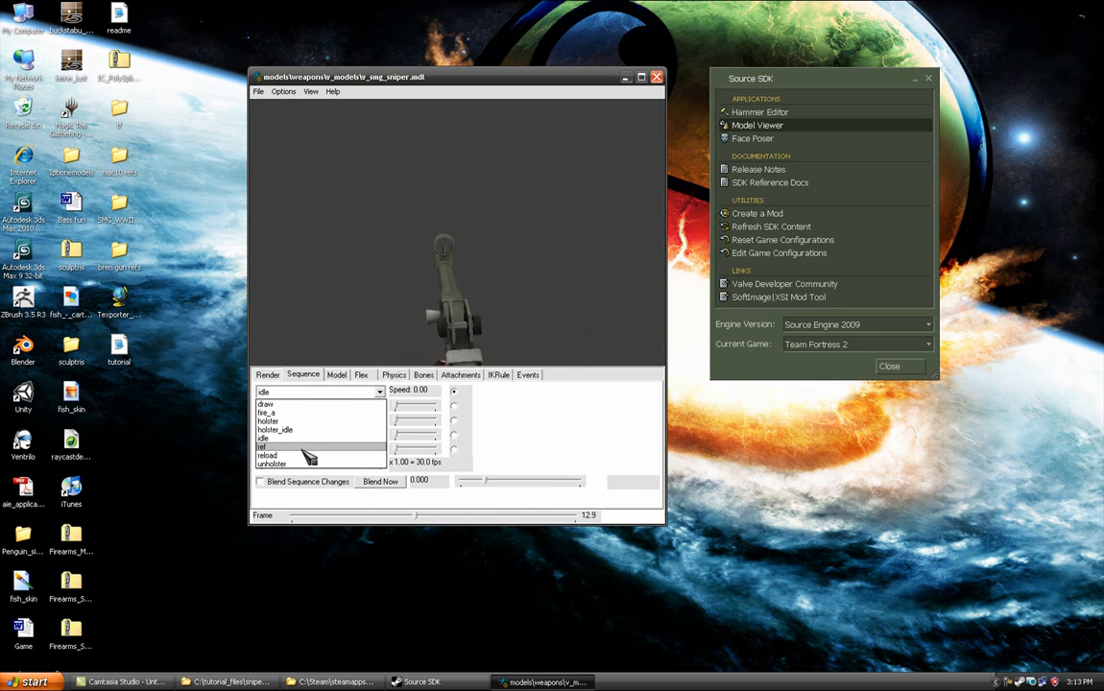
left_click(267, 455)
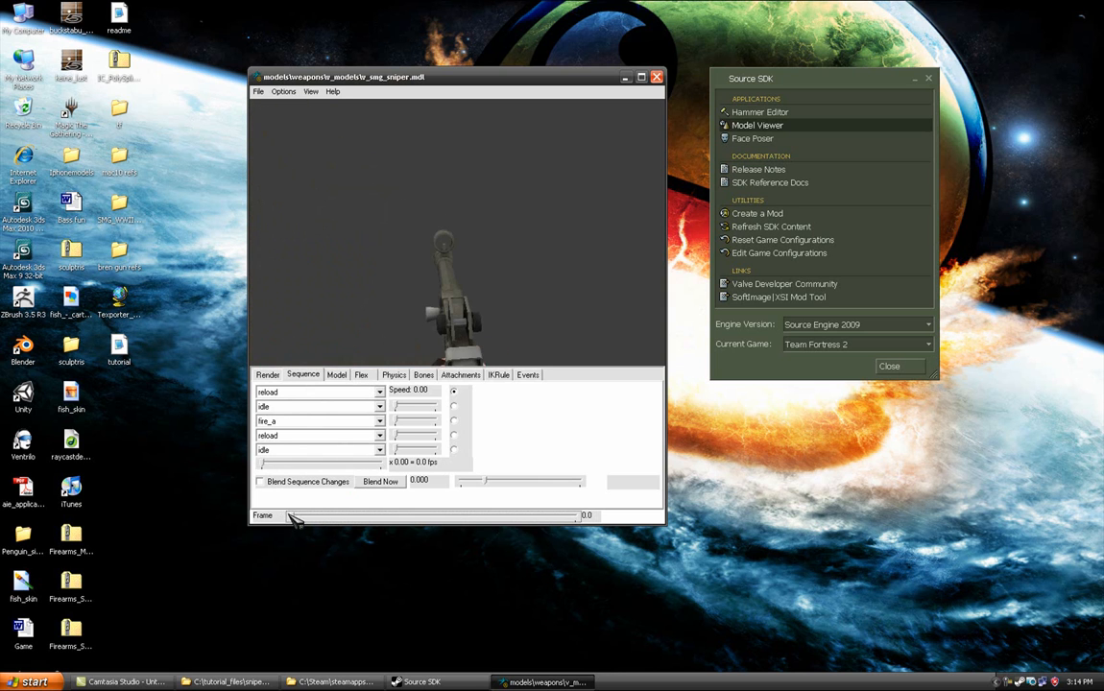
left_click_drag(295, 515, 374, 515)
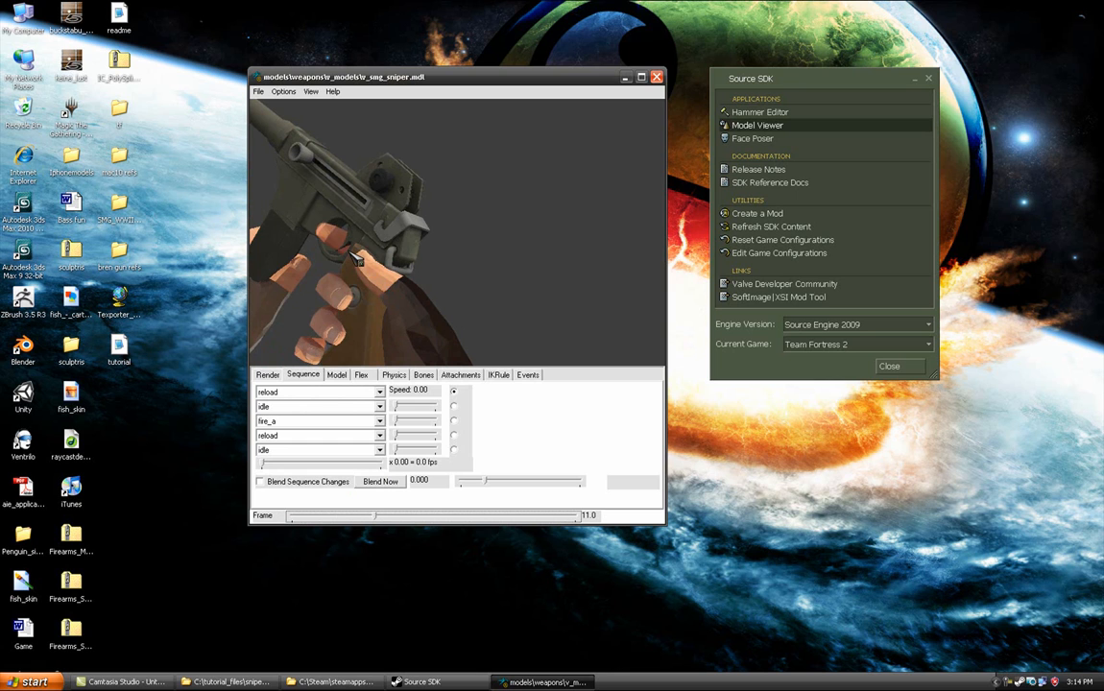
mouse_move(405, 305)
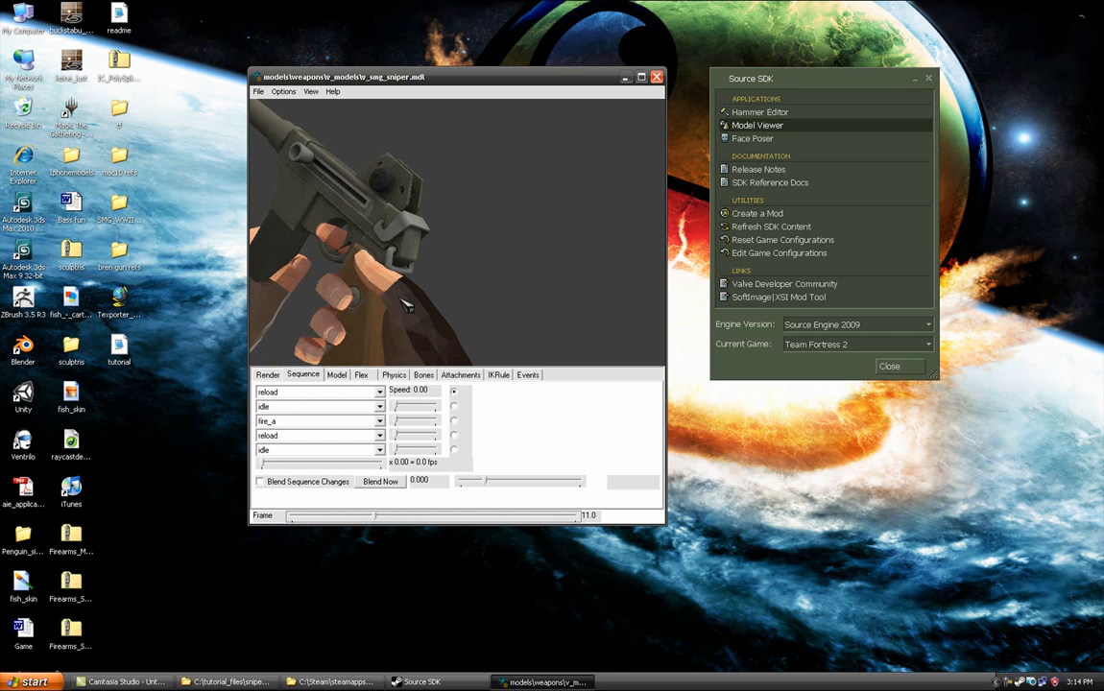